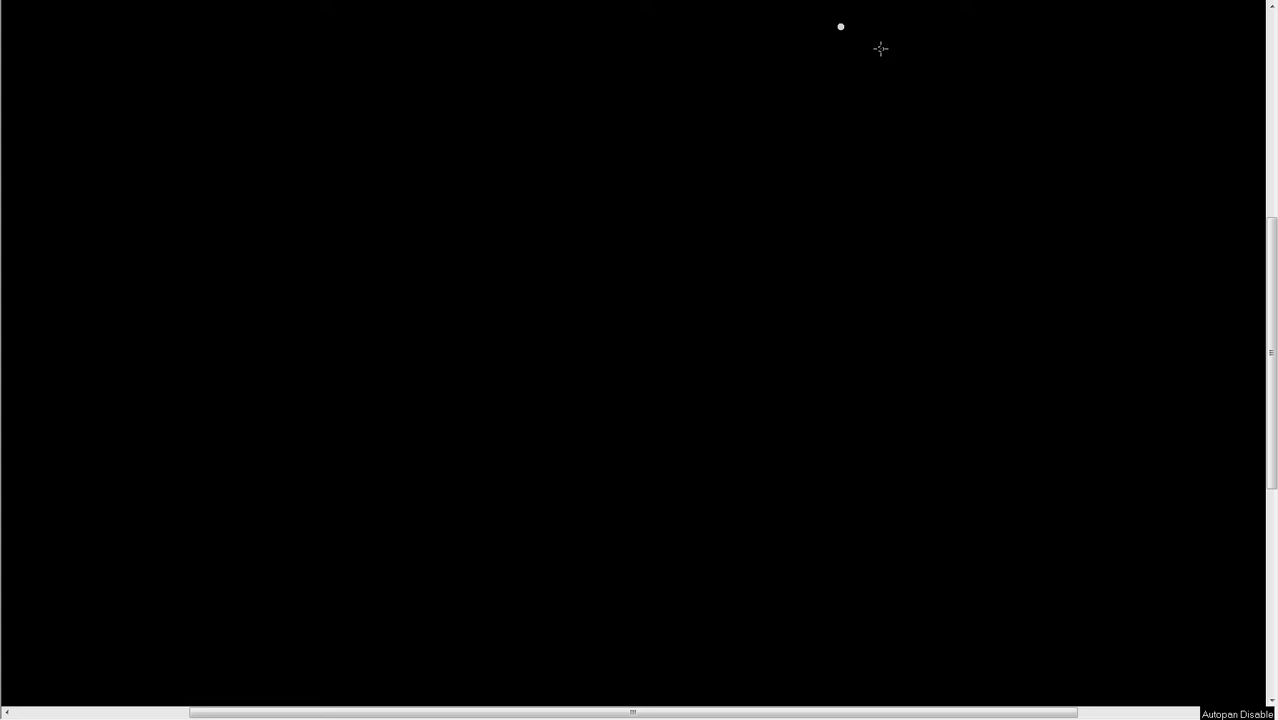
{"action": "mouse_move", "coordinate": [21, 104]}
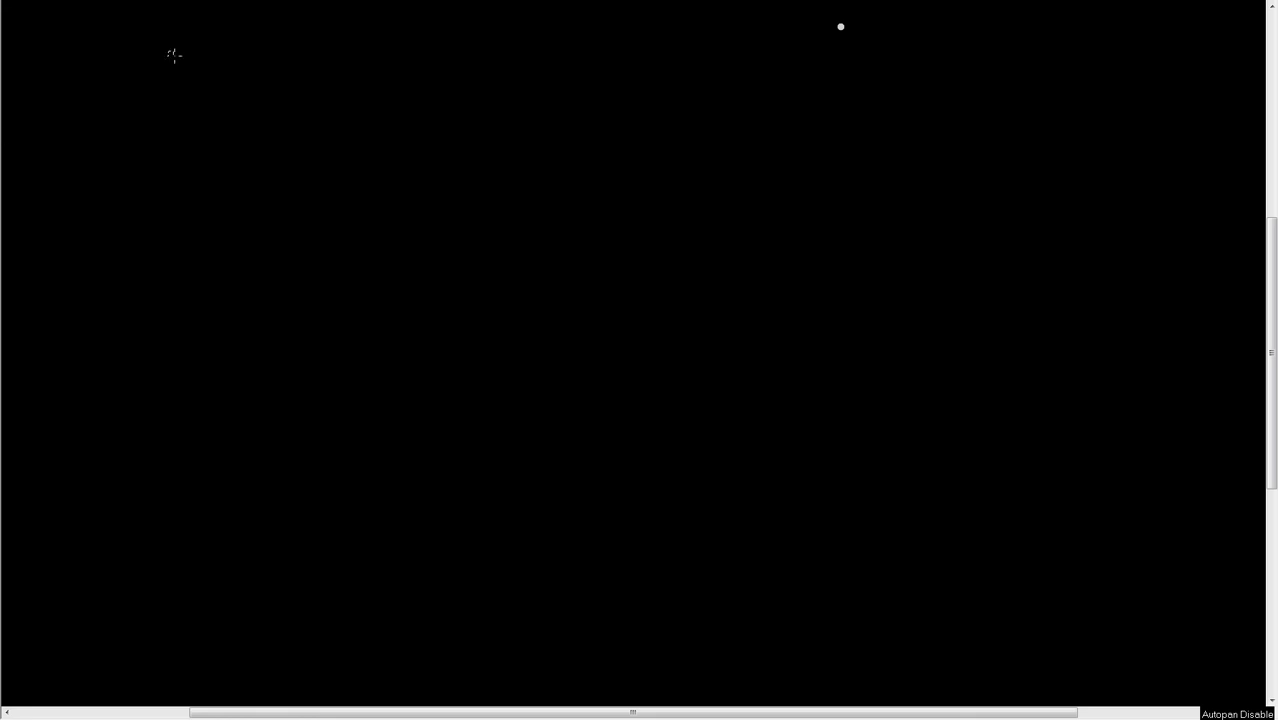
{"action": "mouse_move", "coordinate": [242, 196]}
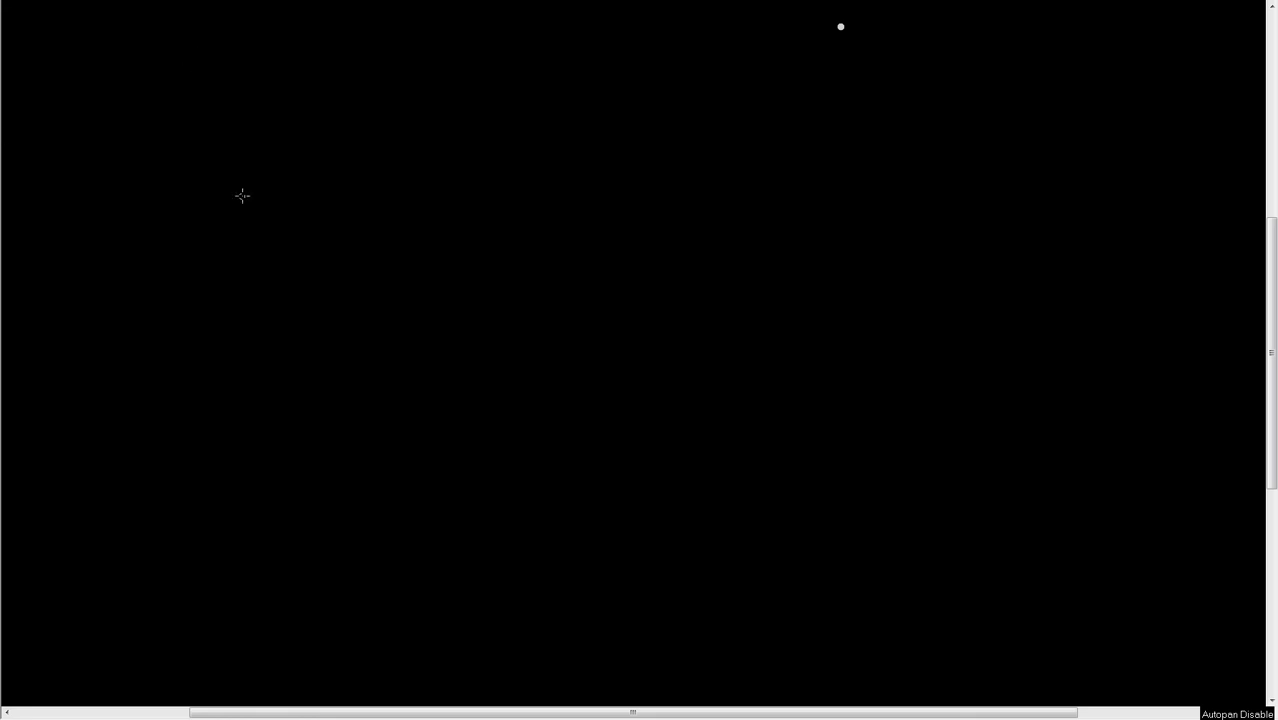
{"action": "mouse_move", "coordinate": [52, 62]}
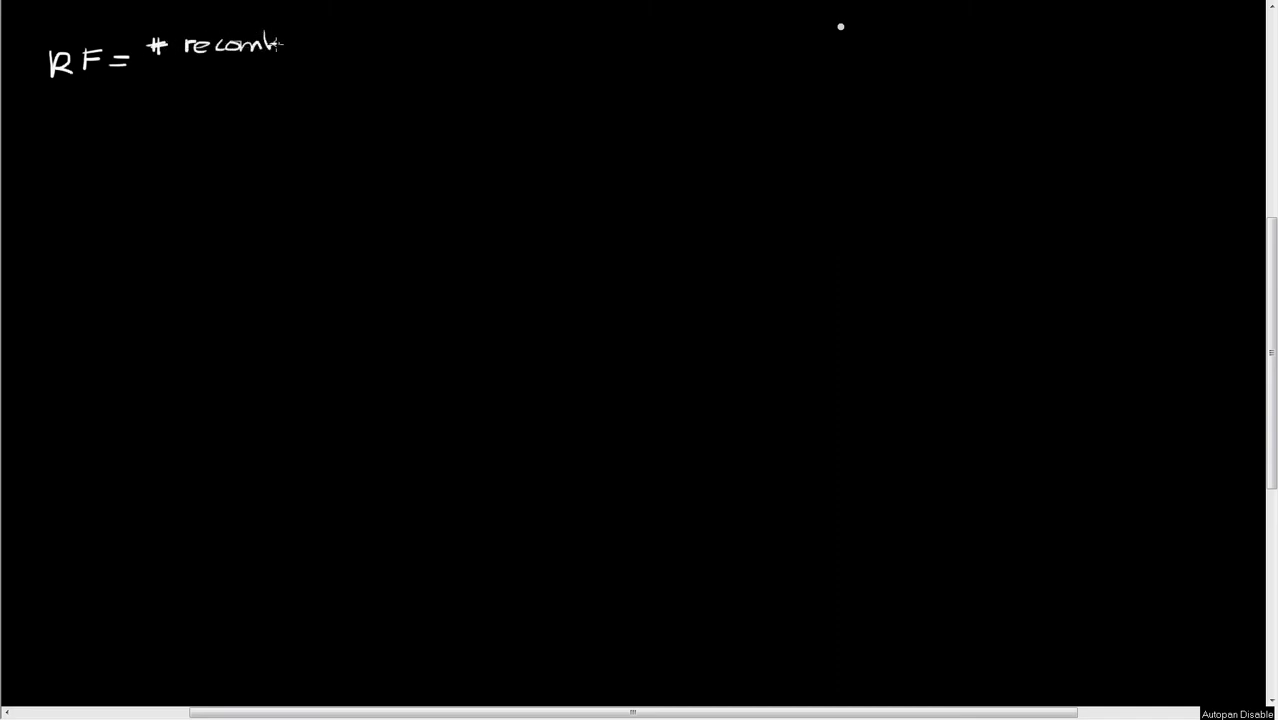
Handwrite 'RF = # recombinant offspring / total # offspring × 100 = m.u.' at the top left.
{"action": "left_click_drag", "start_coordinate": [280, 45], "coordinate": [335, 45]}
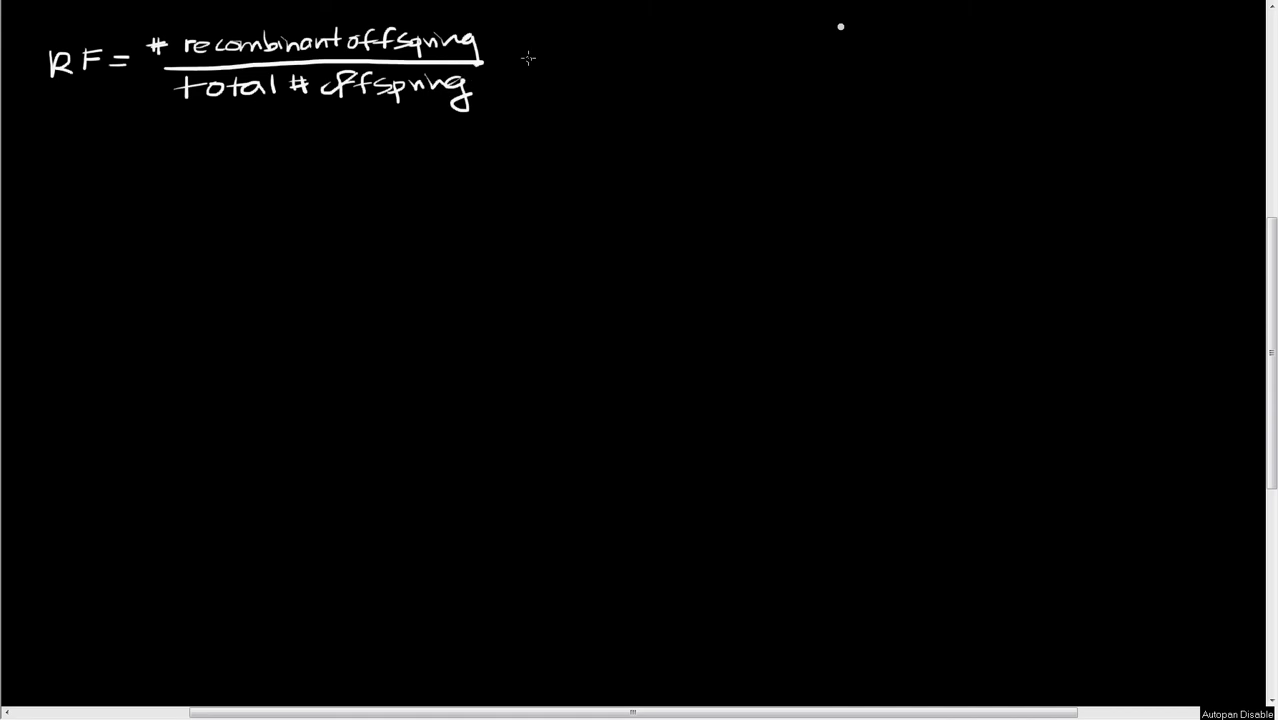
{"action": "mouse_move", "coordinate": [505, 60]}
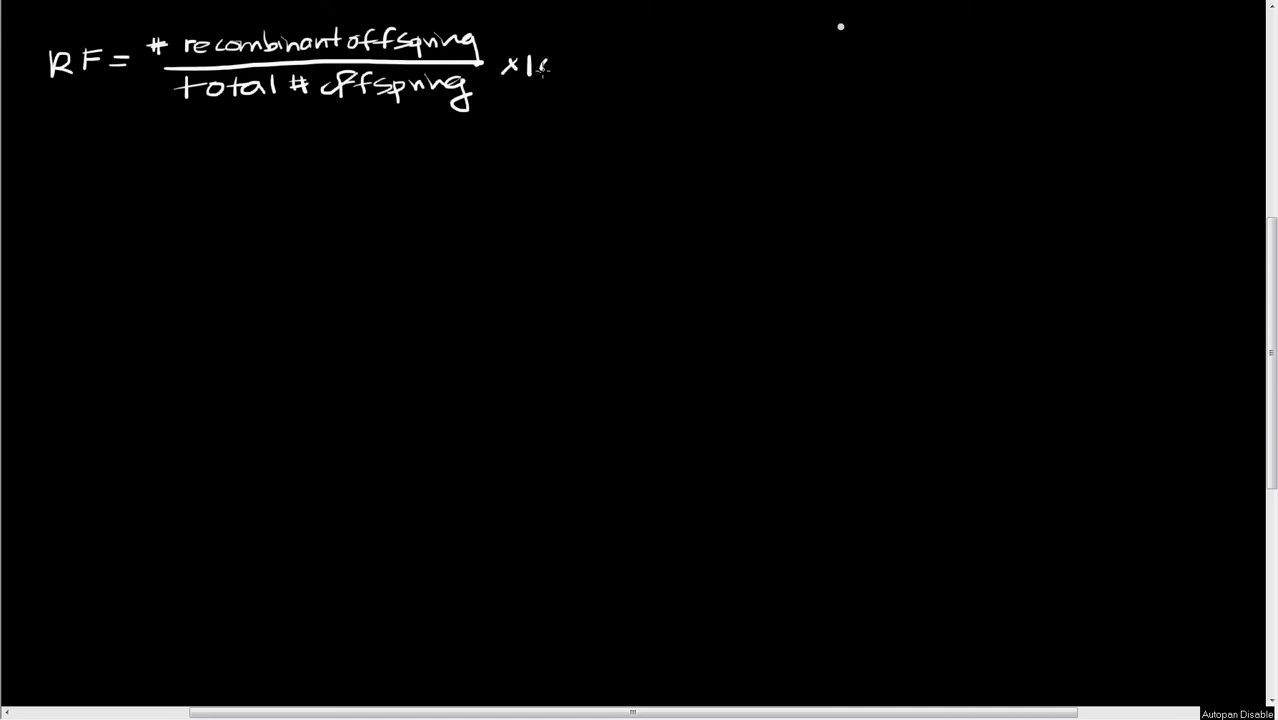
{"action": "type", "text": "00"}
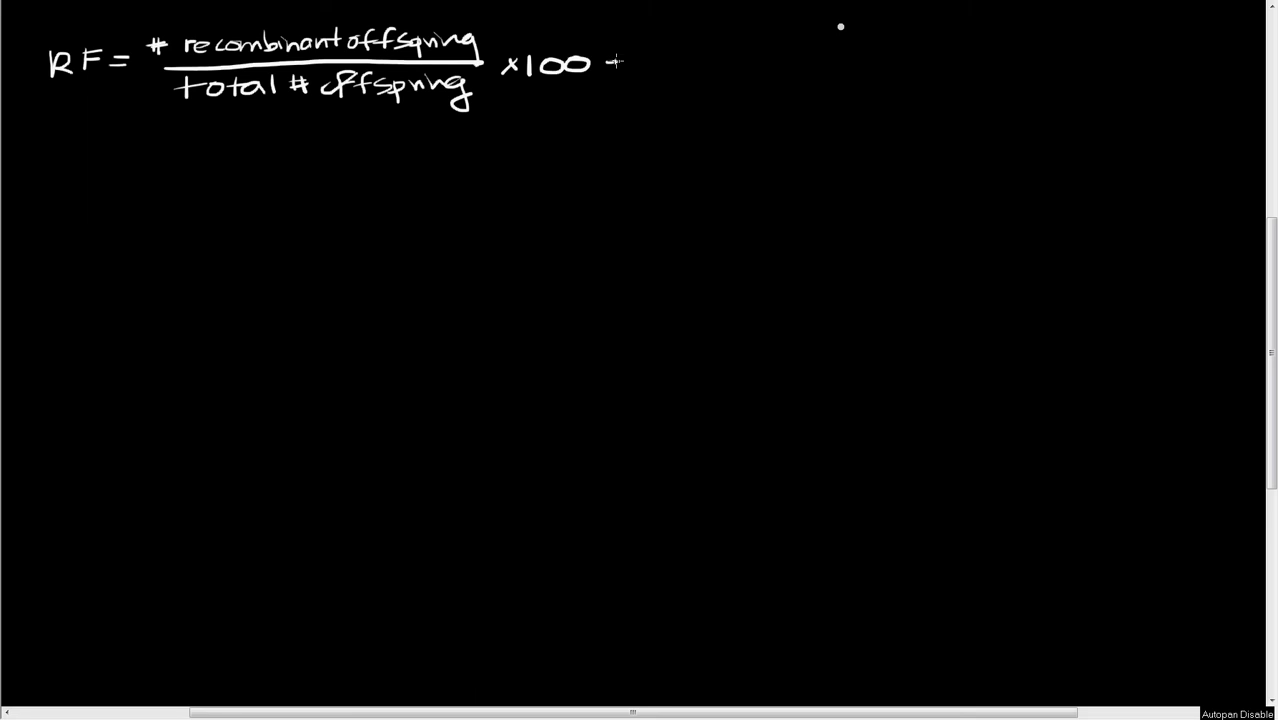
{"action": "type", "text": "= m.u."}
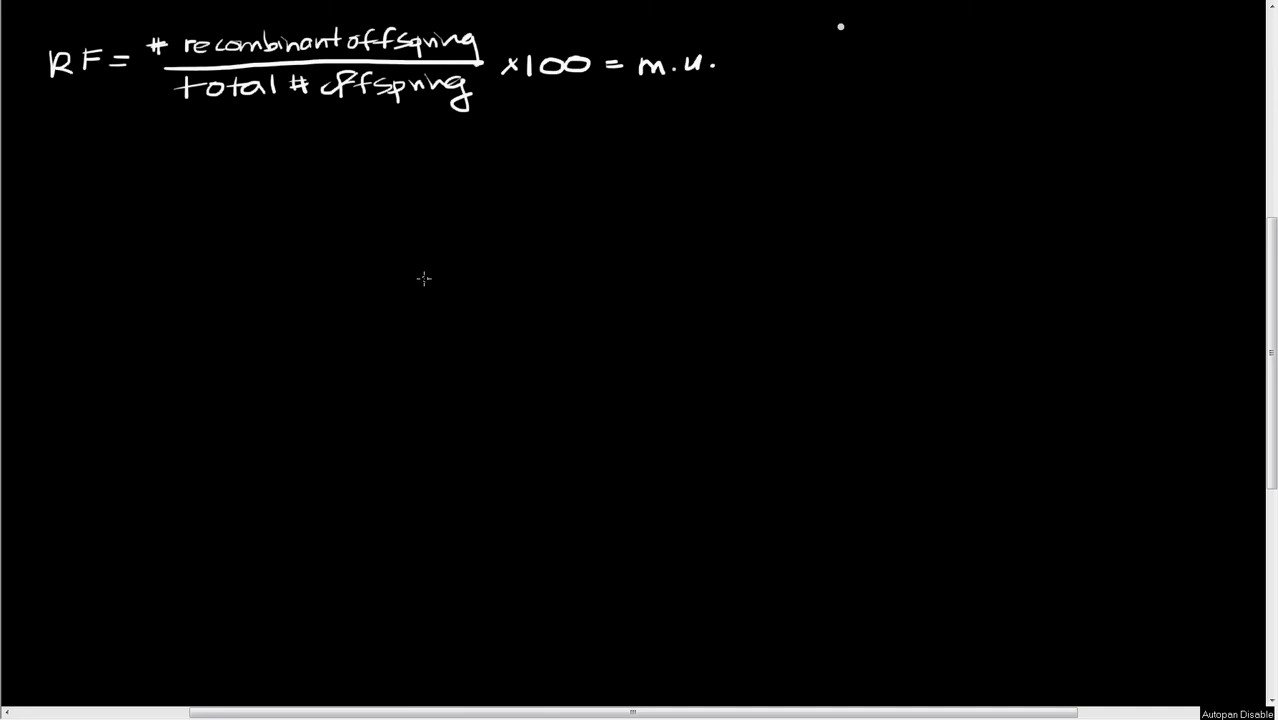
{"action": "mouse_move", "coordinate": [450, 268]}
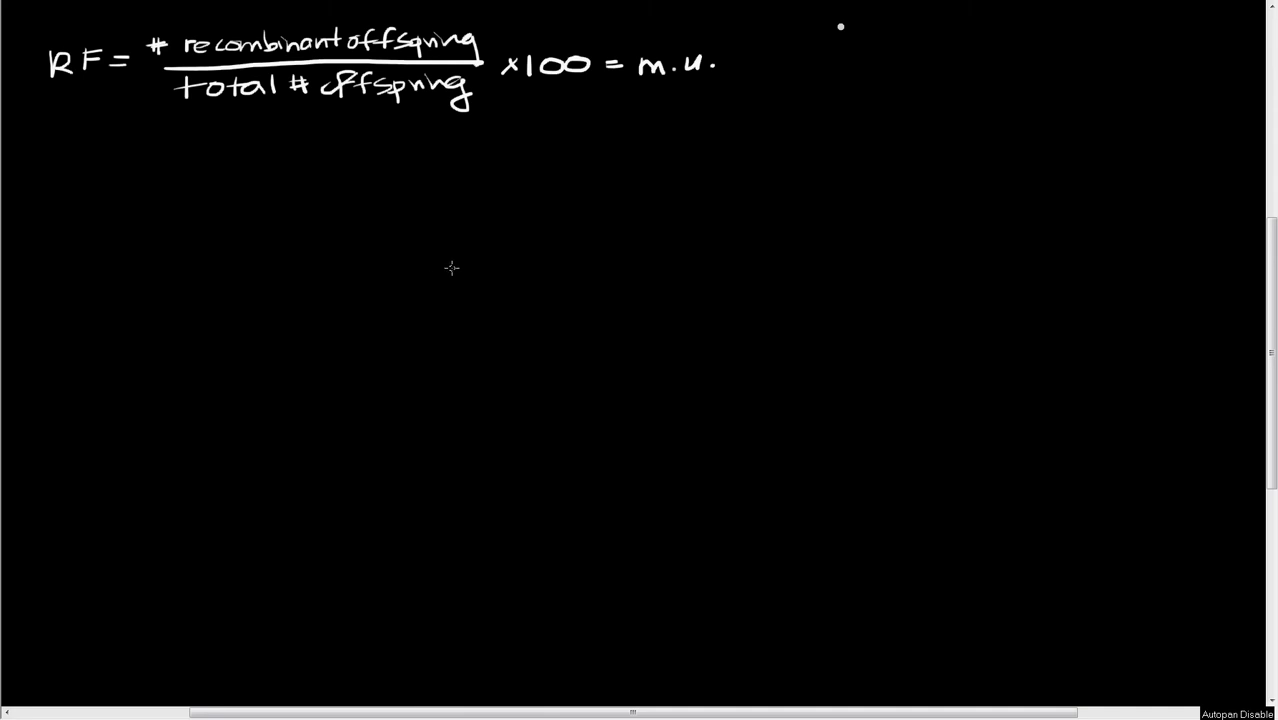
{"action": "mouse_move", "coordinate": [513, 215]}
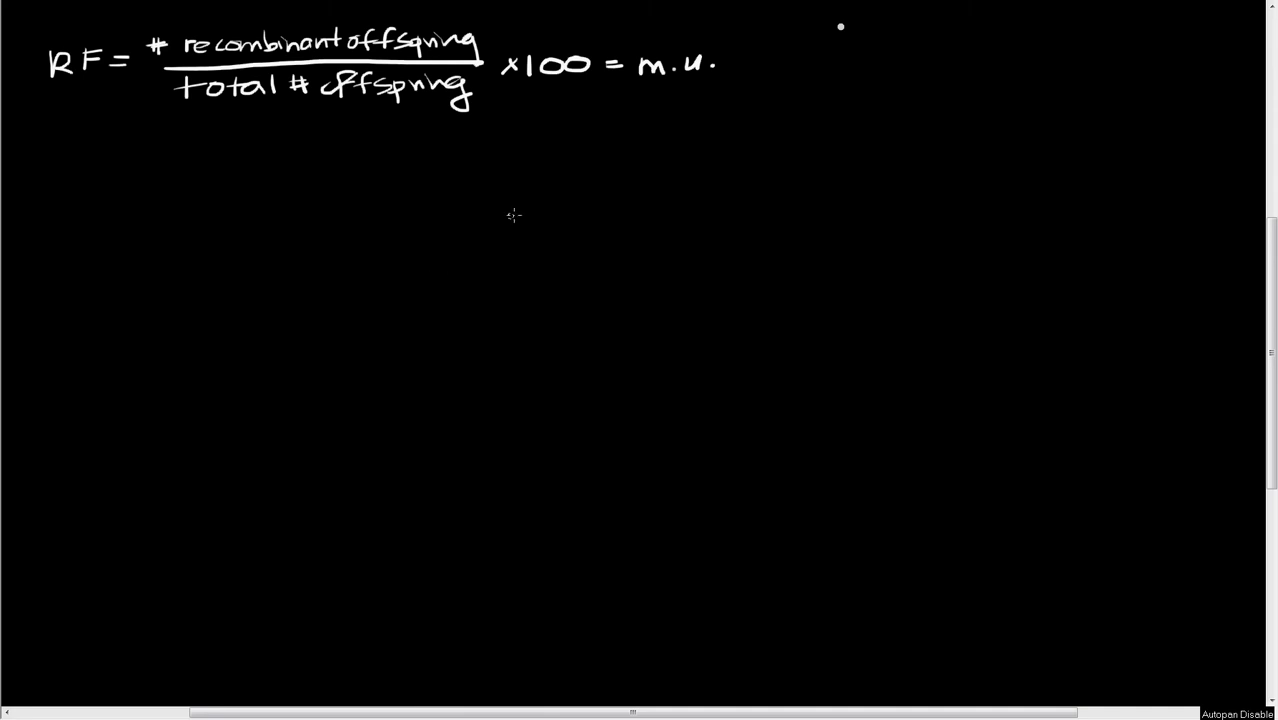
{"action": "mouse_move", "coordinate": [436, 249]}
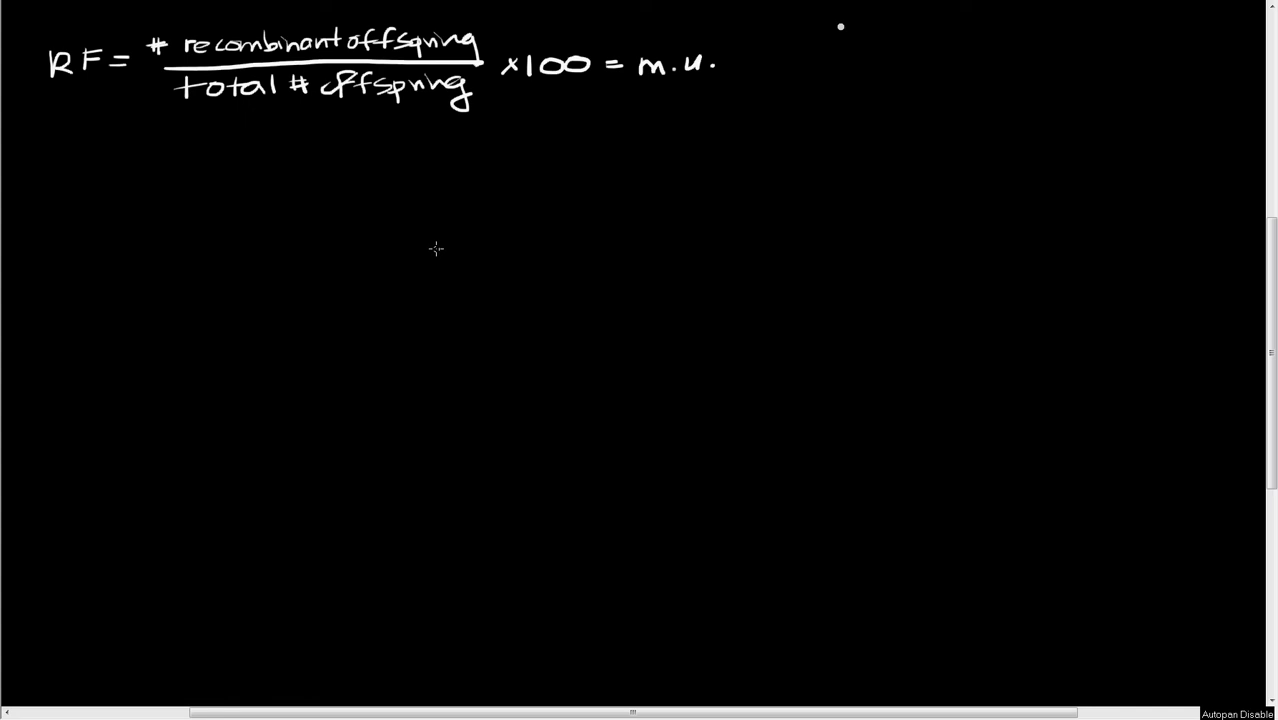
{"action": "mouse_move", "coordinate": [181, 220]}
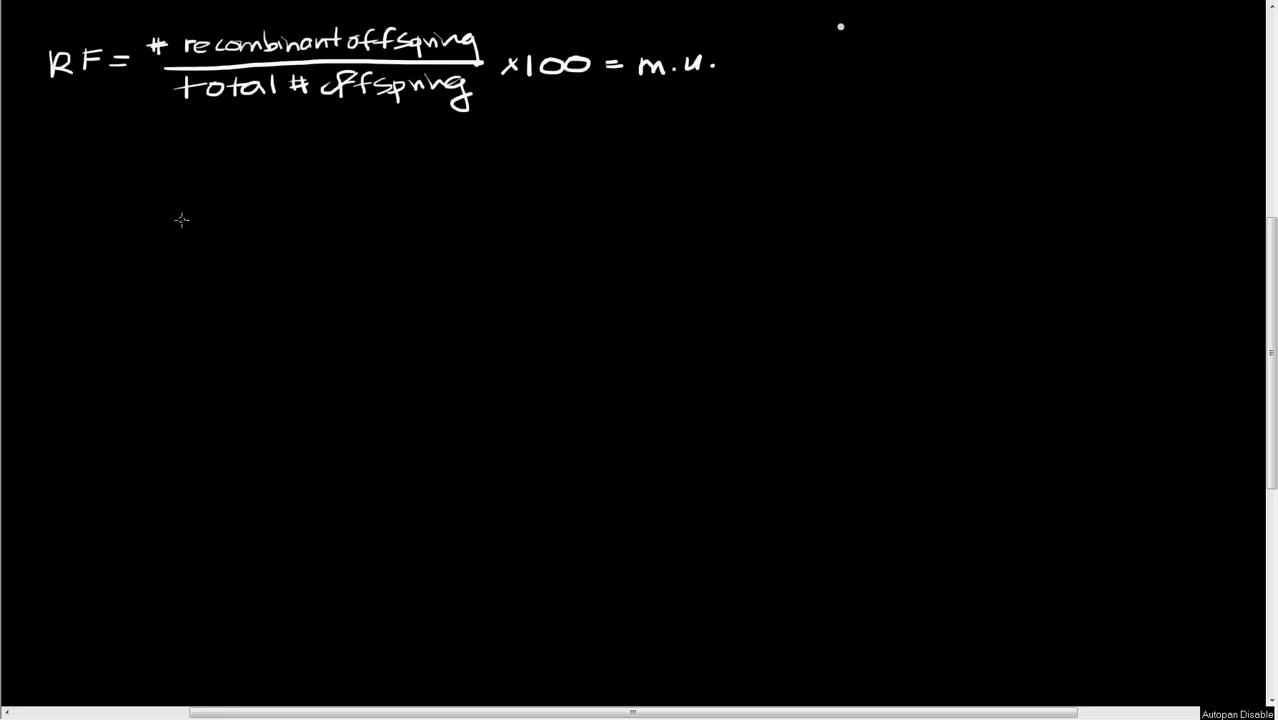
{"action": "mouse_move", "coordinate": [192, 138]}
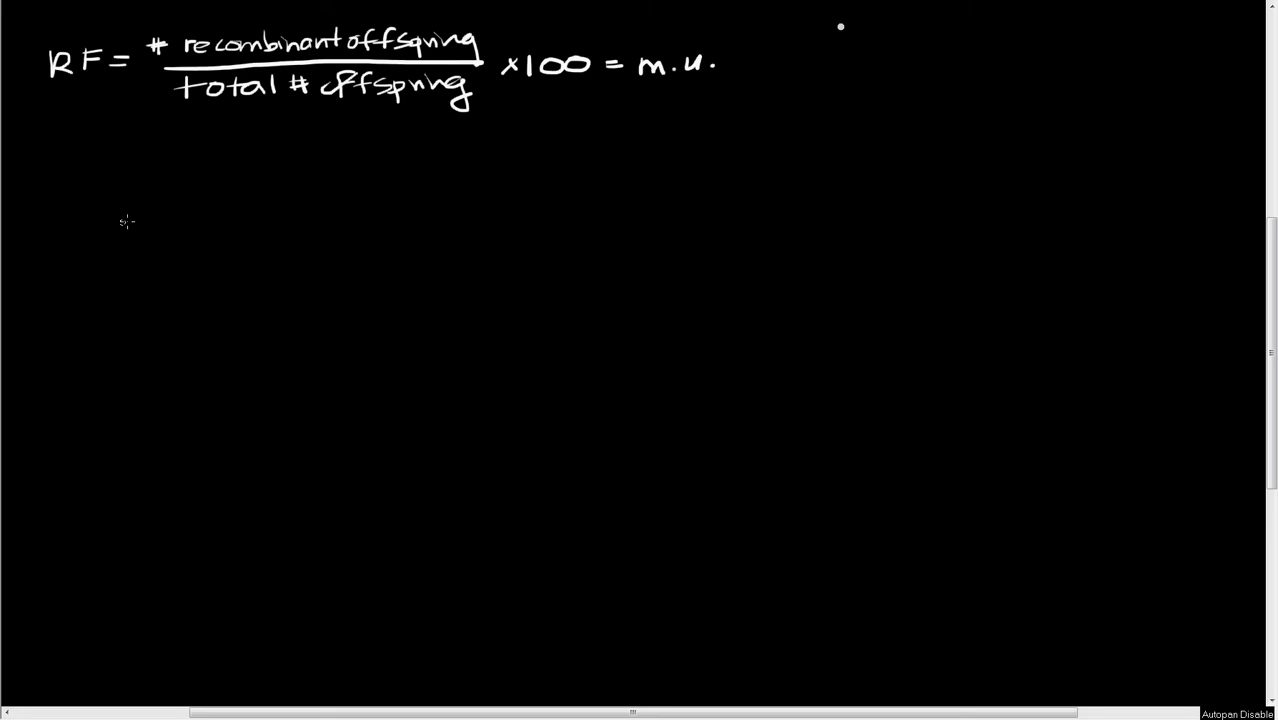
{"action": "mouse_move", "coordinate": [213, 213]}
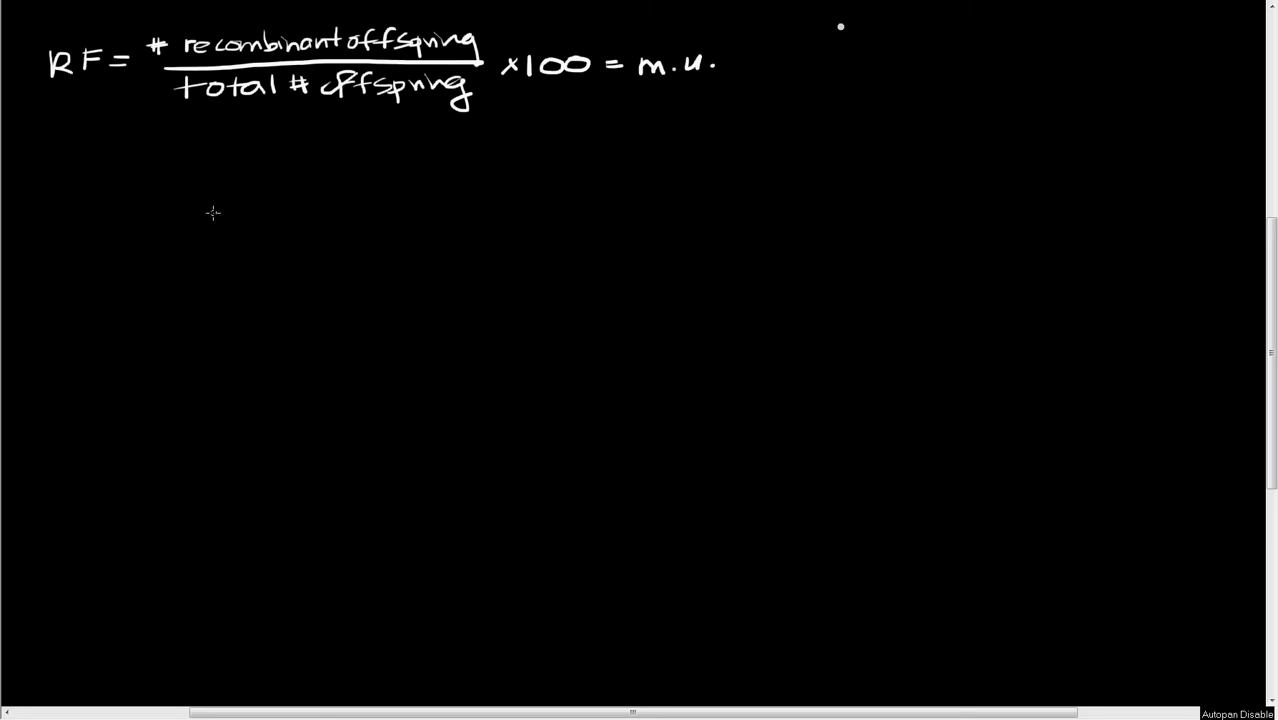
{"action": "mouse_move", "coordinate": [191, 196]}
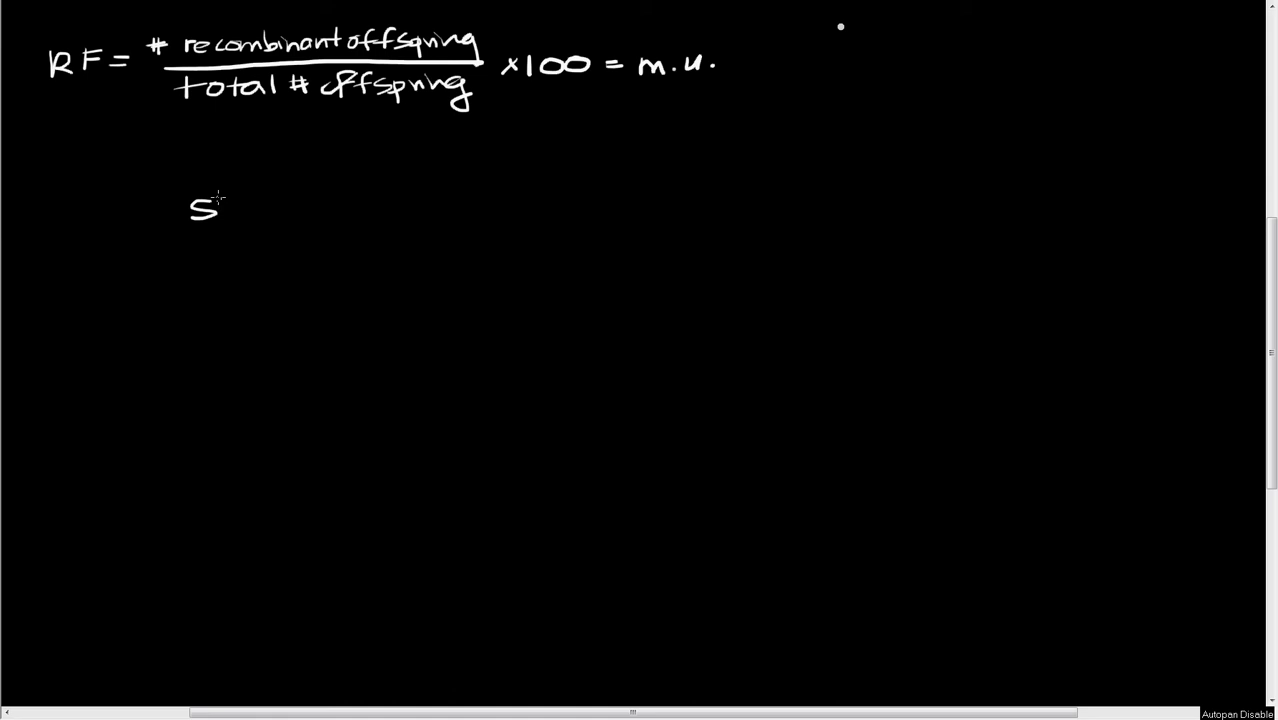
Handwrite the wild-type genotype s+s+e+e+ beneath the formula.
{"action": "left_click_drag", "start_coordinate": [215, 205], "coordinate": [260, 205]}
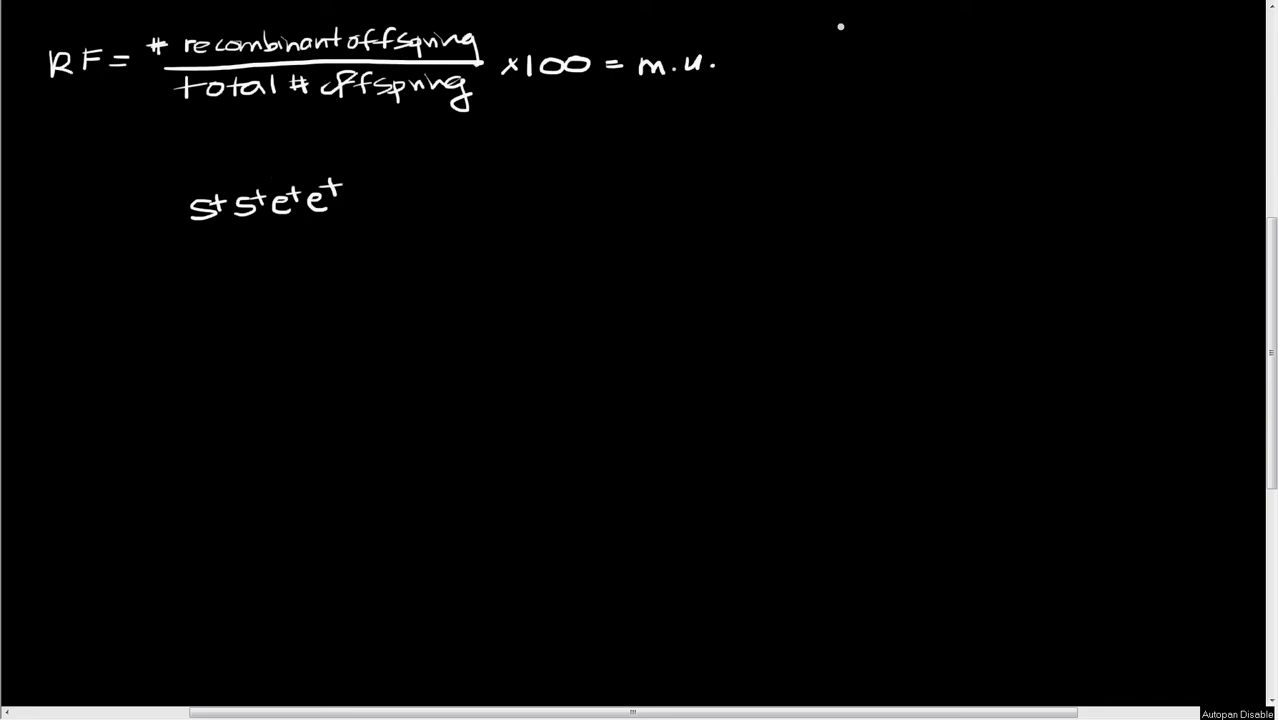
{"action": "mouse_move", "coordinate": [104, 203]}
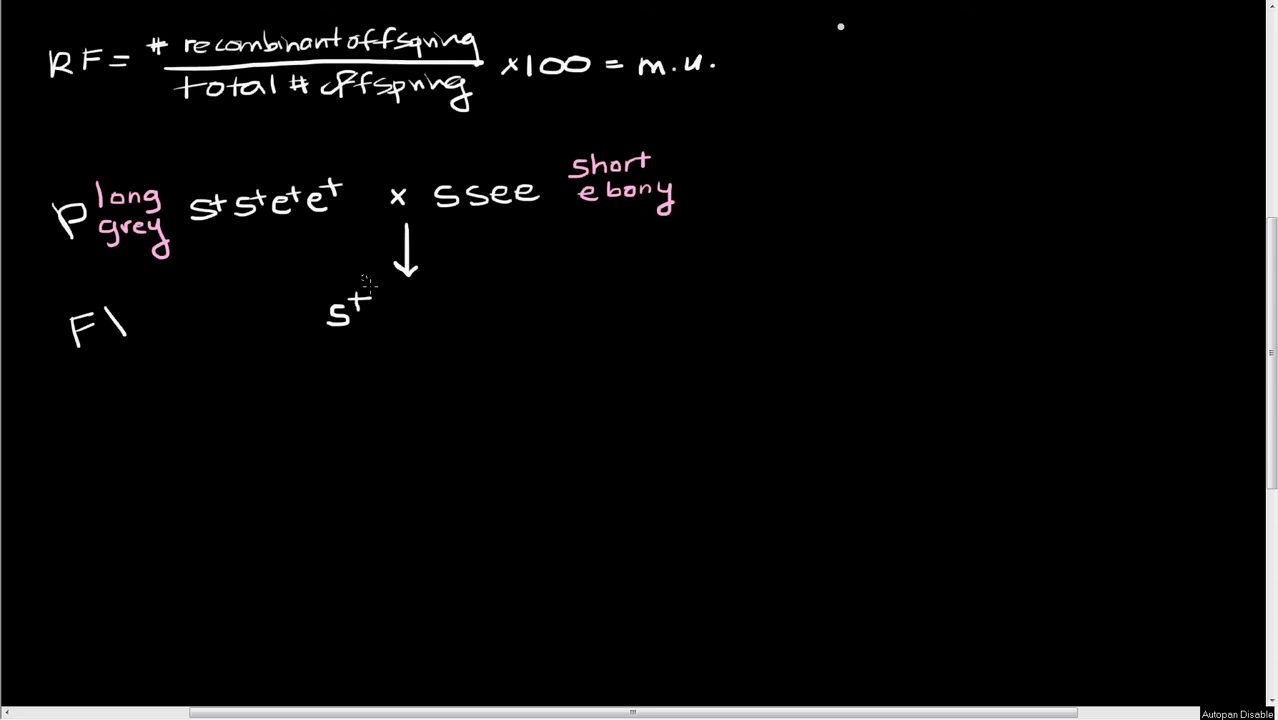
Write the F1 genotype s+se+e with a pink 'long grey' label beside it.
{"action": "type", "text": "se+e"}
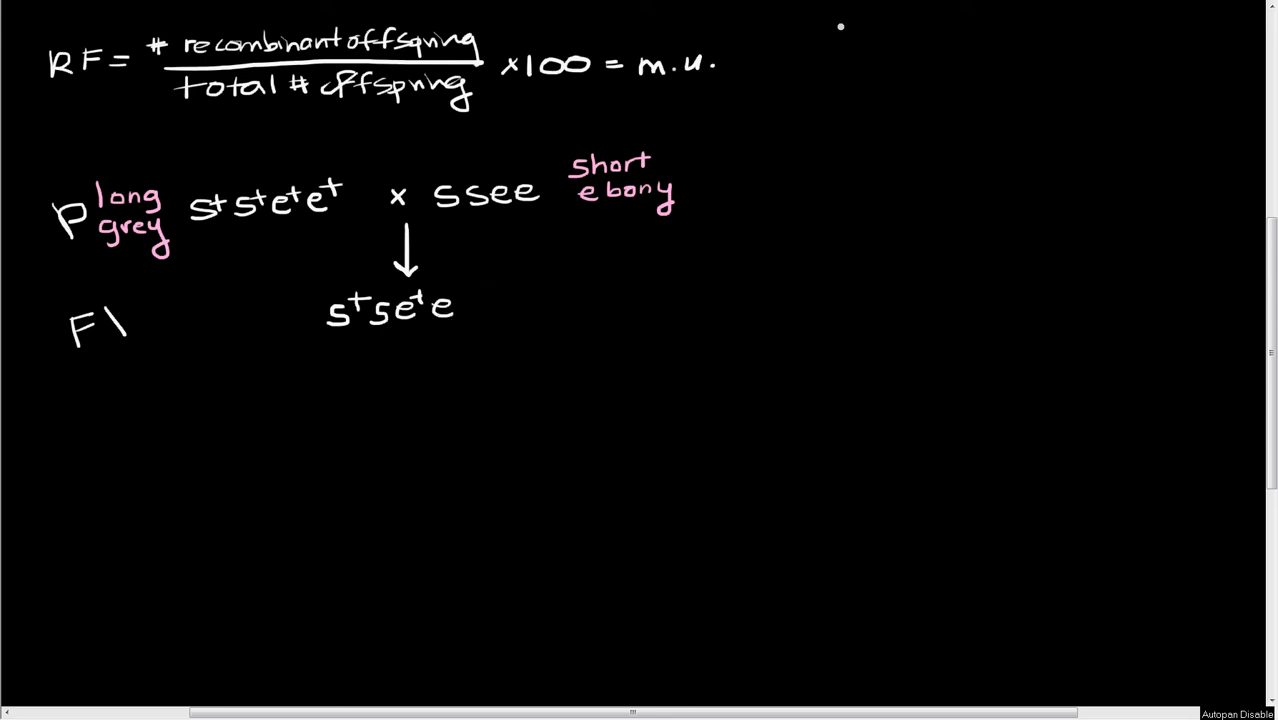
{"action": "mouse_move", "coordinate": [277, 301]}
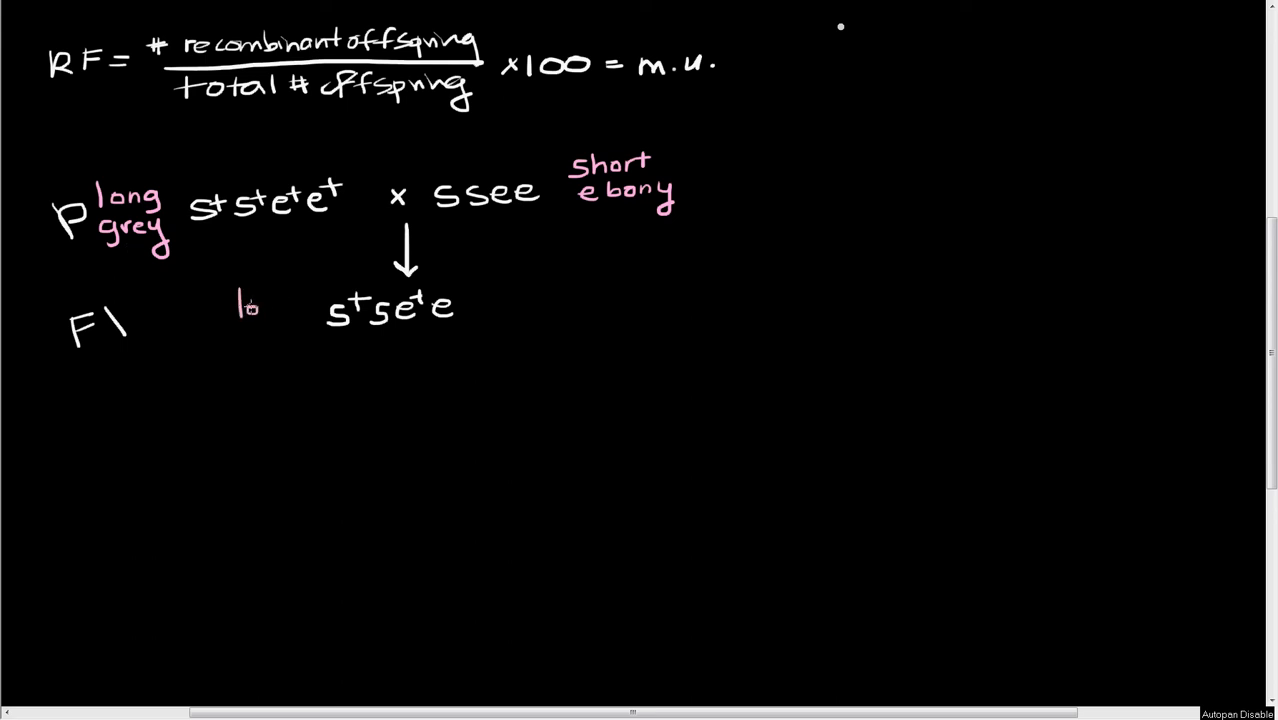
{"action": "type", "text": "long"}
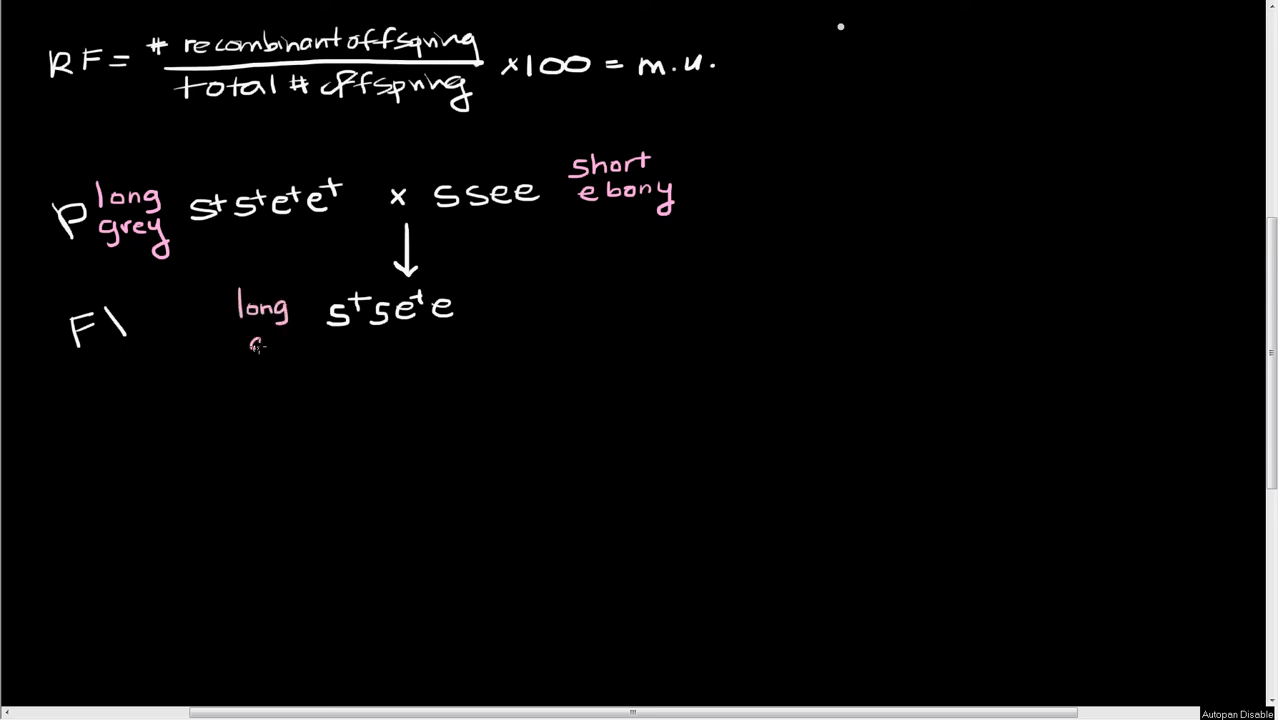
{"action": "type", "text": "grey"}
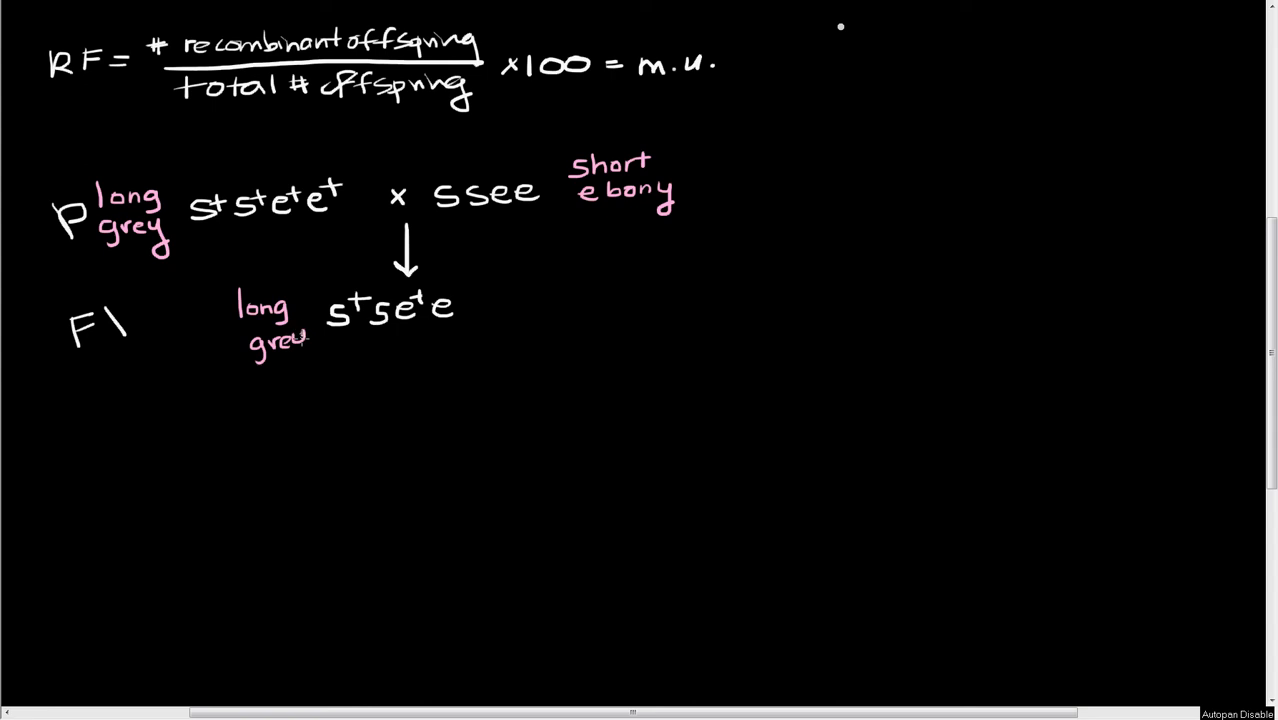
{"action": "left_click_drag", "start_coordinate": [300, 345], "coordinate": [315, 360]}
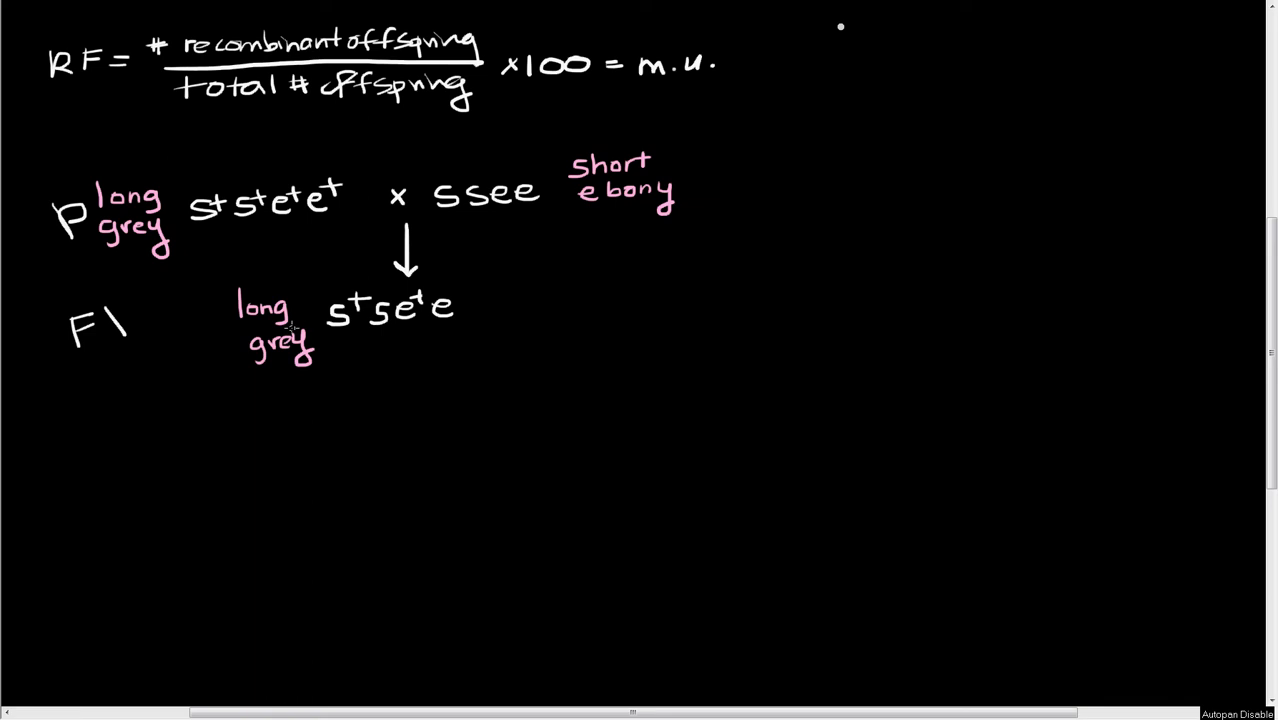
{"action": "mouse_move", "coordinate": [285, 328]}
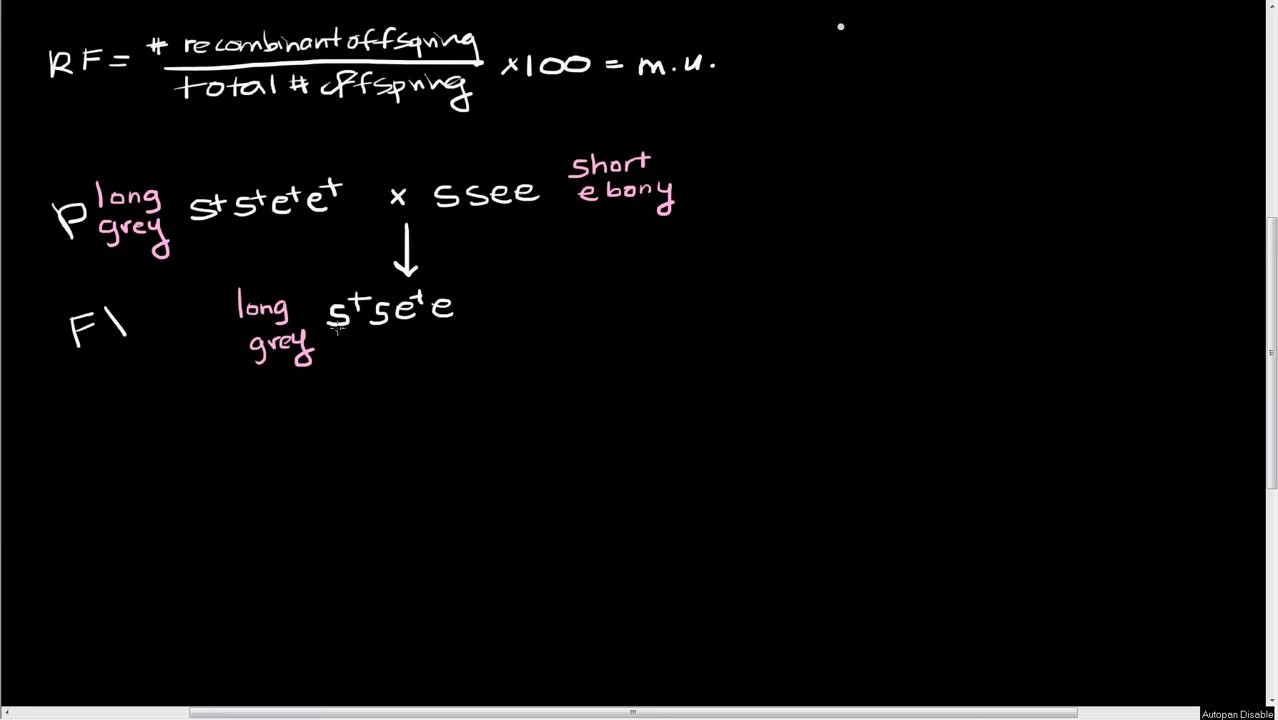
{"action": "mouse_move", "coordinate": [337, 328]}
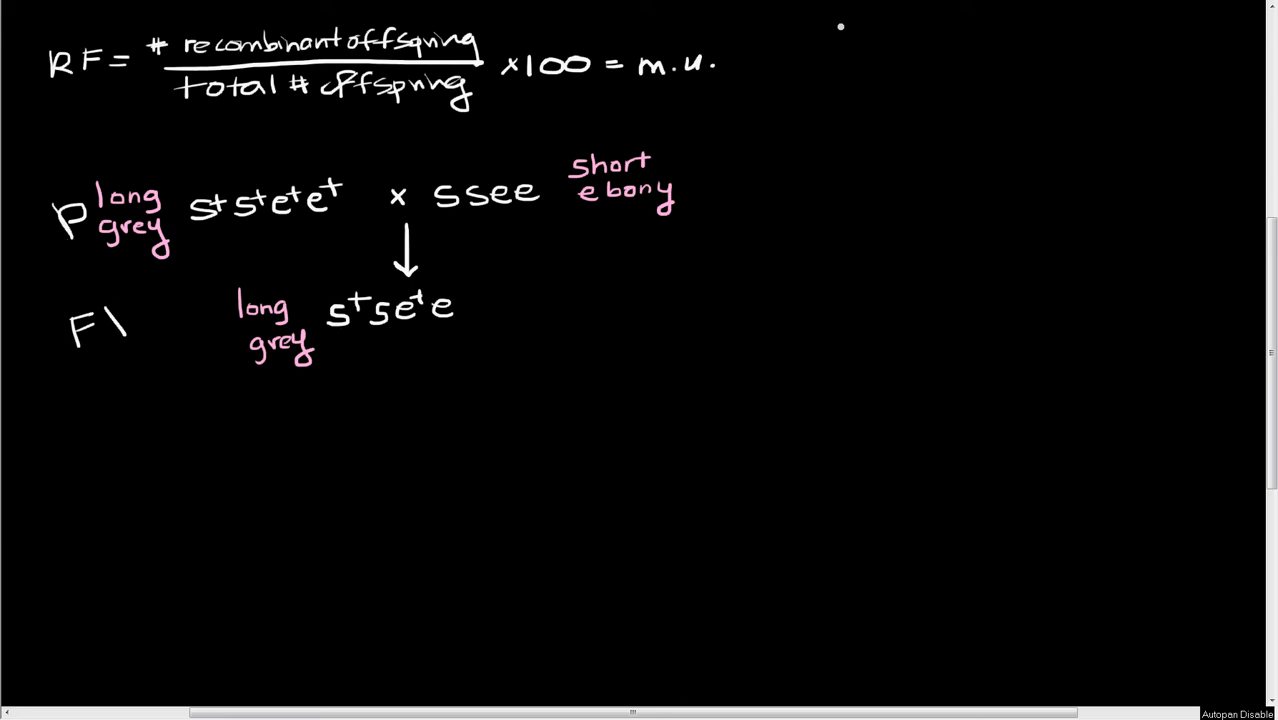
{"action": "mouse_move", "coordinate": [323, 324]}
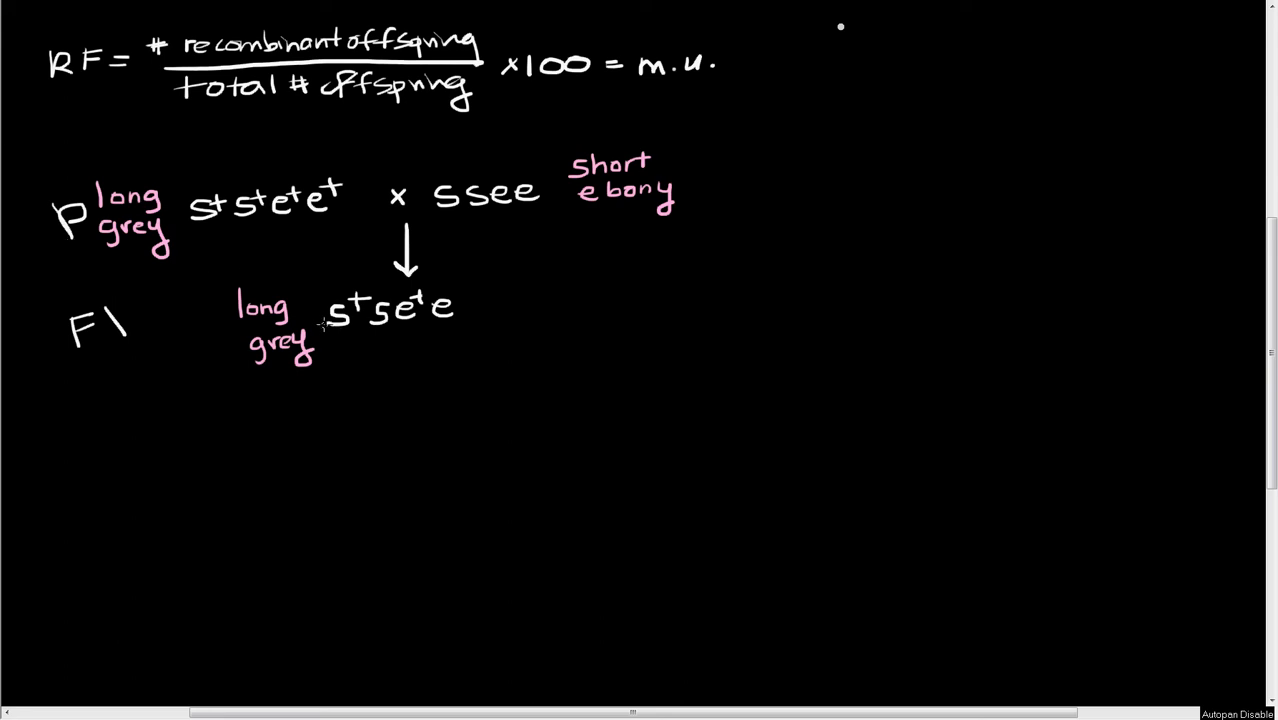
{"action": "mouse_move", "coordinate": [568, 291]}
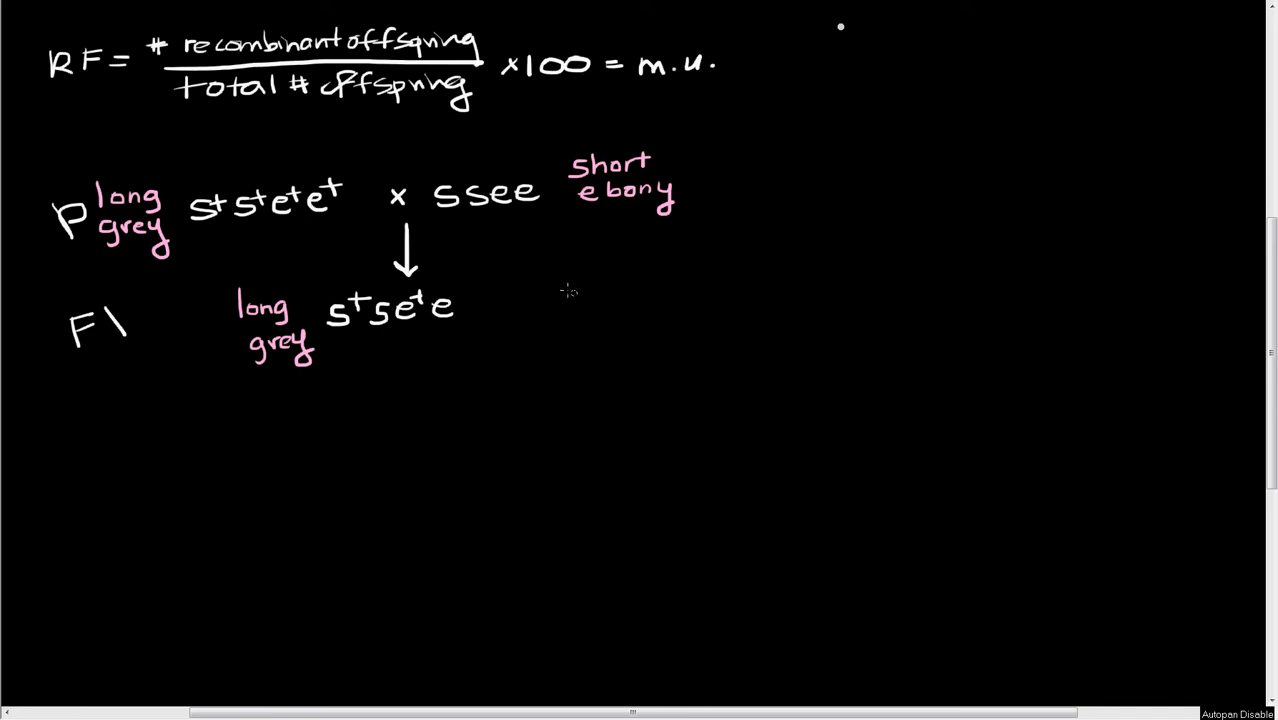
{"action": "mouse_move", "coordinate": [512, 299]}
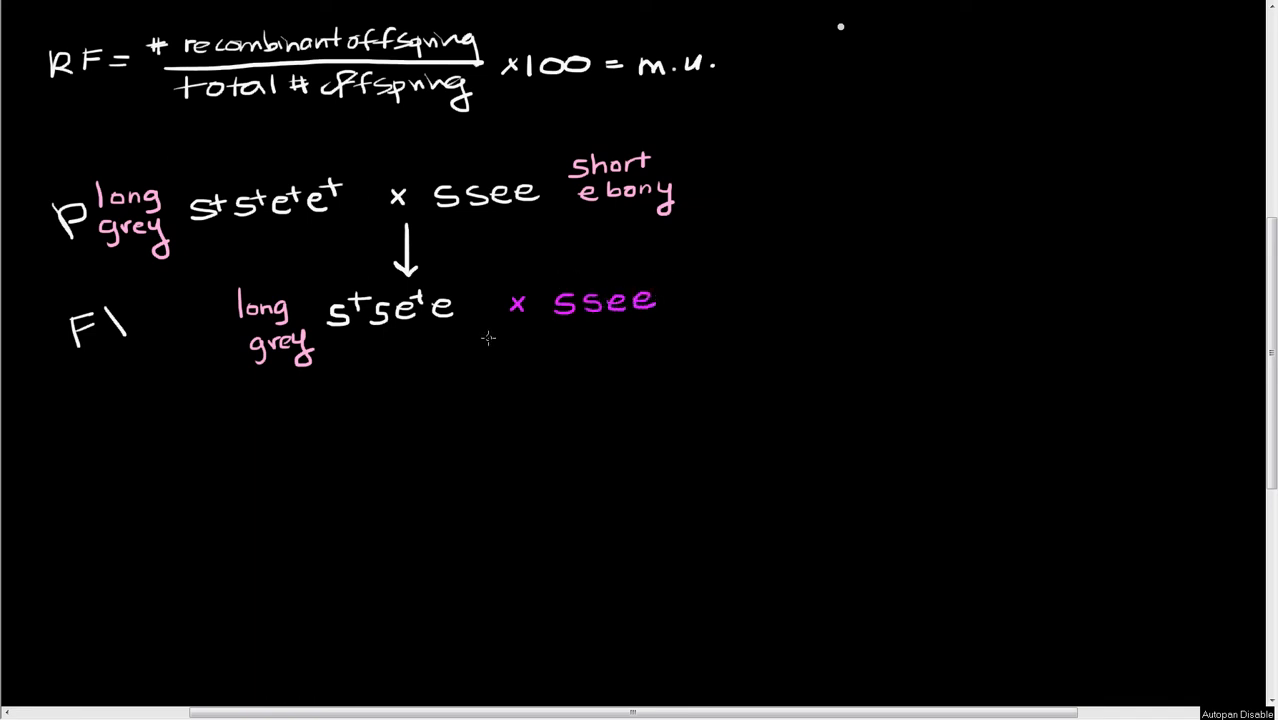
{"action": "mouse_move", "coordinate": [498, 340]}
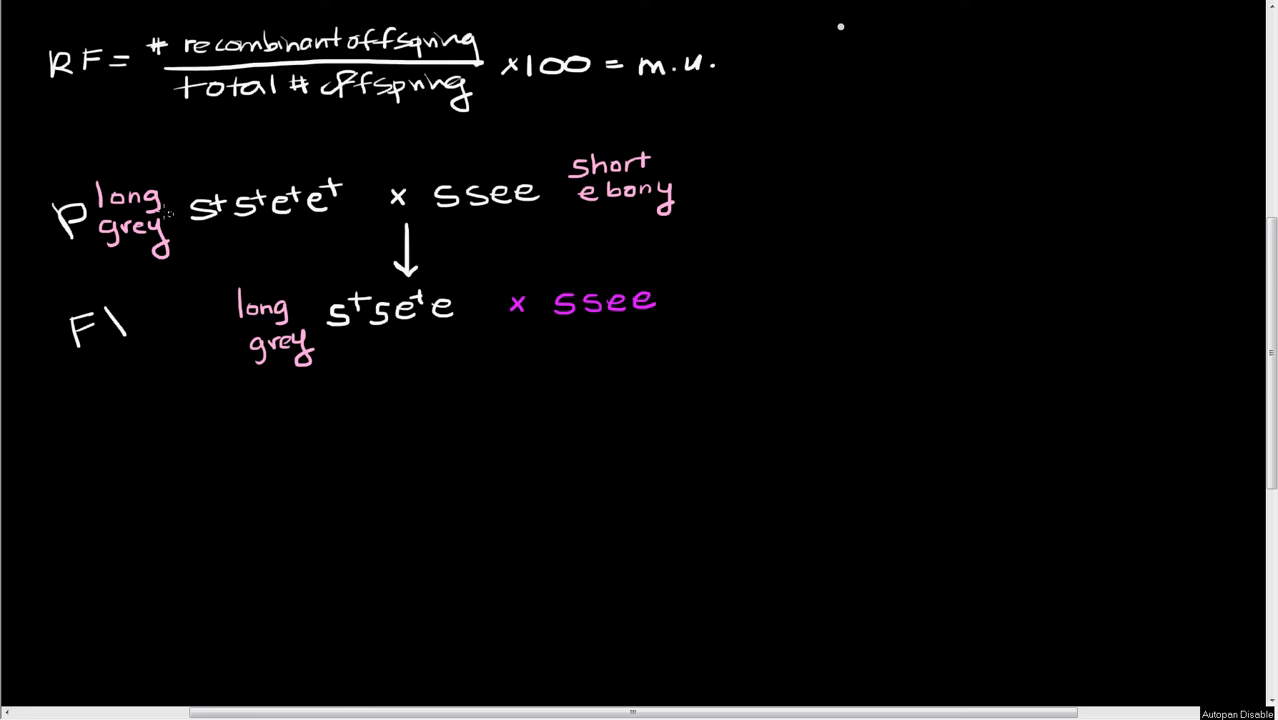
{"action": "mouse_move", "coordinate": [45, 110]}
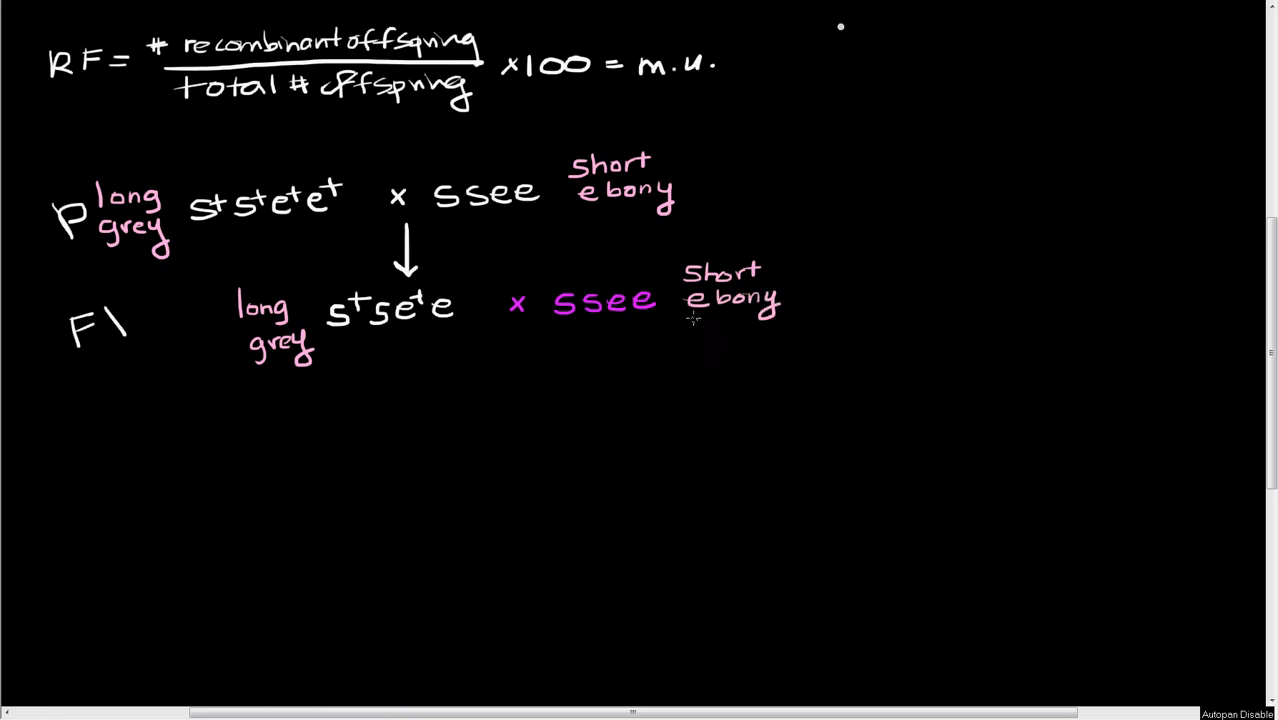
{"action": "mouse_move", "coordinate": [666, 378]}
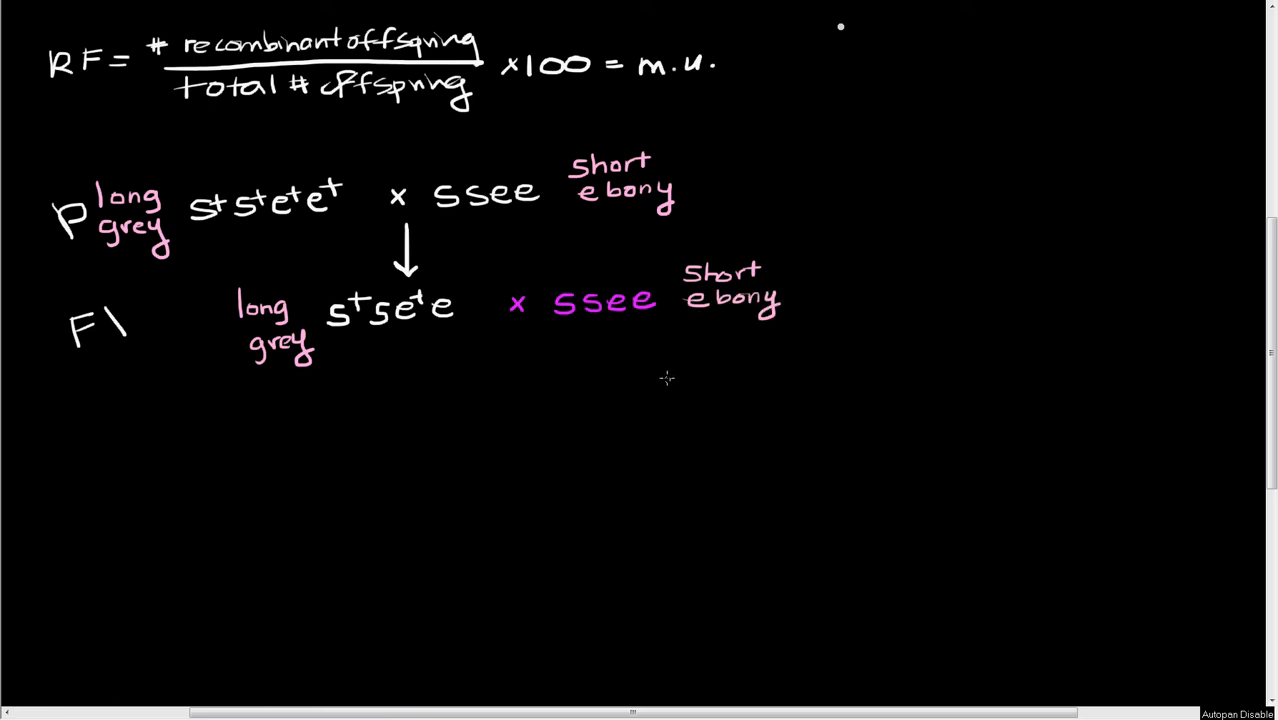
{"action": "mouse_move", "coordinate": [663, 364]}
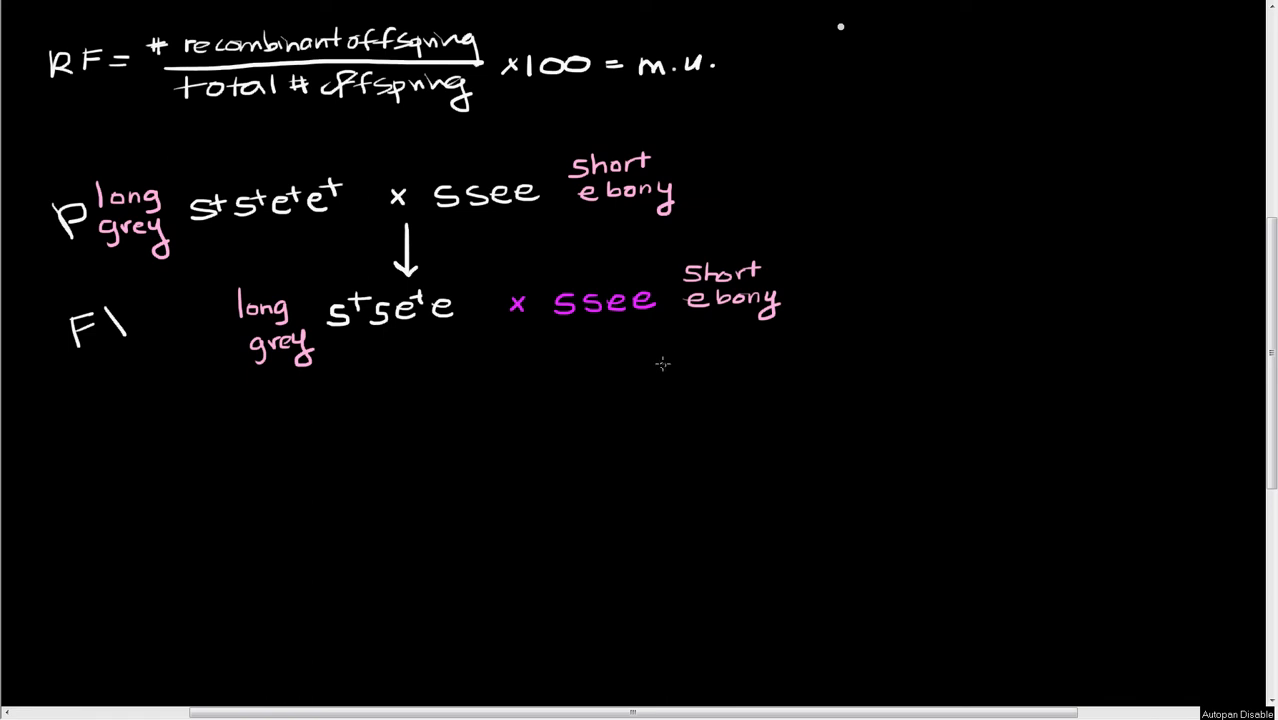
{"action": "mouse_move", "coordinate": [645, 370]}
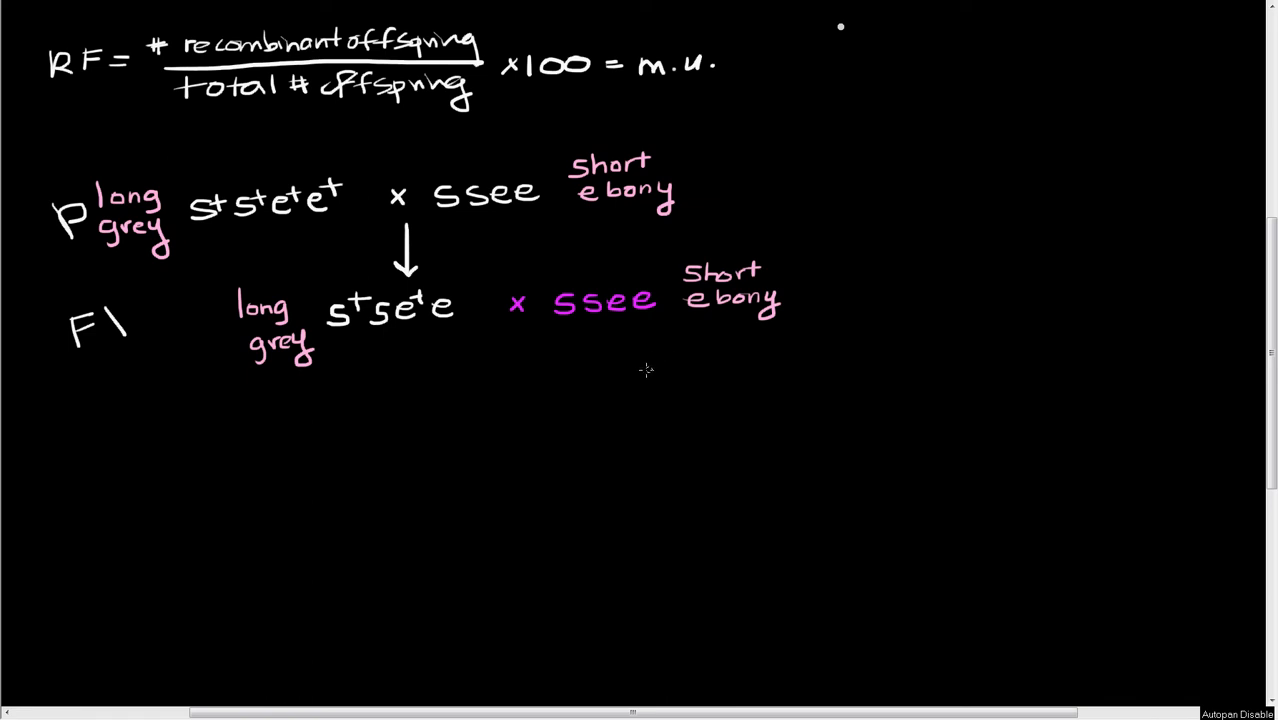
{"action": "mouse_move", "coordinate": [625, 368]}
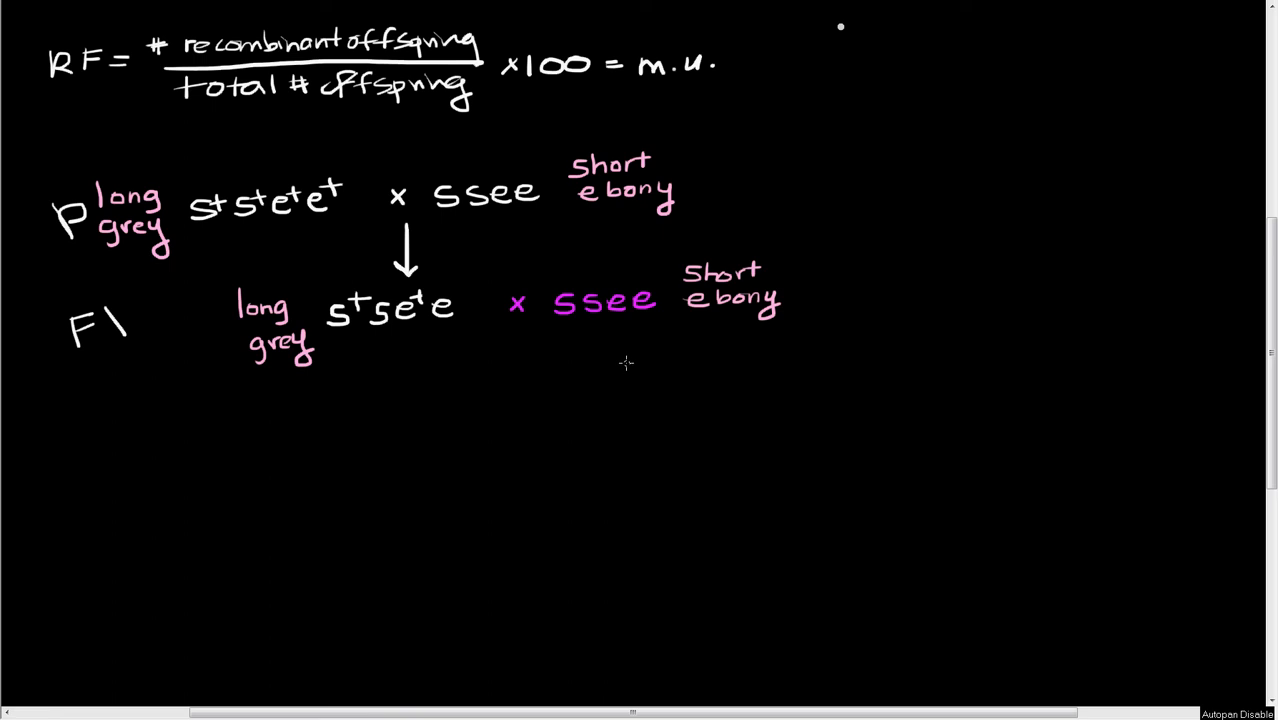
{"action": "mouse_move", "coordinate": [643, 345]}
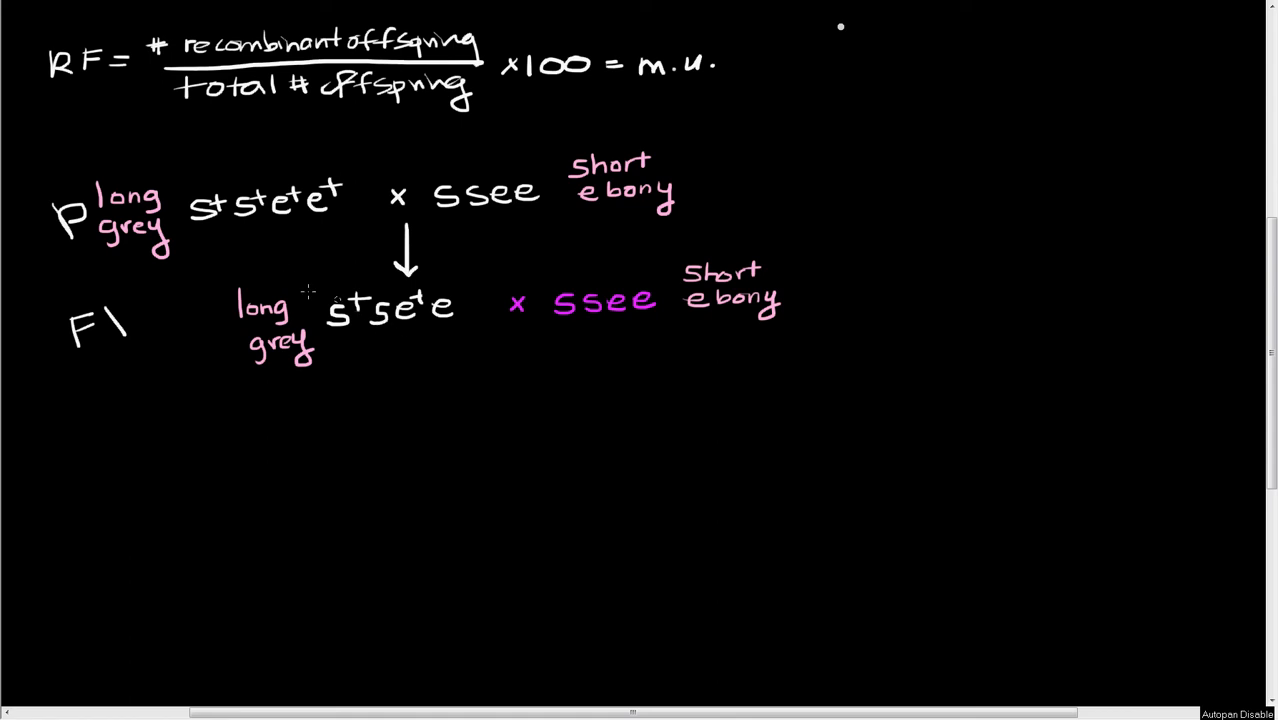
{"action": "mouse_move", "coordinate": [518, 333]}
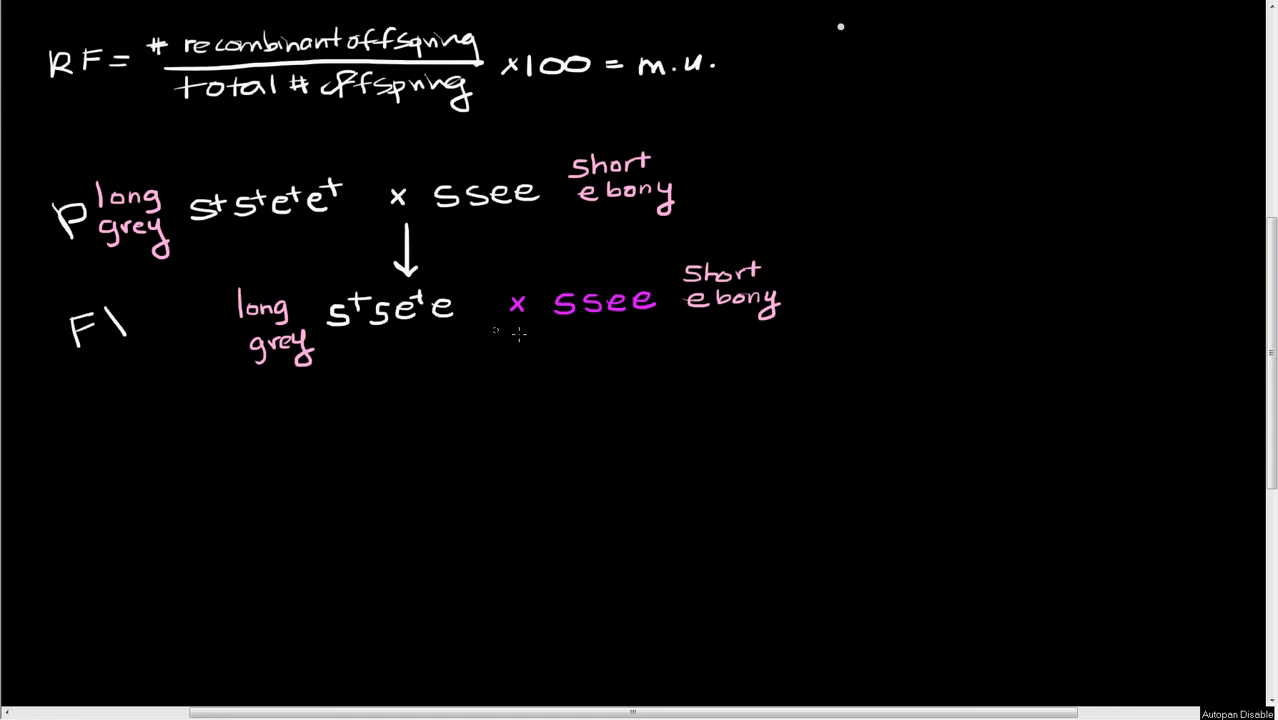
Draw a down arrow under the F1 cross and write the green heading 'F2 expected unlinked'.
{"action": "left_click_drag", "start_coordinate": [520, 335], "coordinate": [523, 375]}
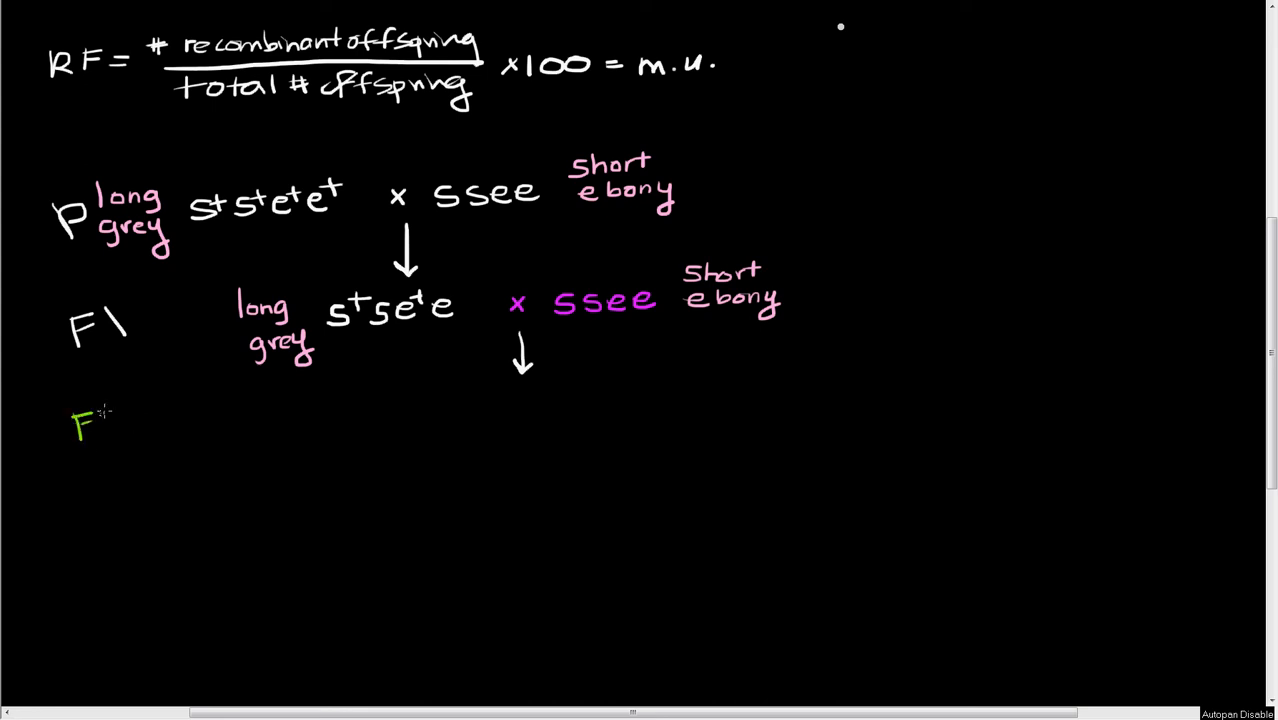
{"action": "type", "text": "2 ex"}
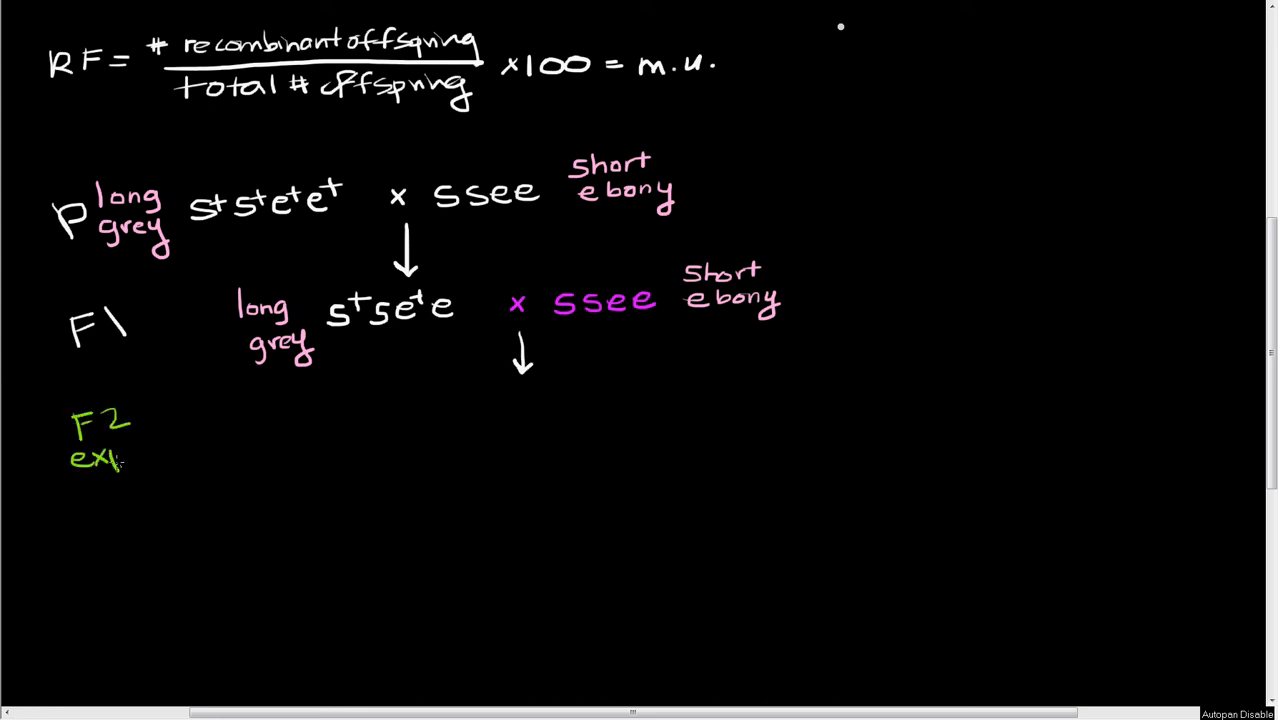
{"action": "type", "text": "p"}
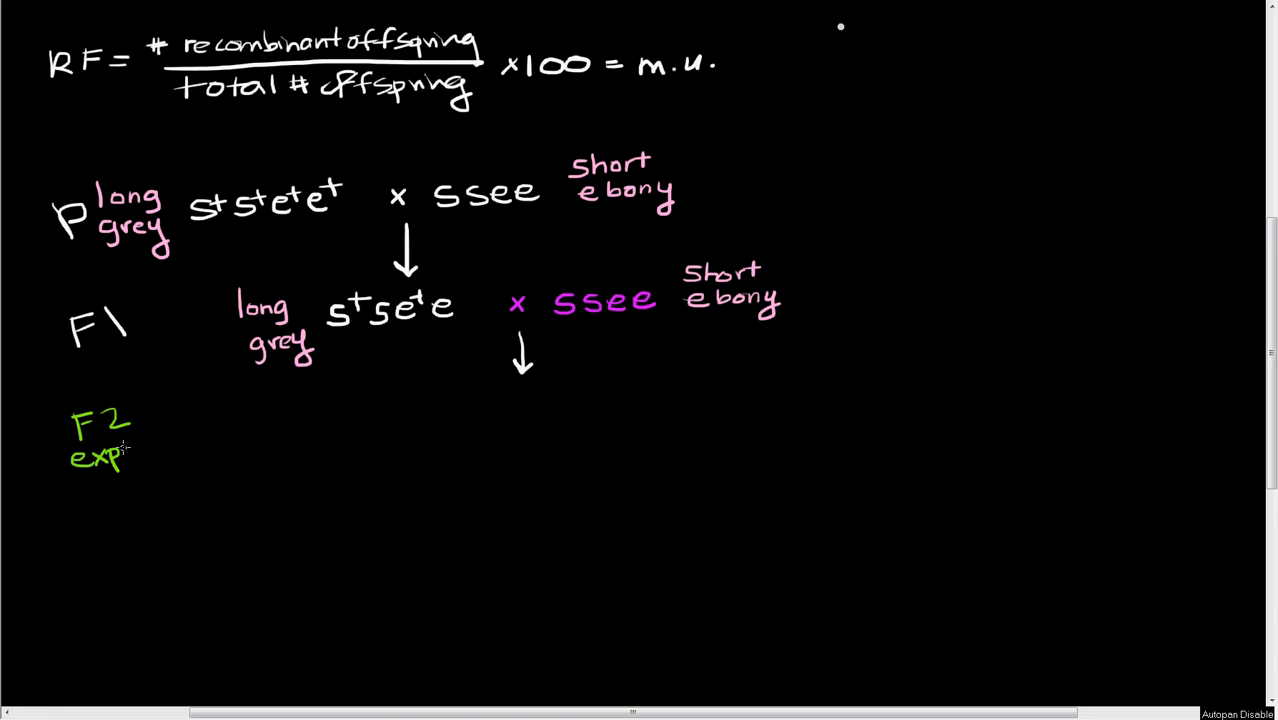
{"action": "type", "text": "ected"}
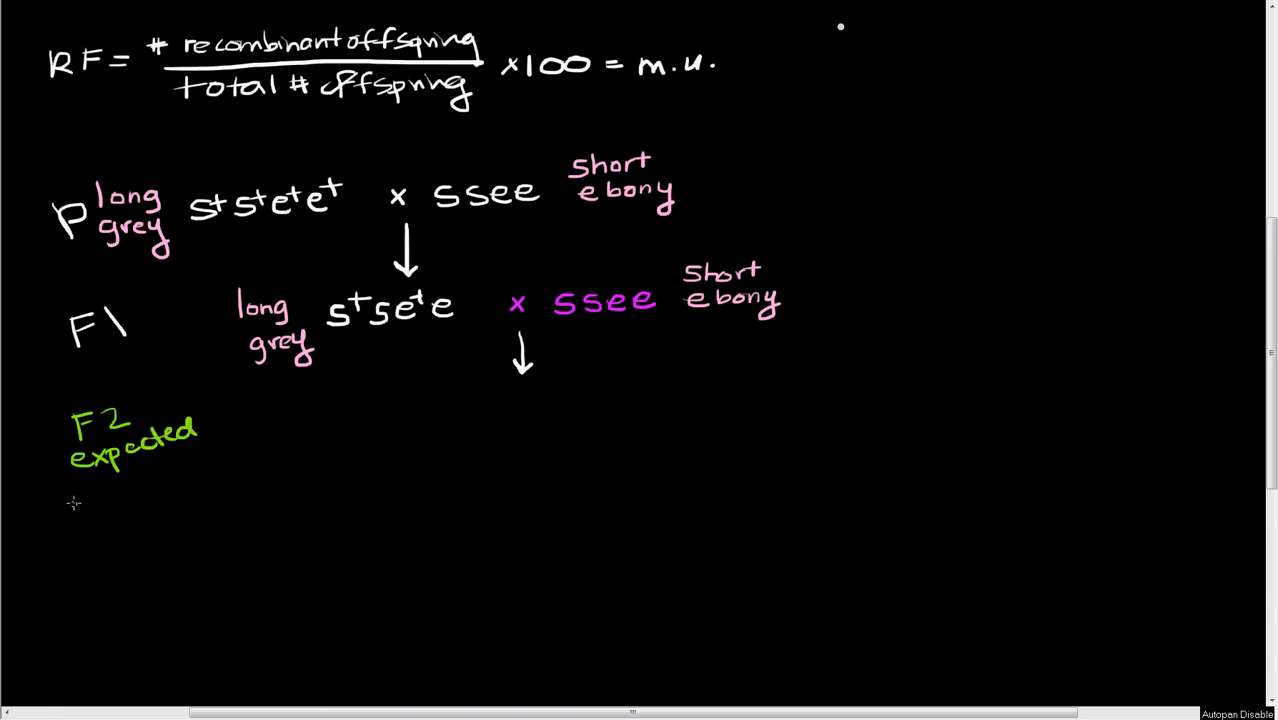
{"action": "type", "text": "unli"}
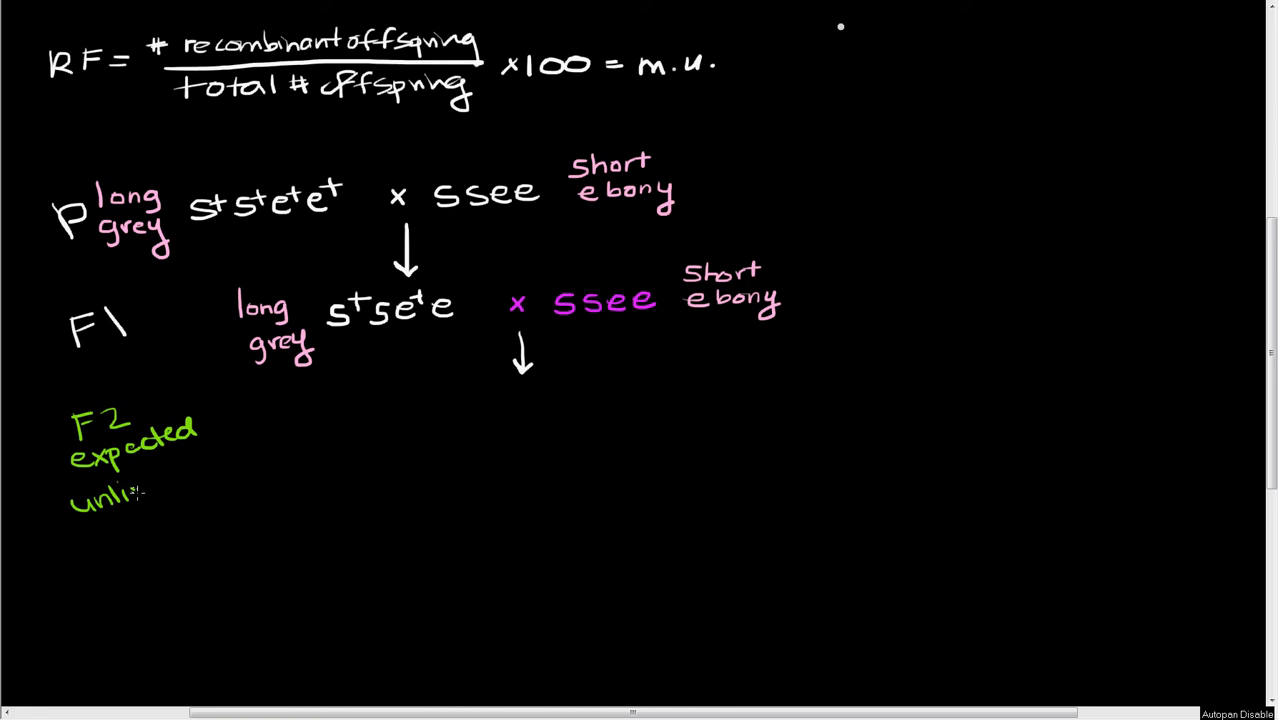
{"action": "type", "text": "nked"}
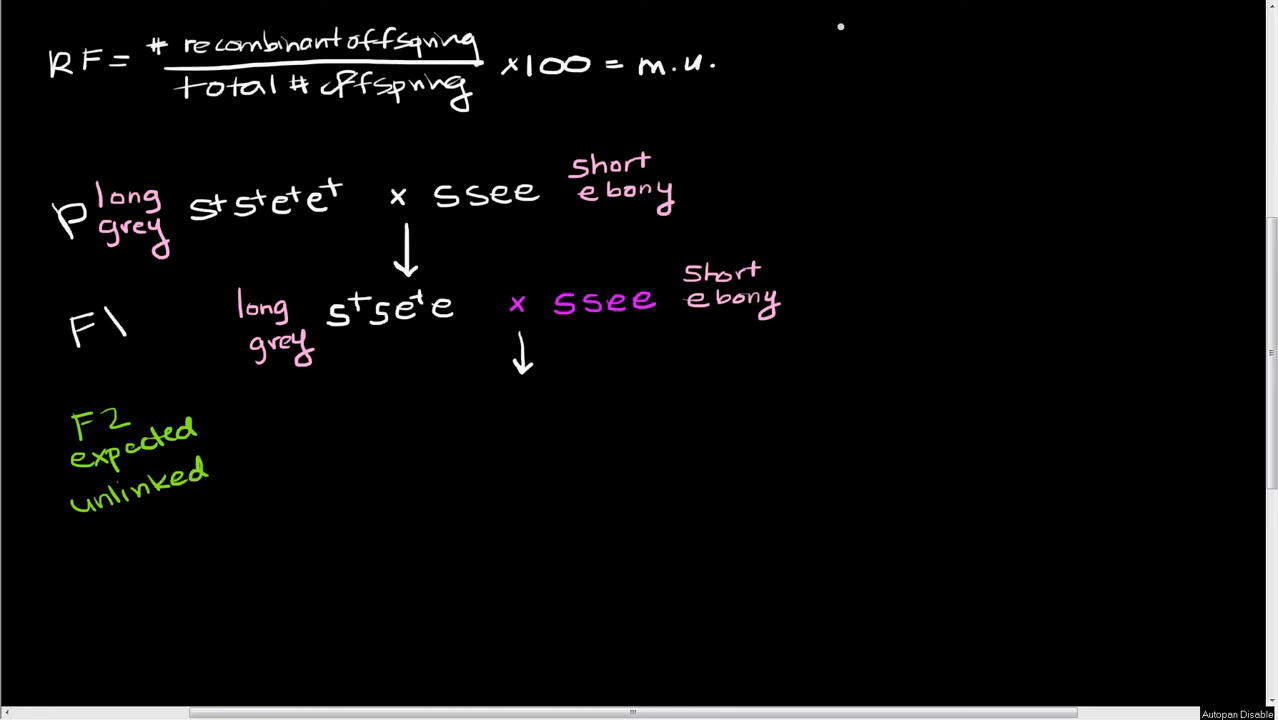
{"action": "mouse_move", "coordinate": [349, 426]}
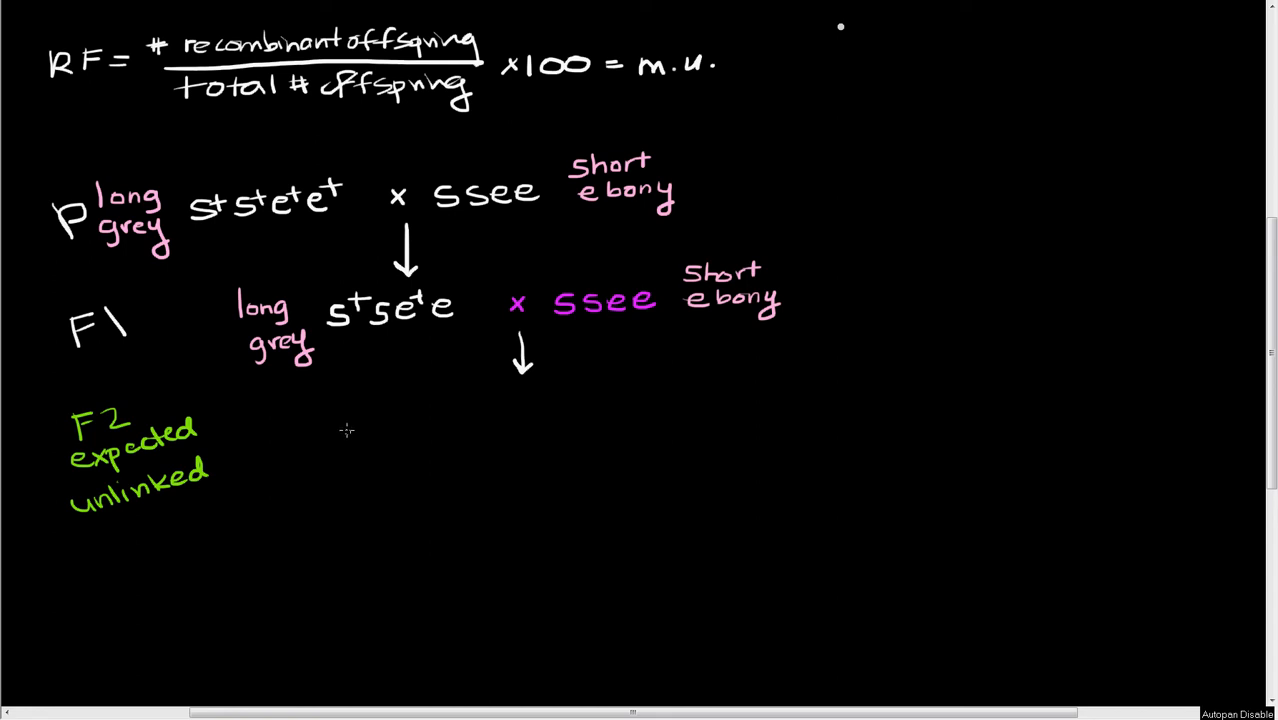
{"action": "mouse_move", "coordinate": [345, 422]}
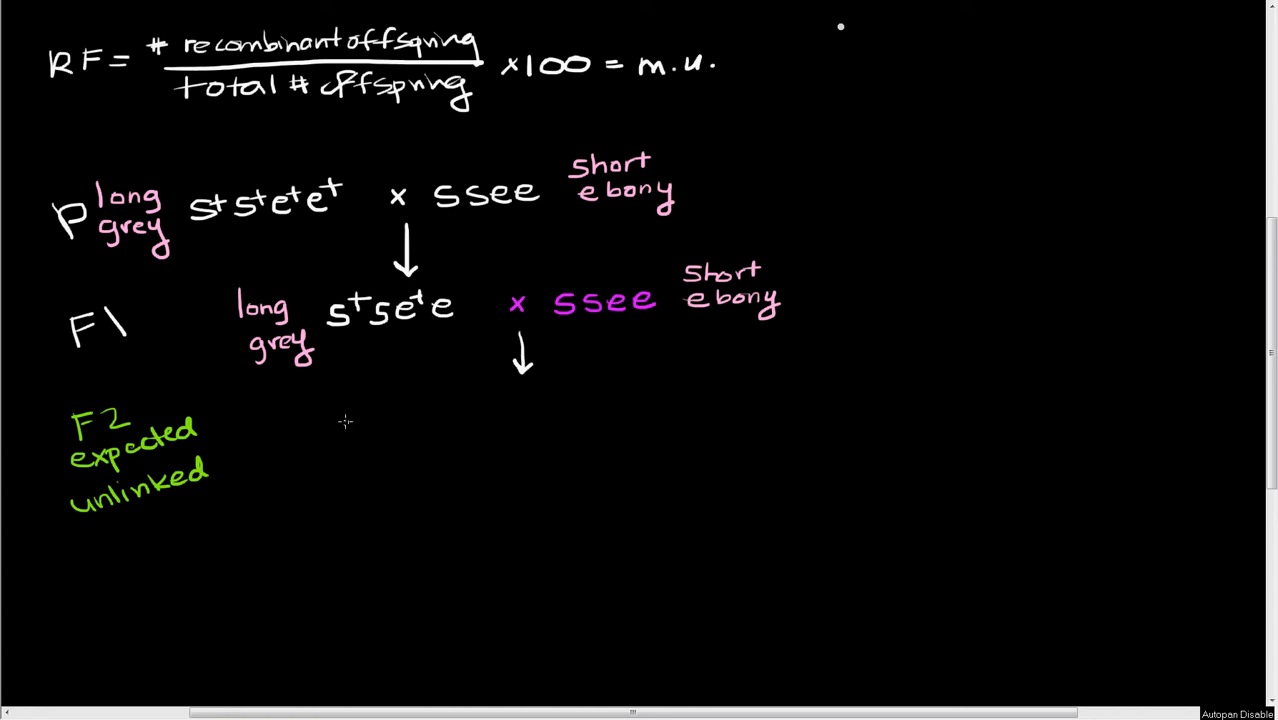
{"action": "mouse_move", "coordinate": [355, 425]}
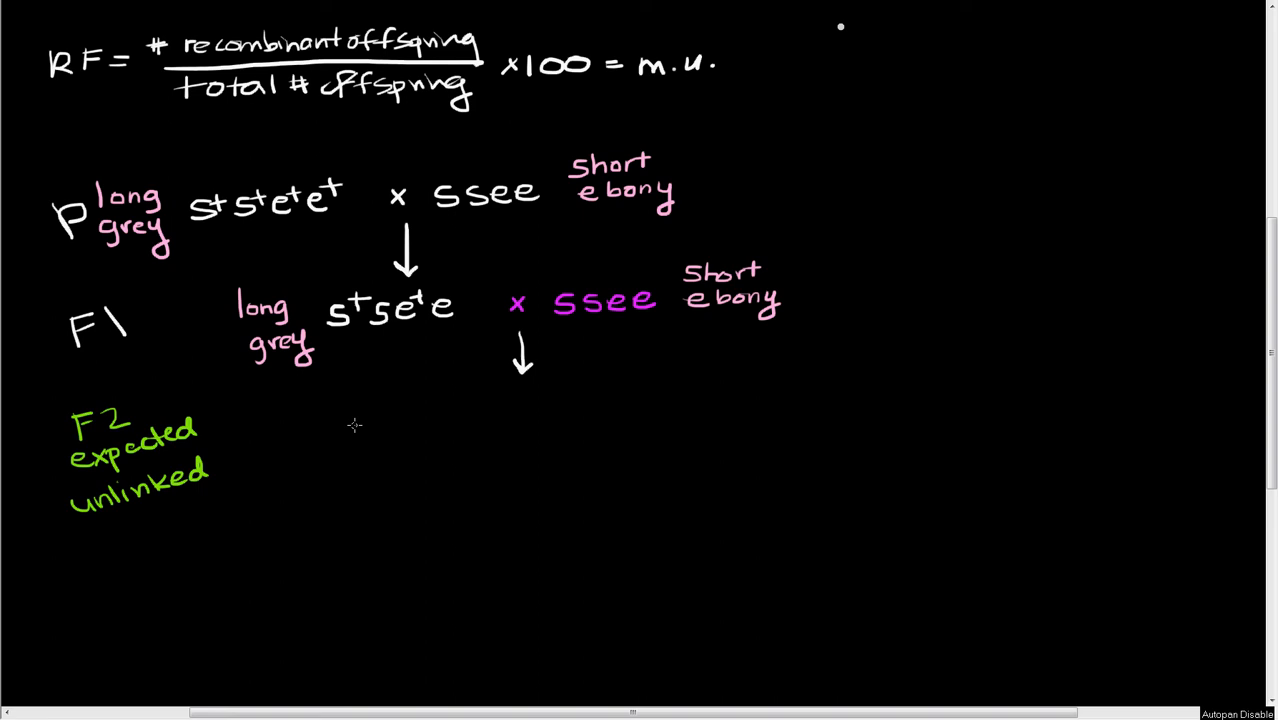
Write the genotypes s+se+e, s+see, sse+e and ssee, with tester alleles in pink.
{"action": "left_click", "coordinate": [350, 435]}
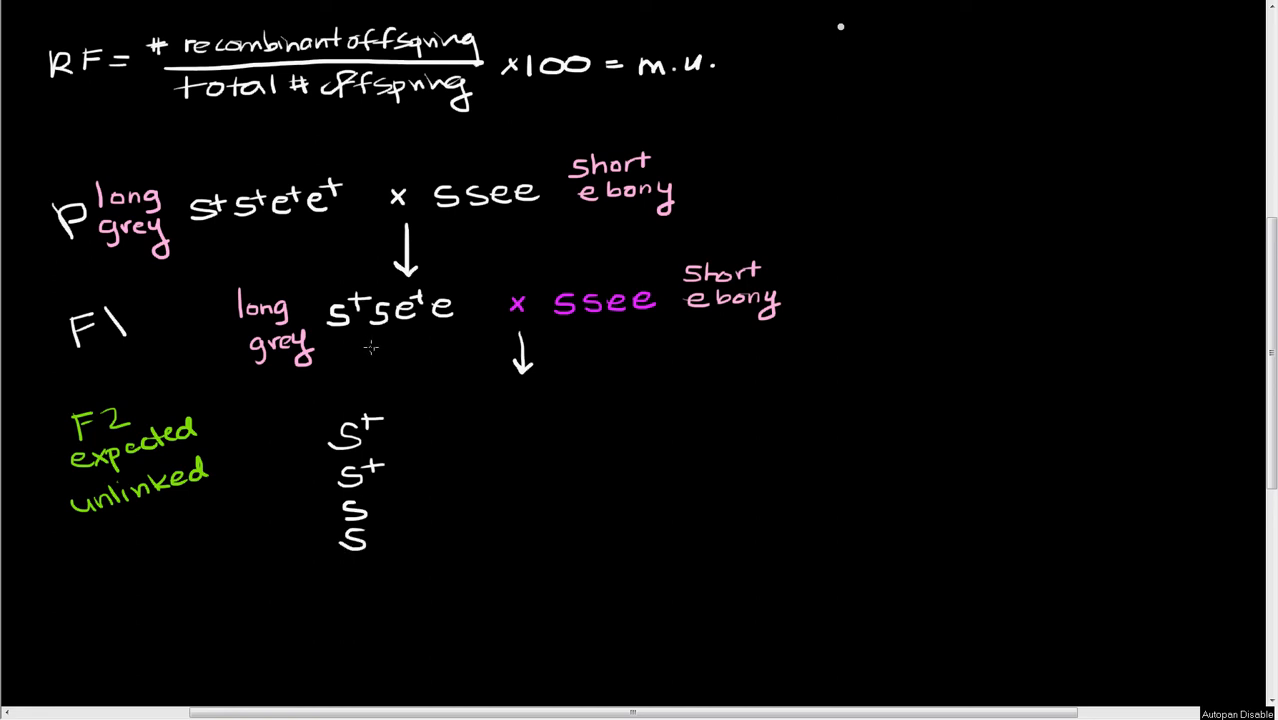
{"action": "mouse_move", "coordinate": [438, 340]}
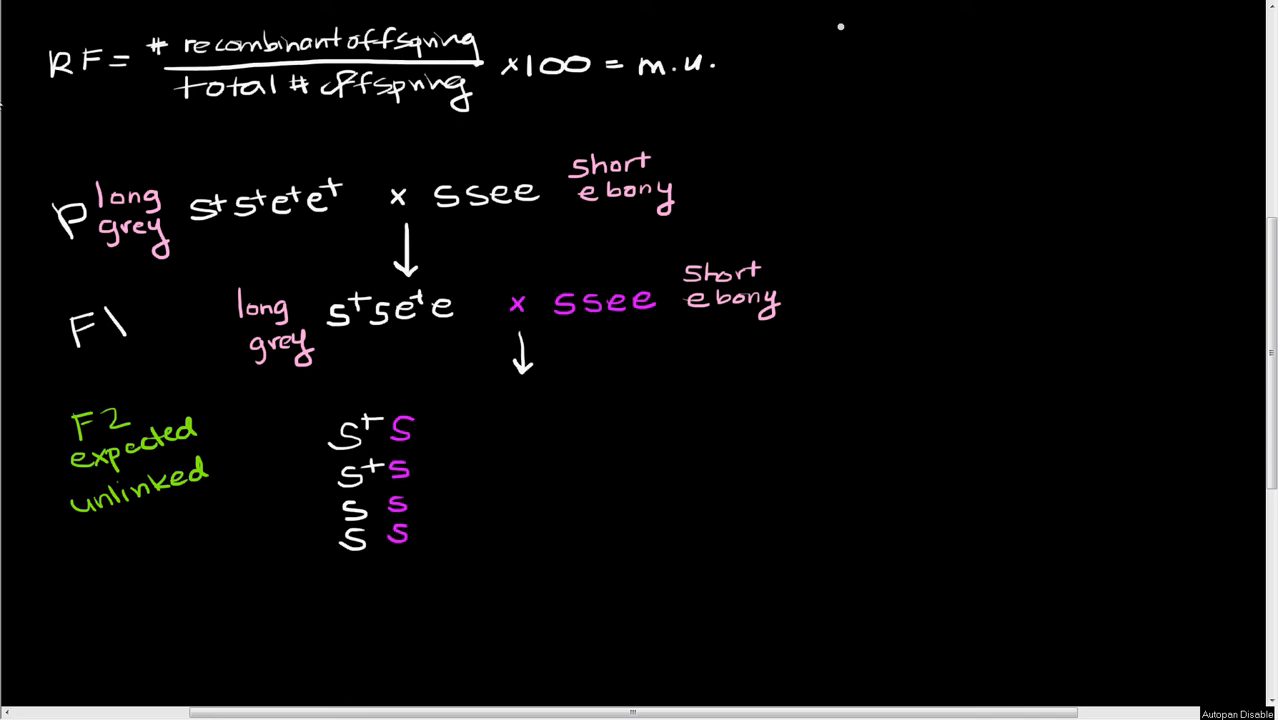
{"action": "mouse_move", "coordinate": [418, 428]}
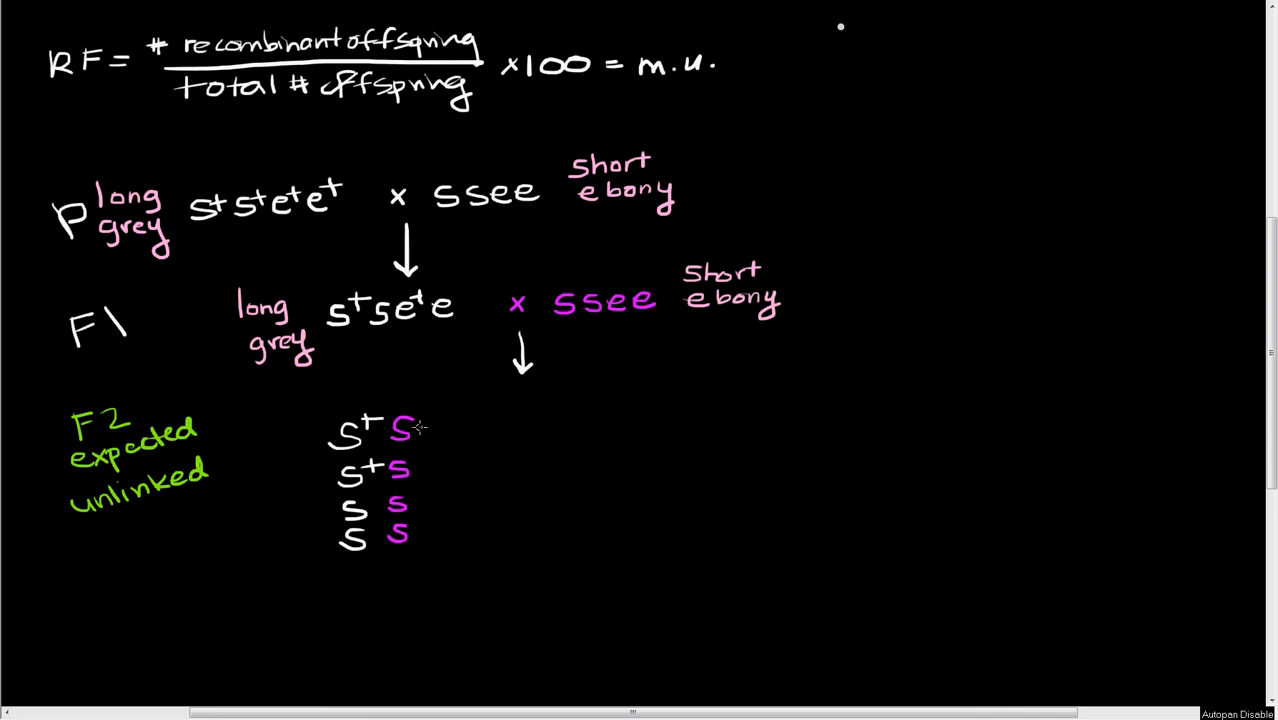
{"action": "mouse_move", "coordinate": [422, 430]}
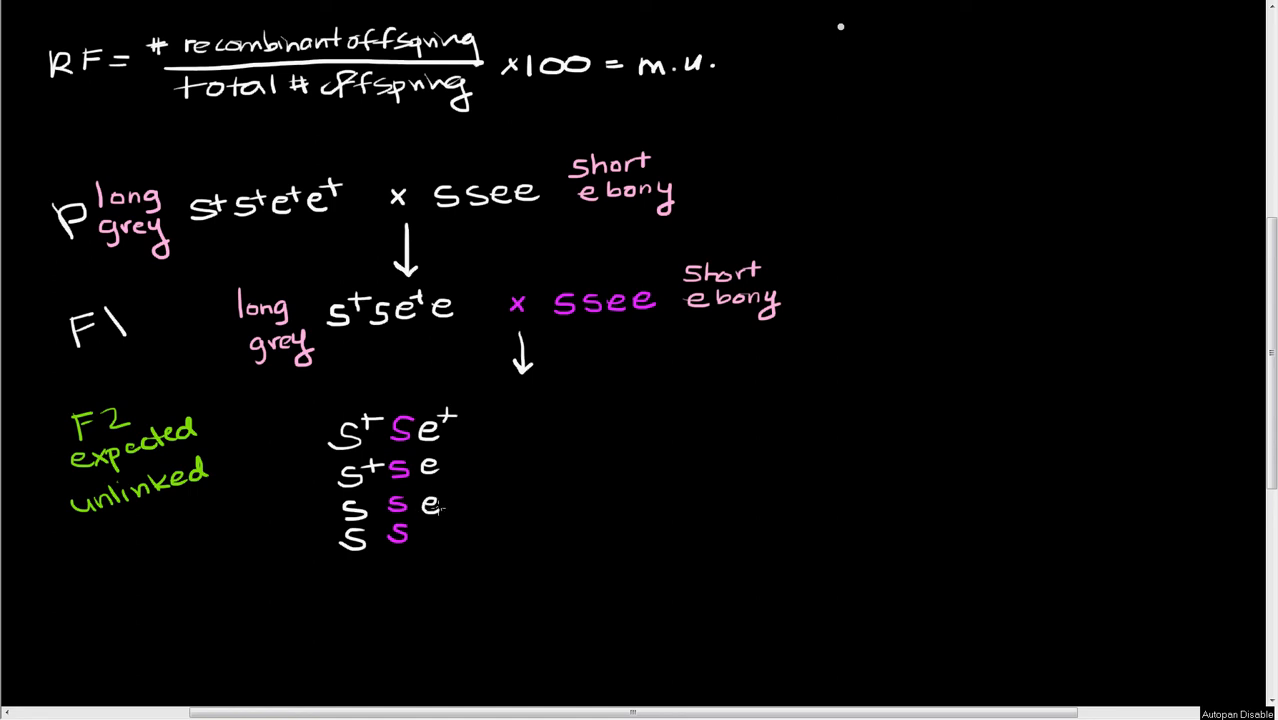
{"action": "left_click", "coordinate": [450, 492]}
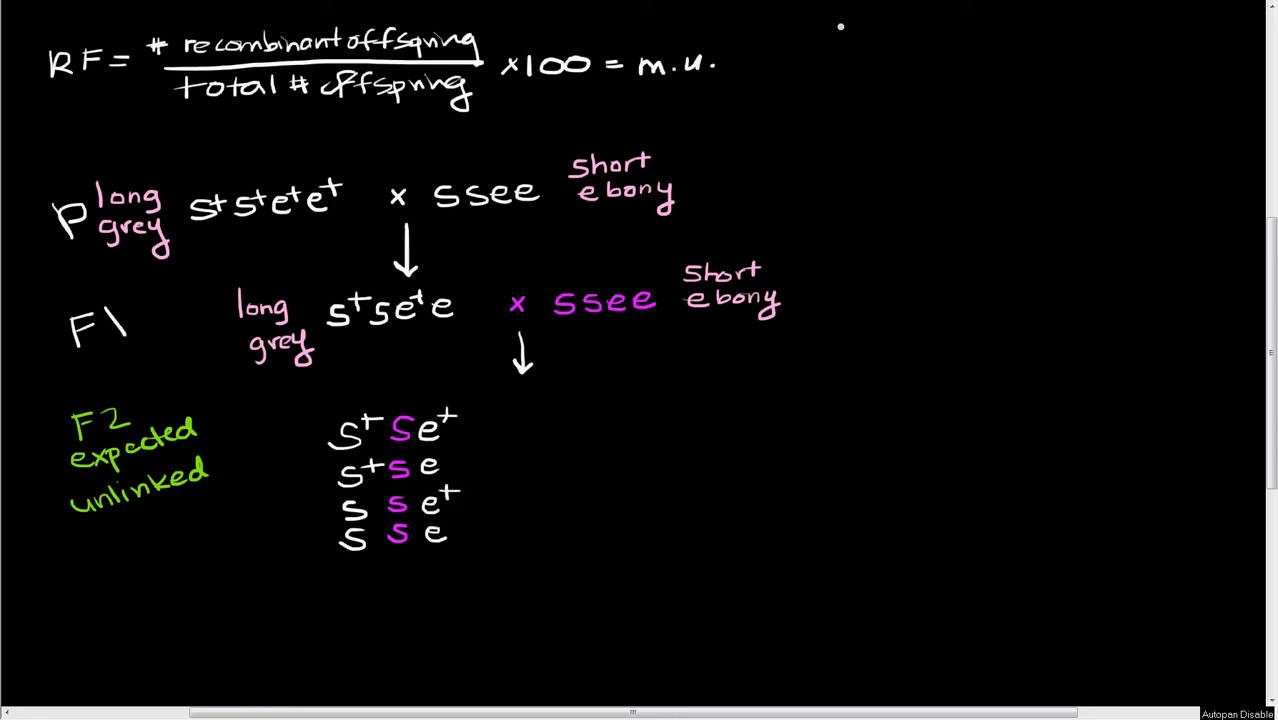
{"action": "mouse_move", "coordinate": [467, 428]}
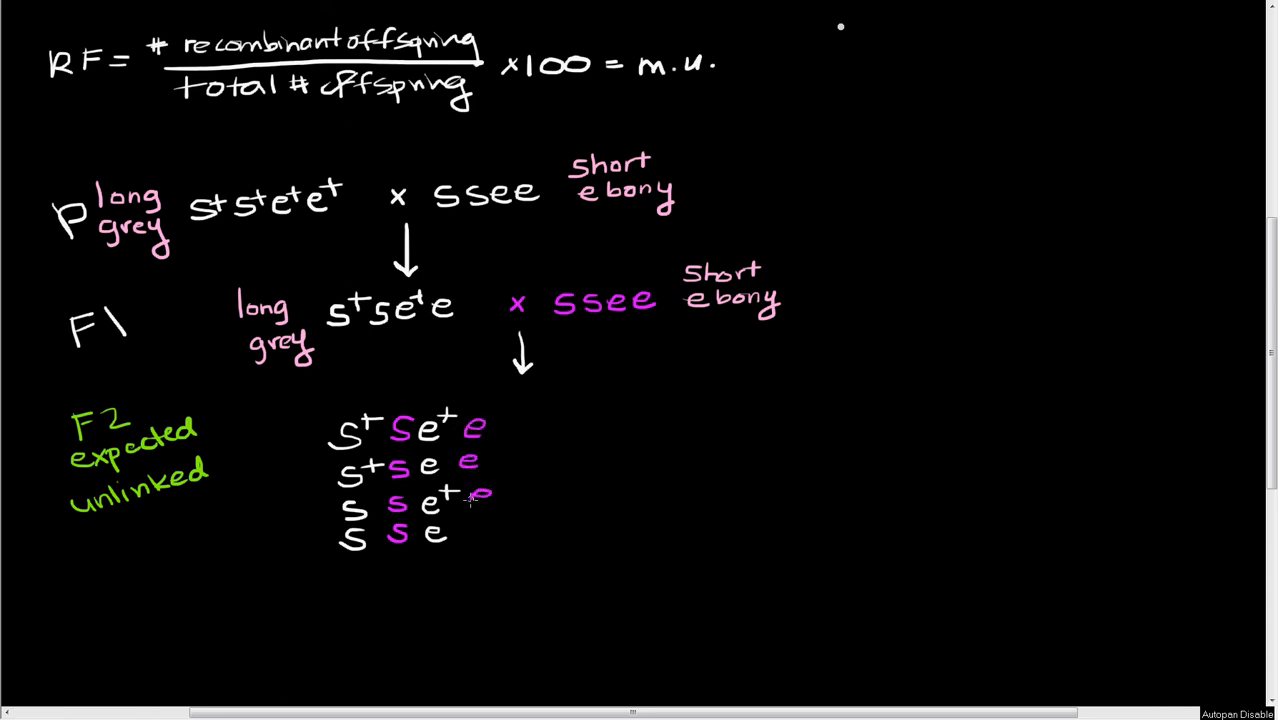
{"action": "left_click", "coordinate": [483, 530]}
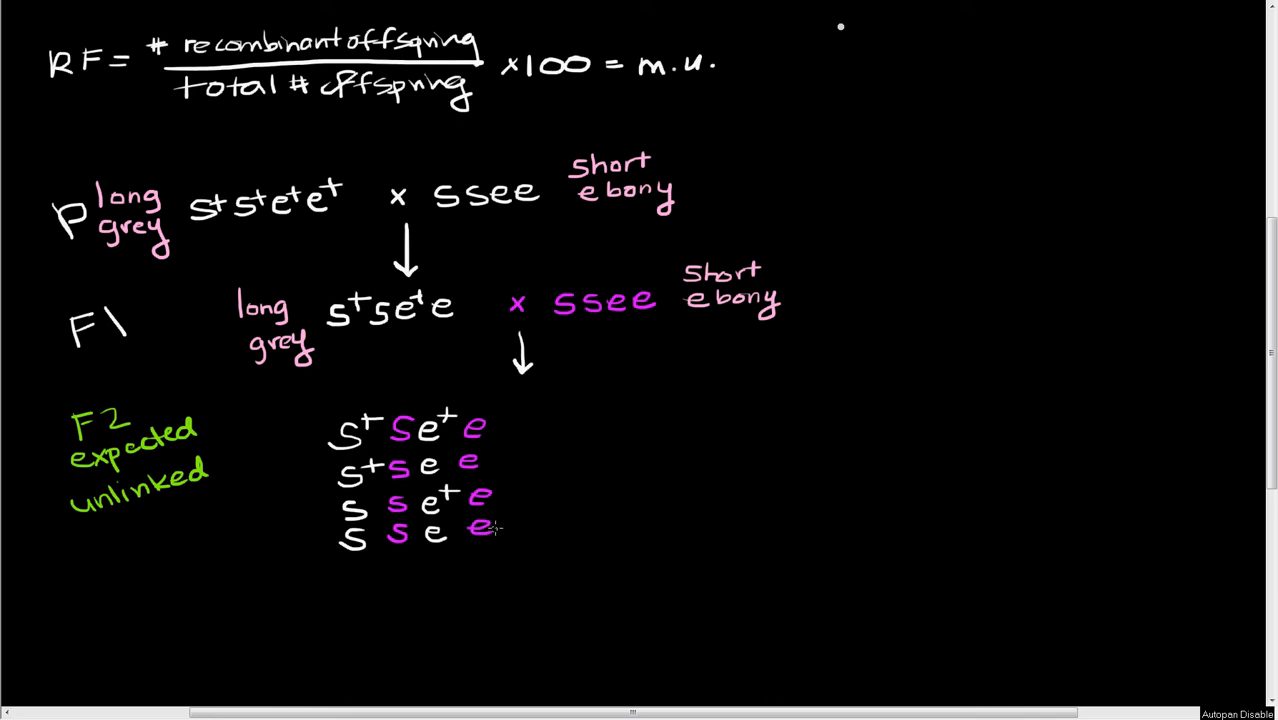
{"action": "mouse_move", "coordinate": [518, 500]}
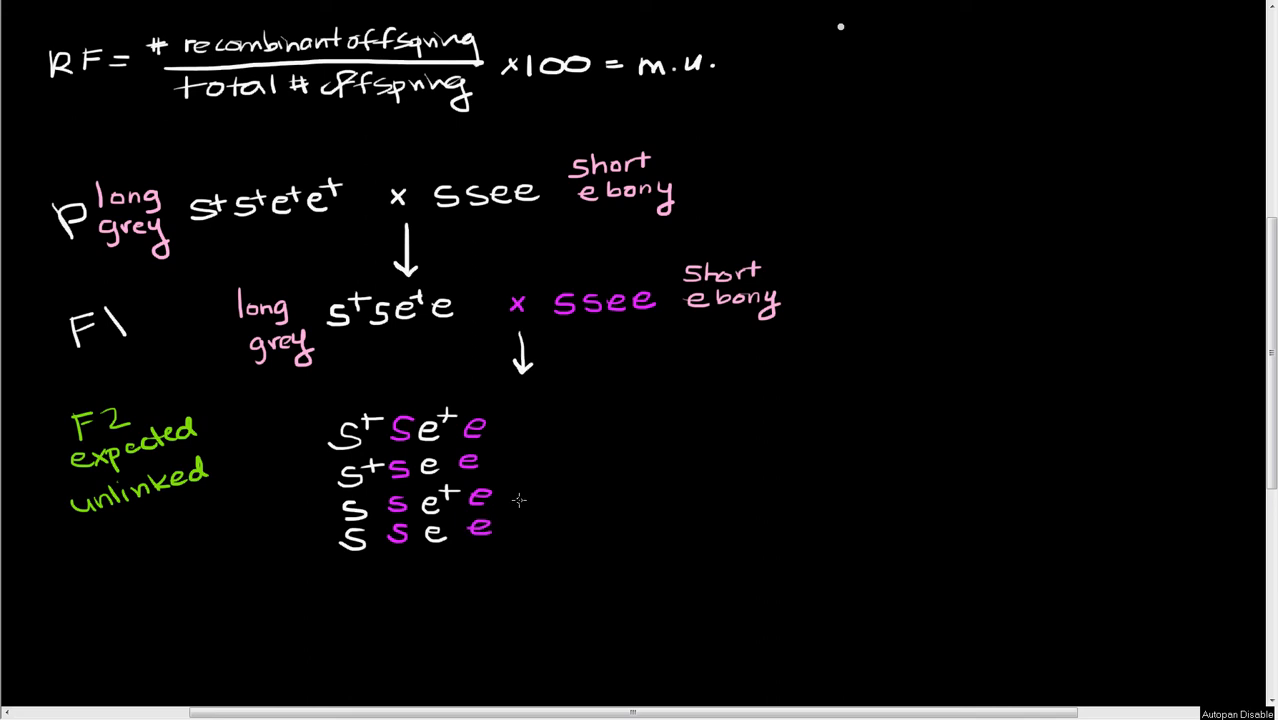
{"action": "mouse_move", "coordinate": [20, 110]}
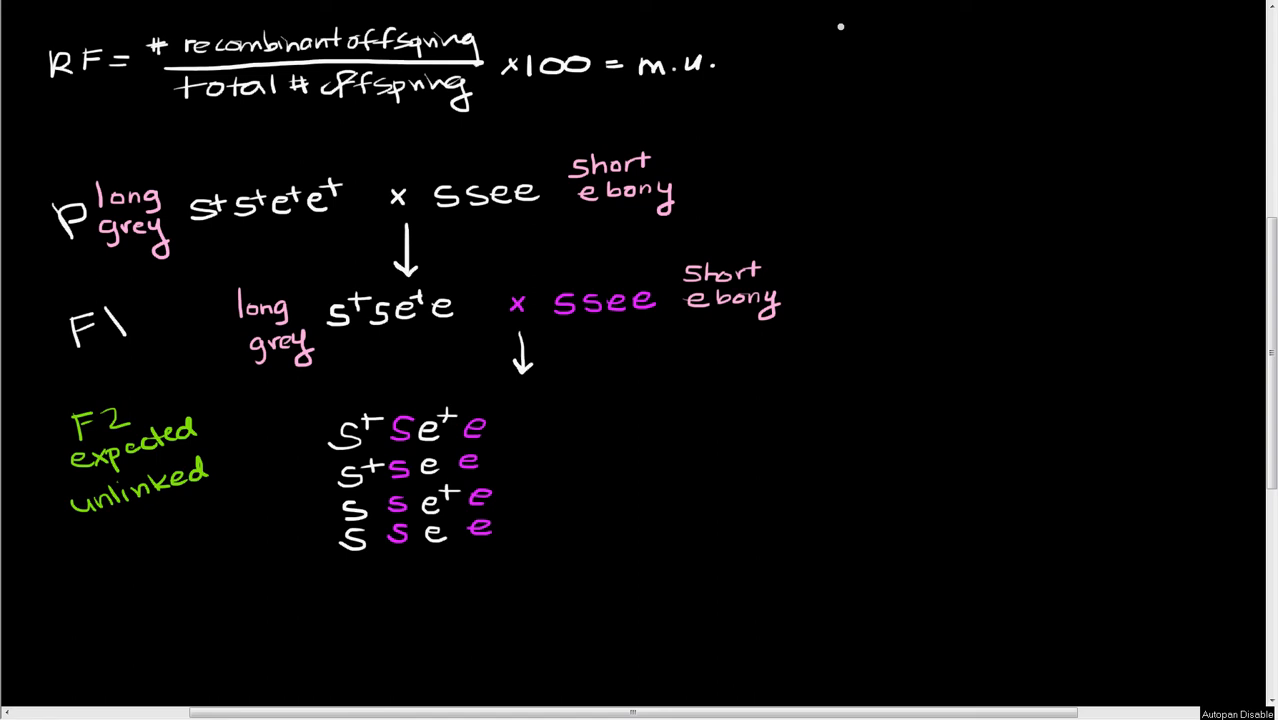
{"action": "mouse_move", "coordinate": [237, 310]}
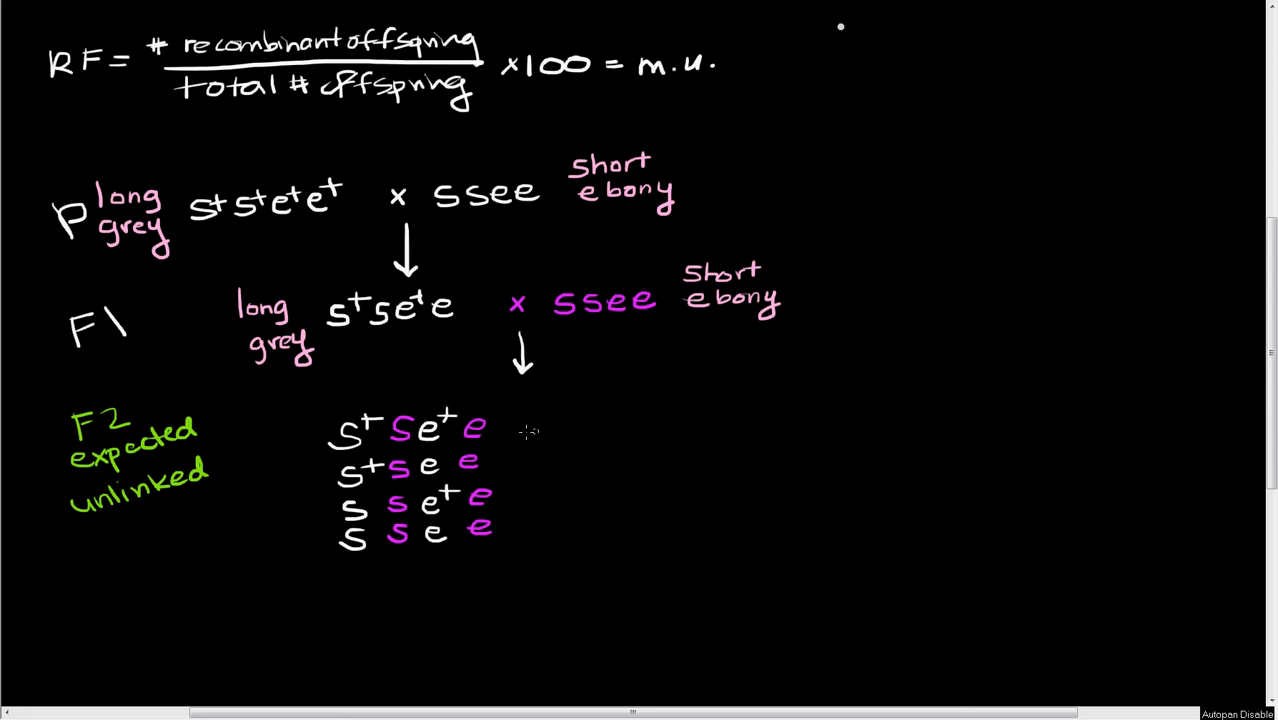
{"action": "mouse_move", "coordinate": [515, 418]}
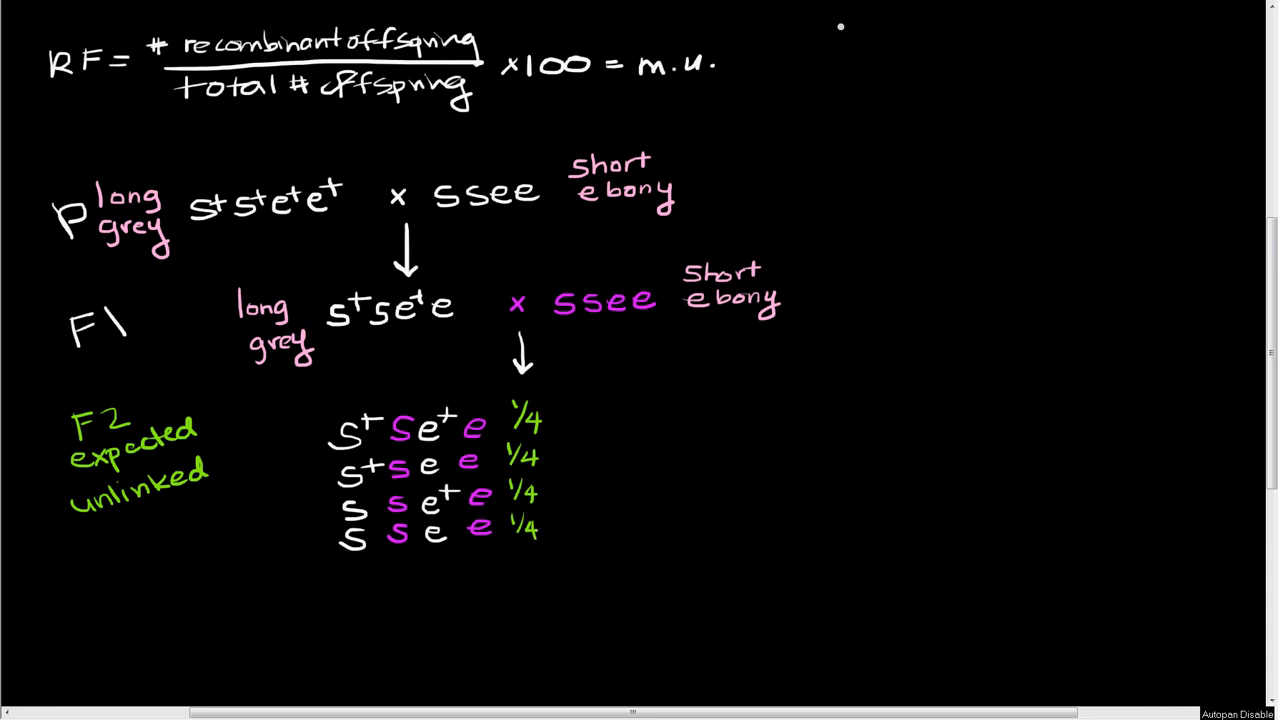
{"action": "mouse_move", "coordinate": [573, 413]}
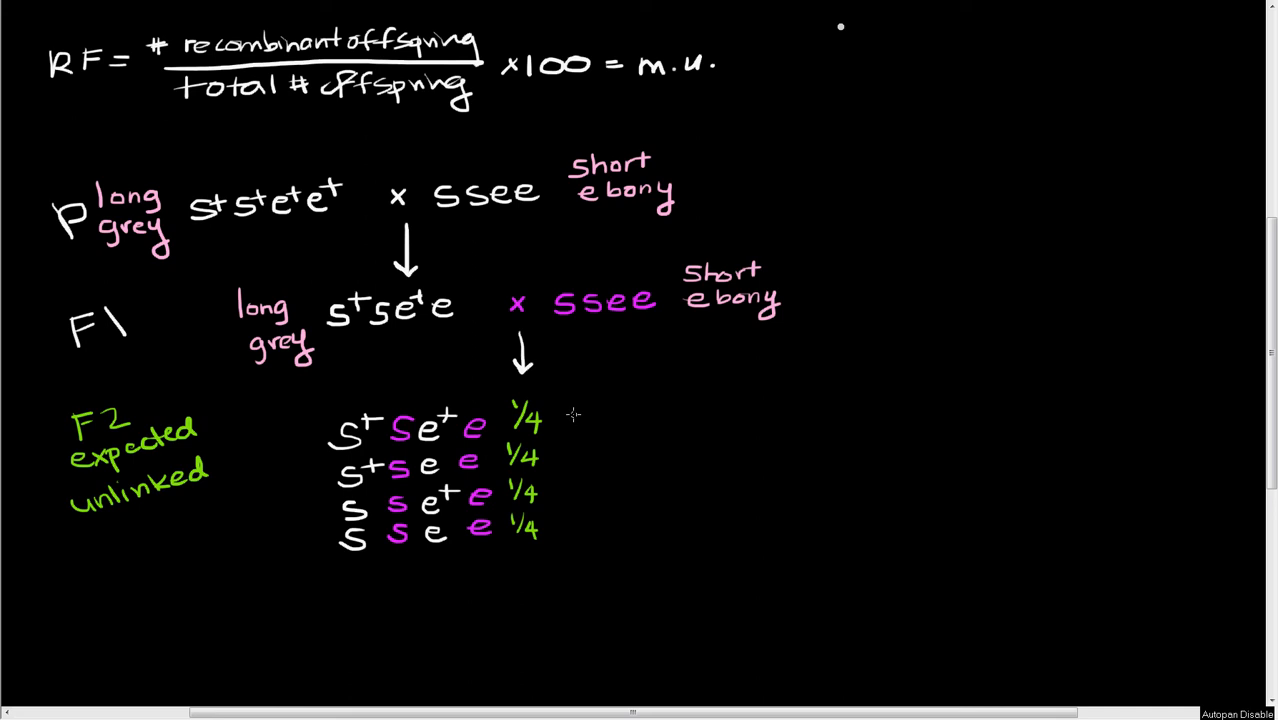
{"action": "mouse_move", "coordinate": [588, 397]}
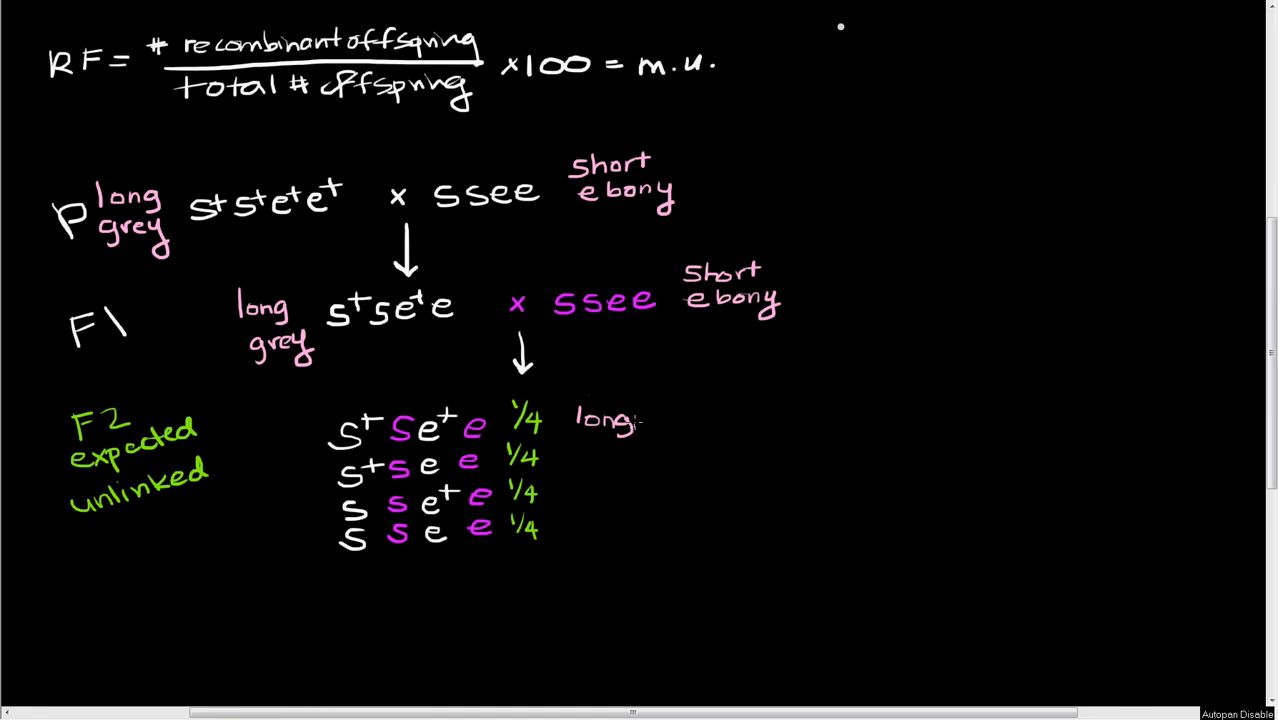
Label the F2 rows long grey, long ebony and short grey, beginning short ebony.
{"action": "type", "text": "grey"}
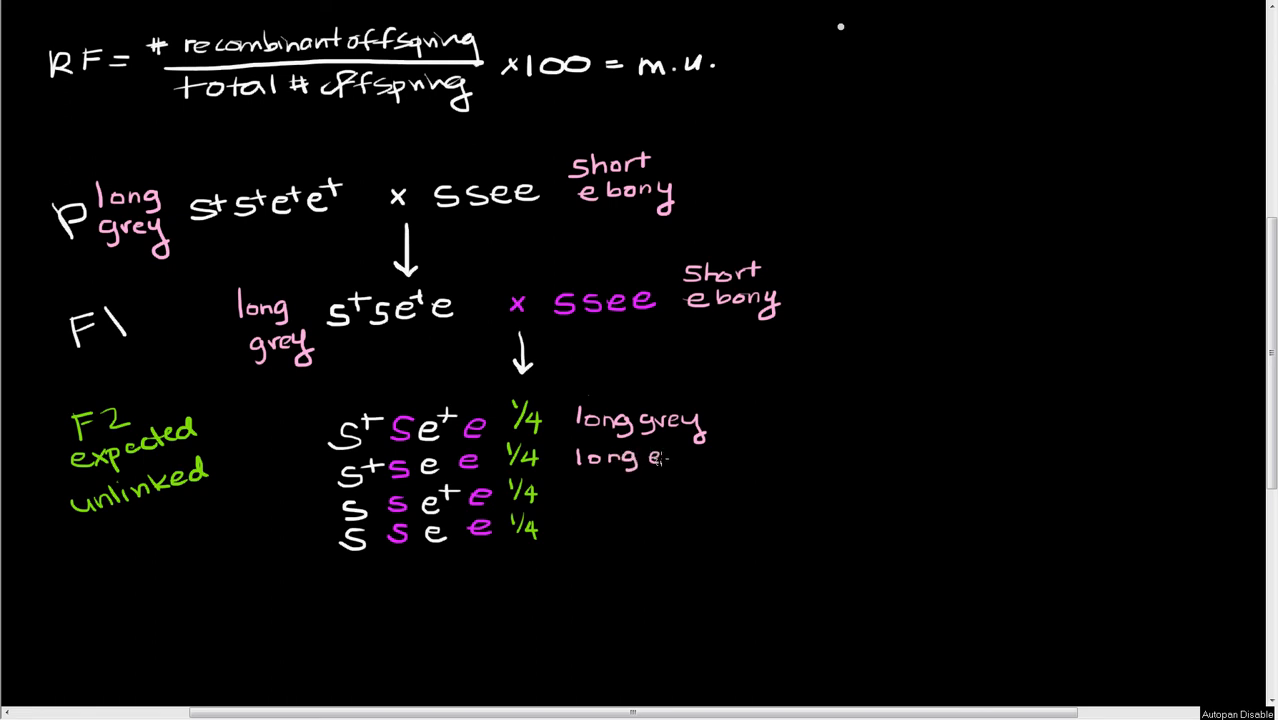
{"action": "type", "text": "ebony"}
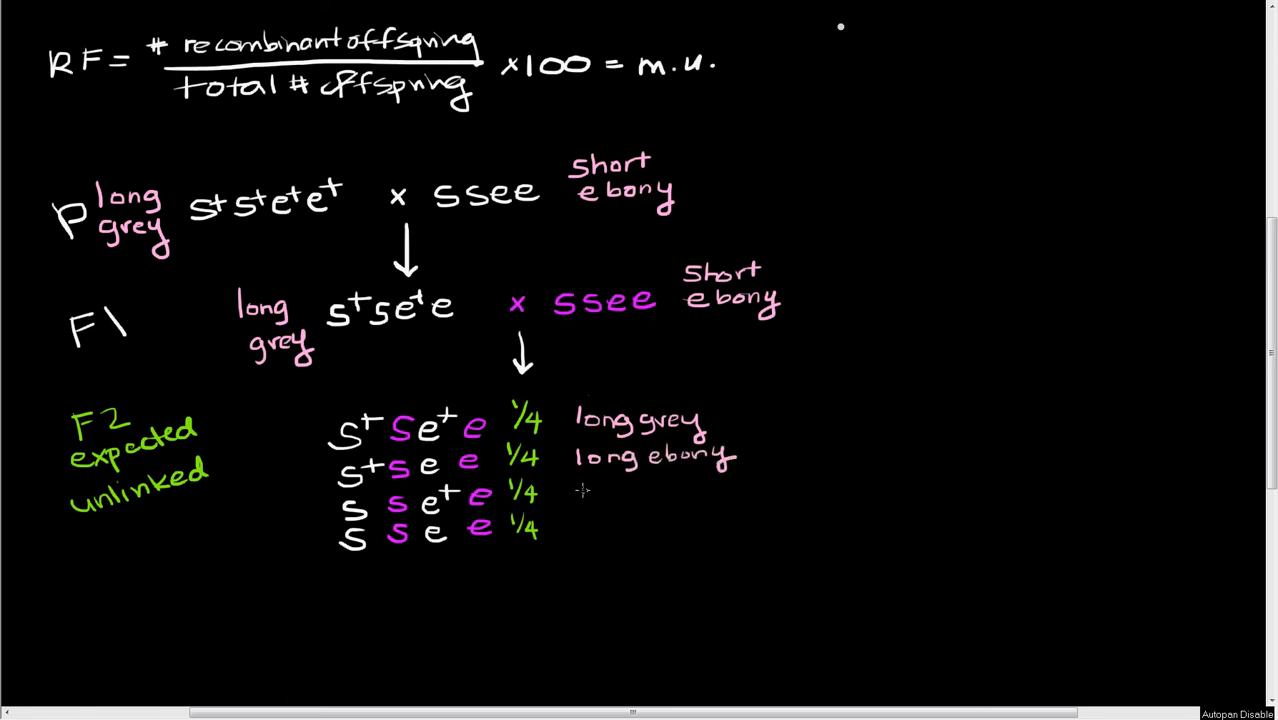
{"action": "type", "text": "s"}
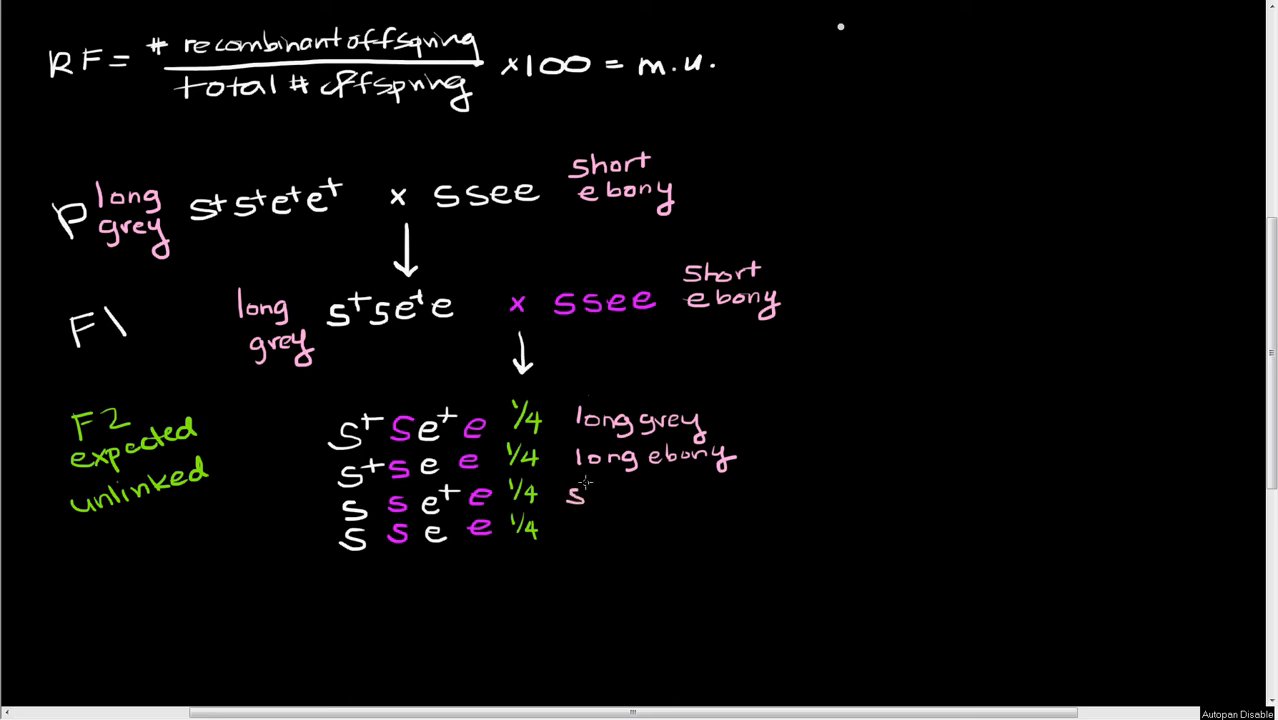
{"action": "type", "text": "short"}
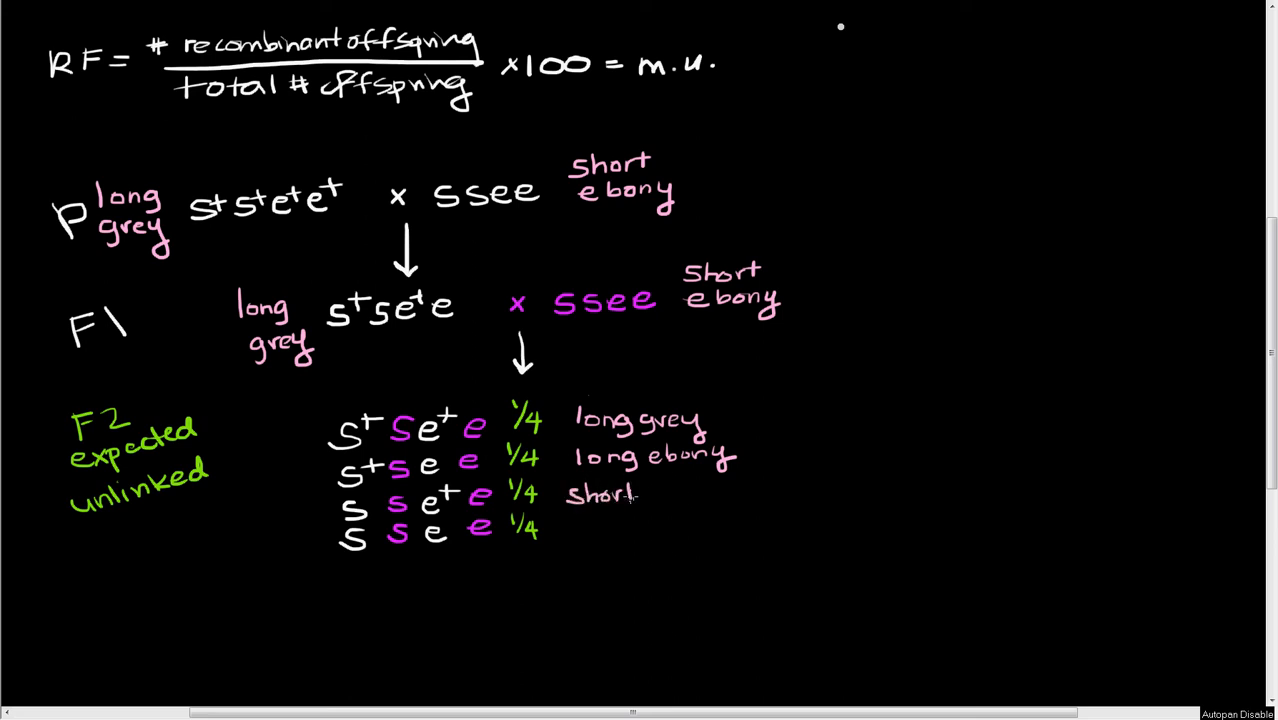
{"action": "type", "text": "grey"}
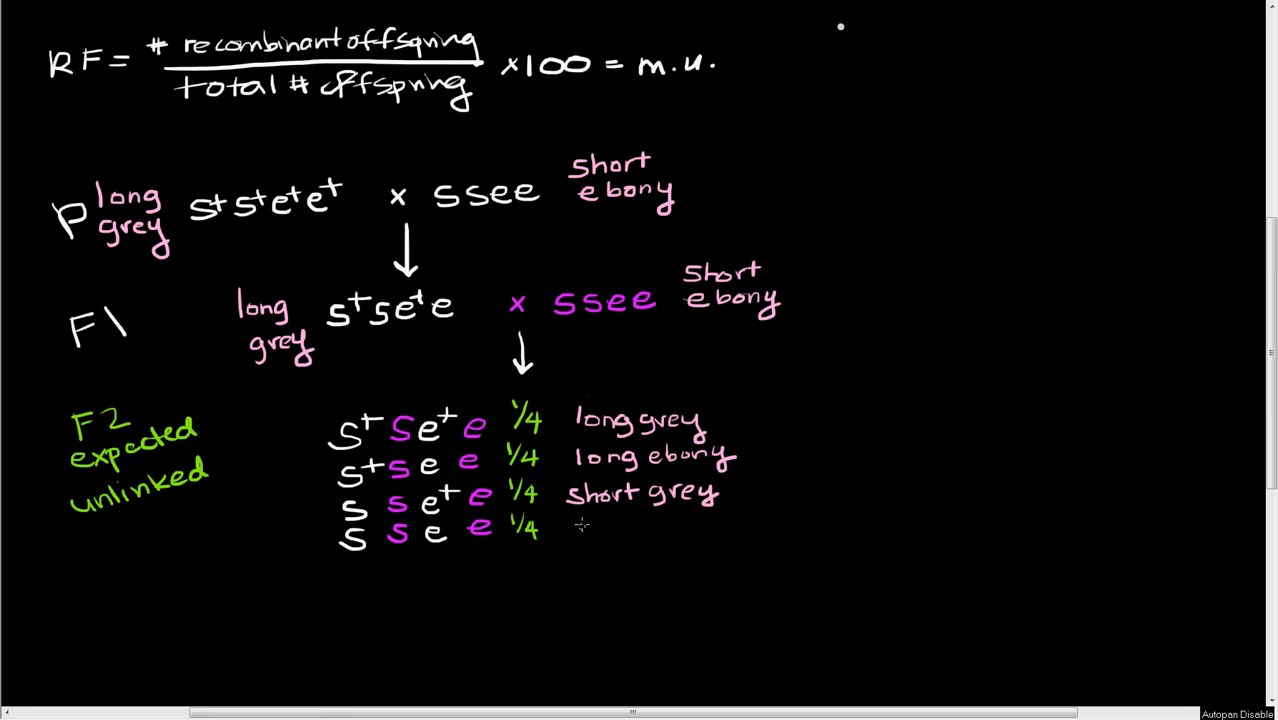
{"action": "type", "text": "short ebony"}
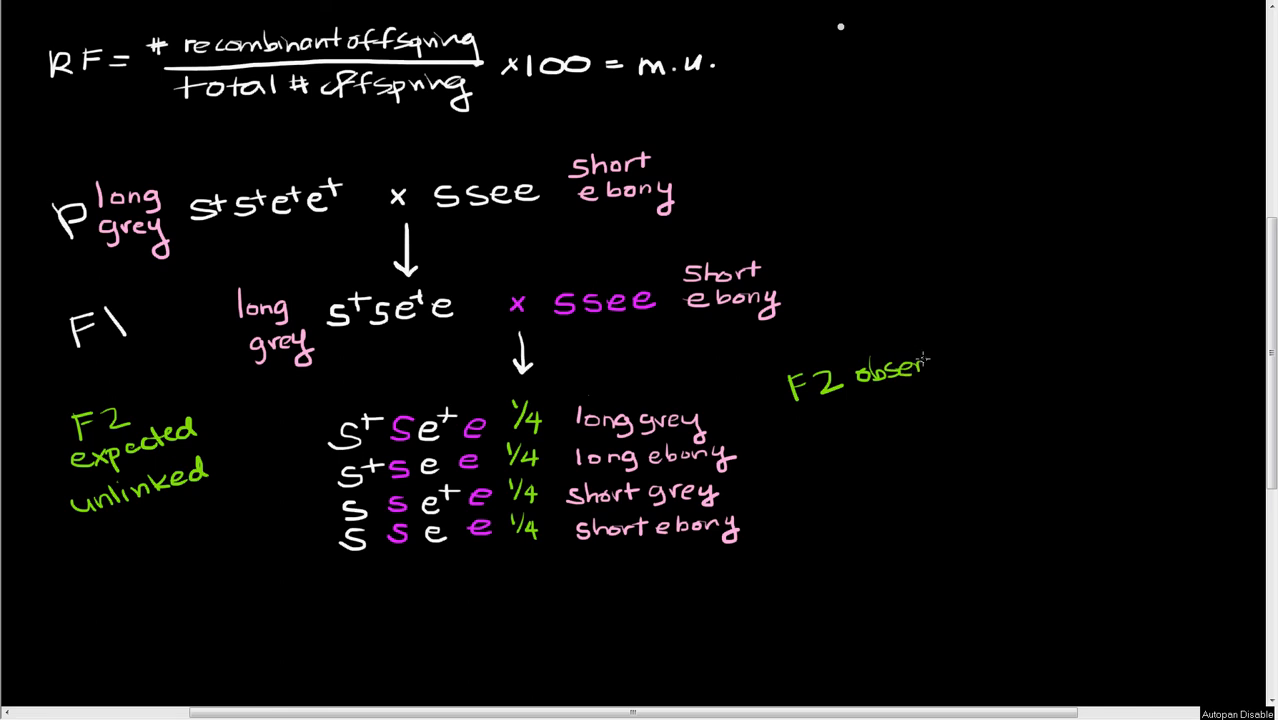
Finish 'short ebony' and write the green heading 'F2 observed linkage' on the right.
{"action": "type", "text": "ved linkage"}
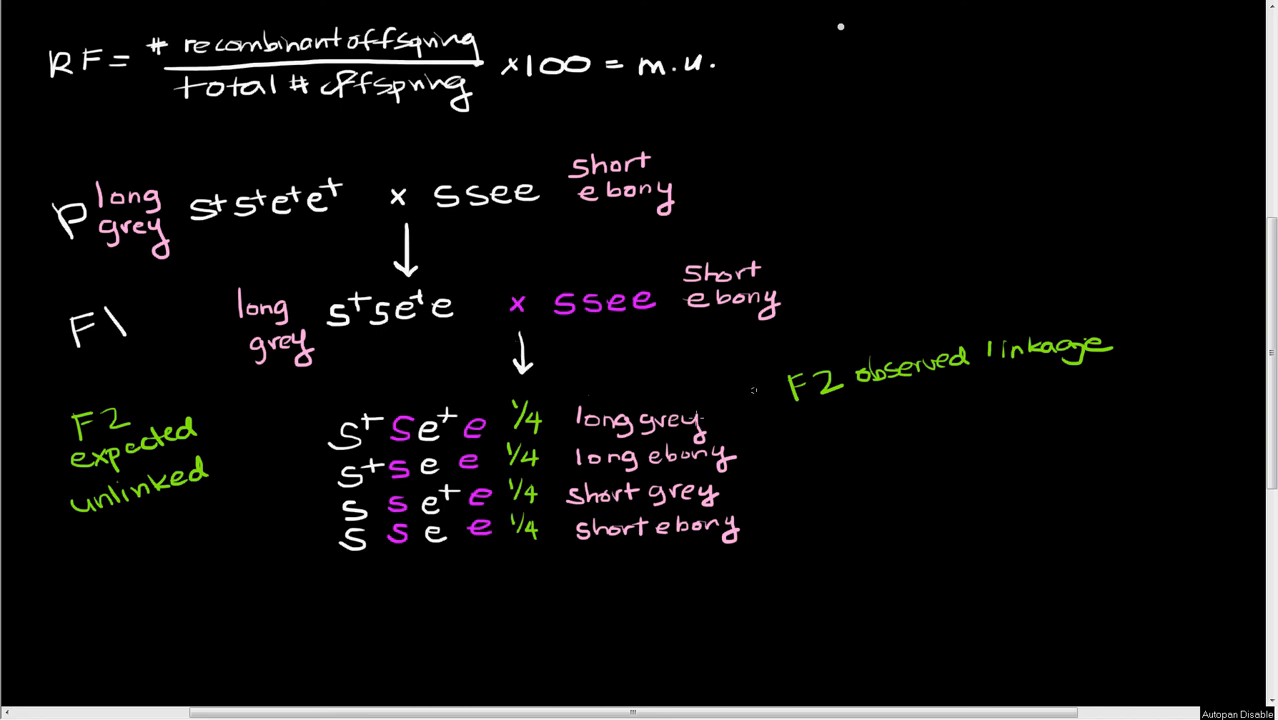
{"action": "mouse_move", "coordinate": [387, 592]}
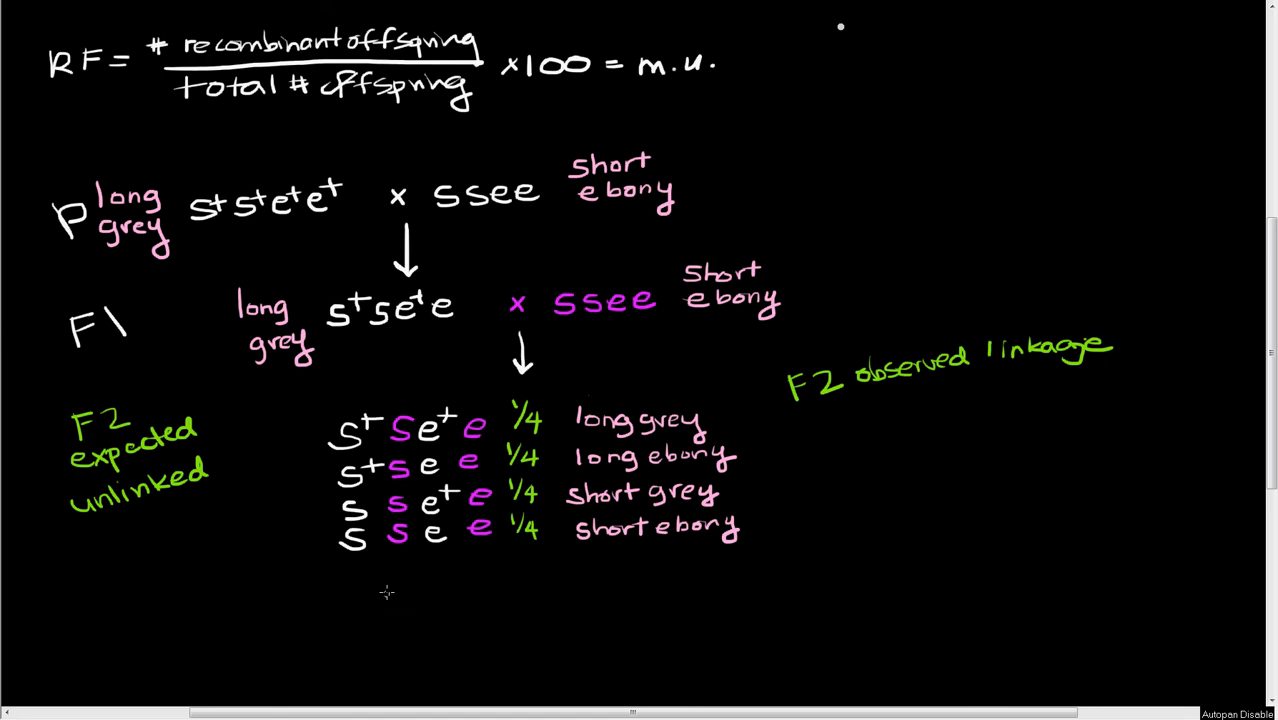
{"action": "mouse_move", "coordinate": [449, 577]}
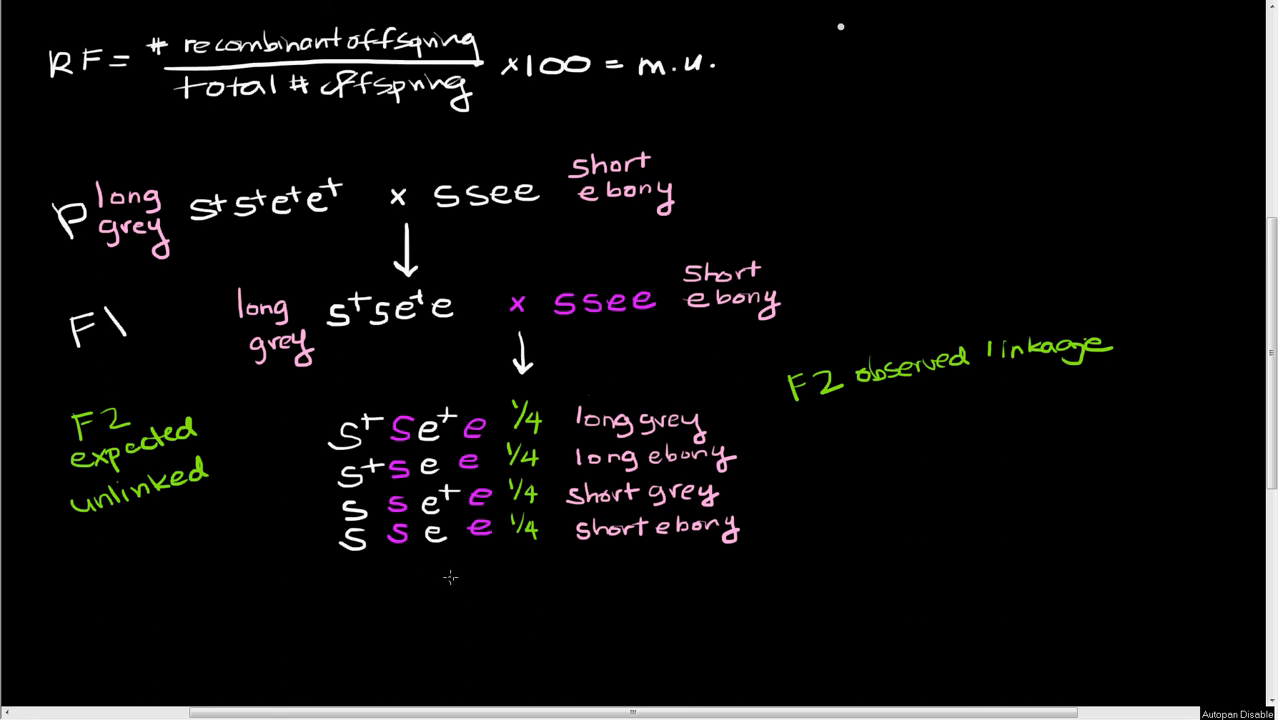
{"action": "mouse_move", "coordinate": [450, 575]}
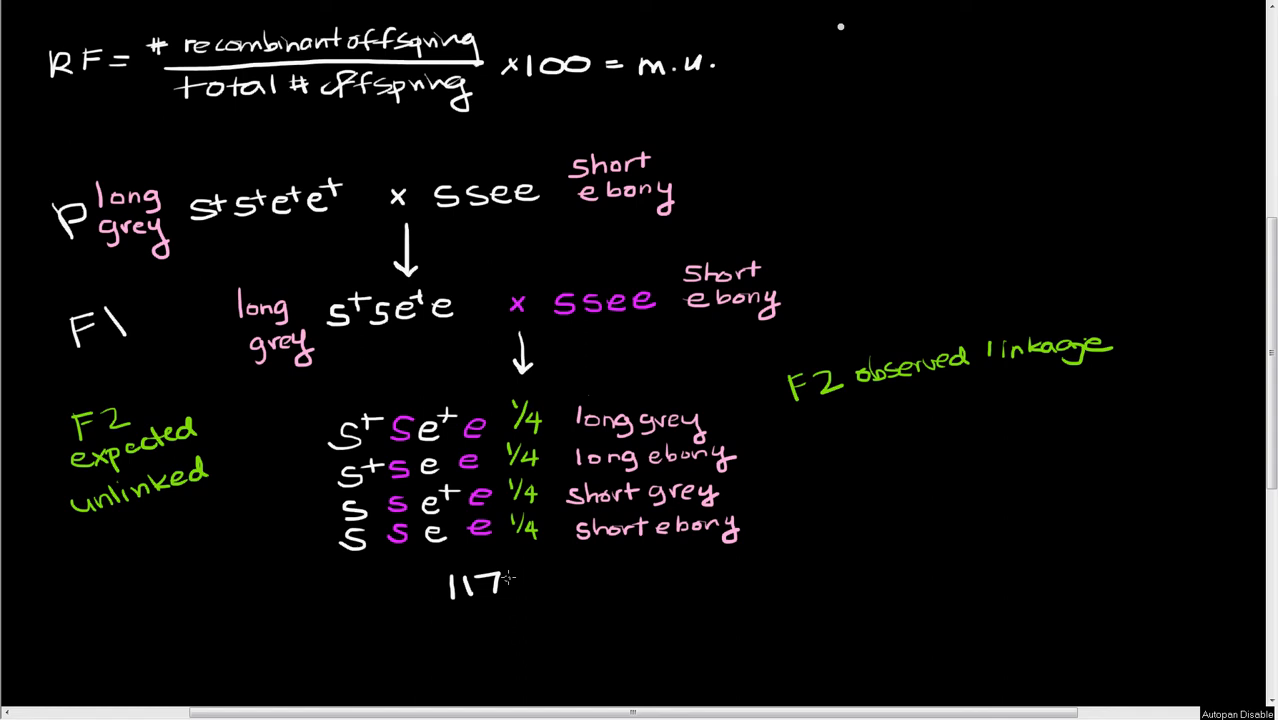
Write 'total 1170' below the list and observed counts 537, 76, 75, 542.
{"action": "type", "text": "1170"}
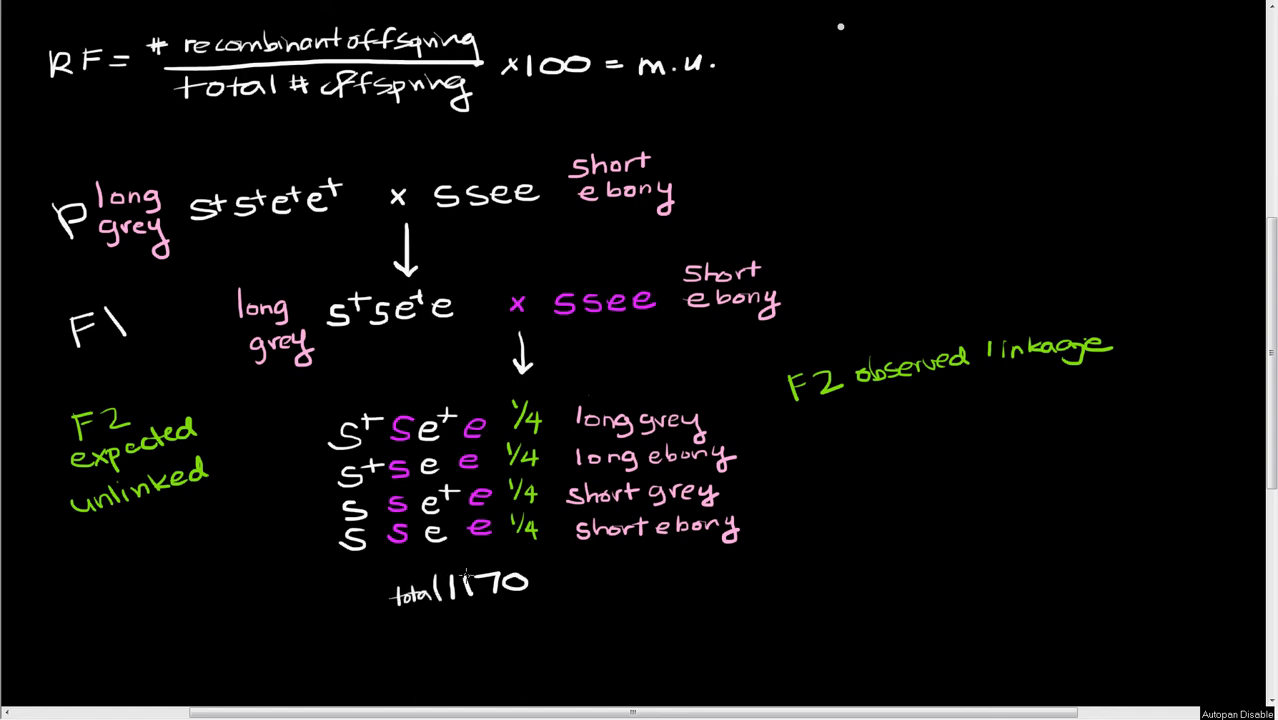
{"action": "mouse_move", "coordinate": [890, 396]}
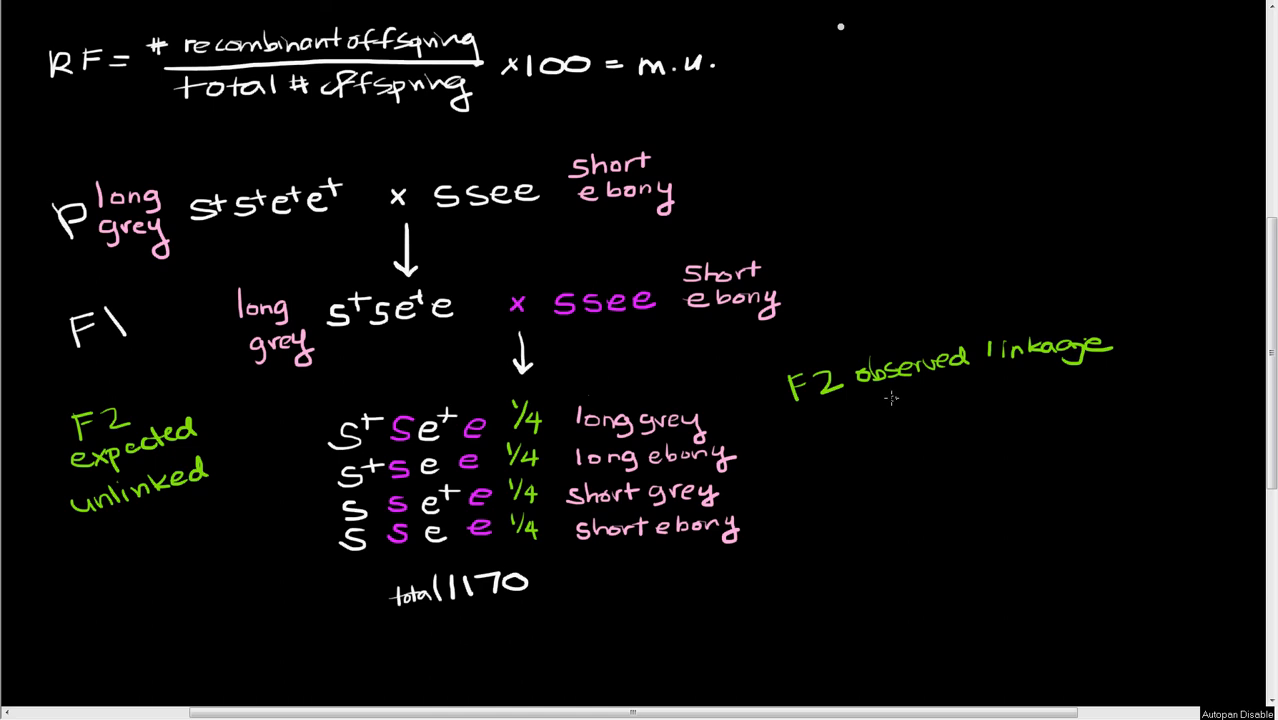
{"action": "mouse_move", "coordinate": [891, 388]}
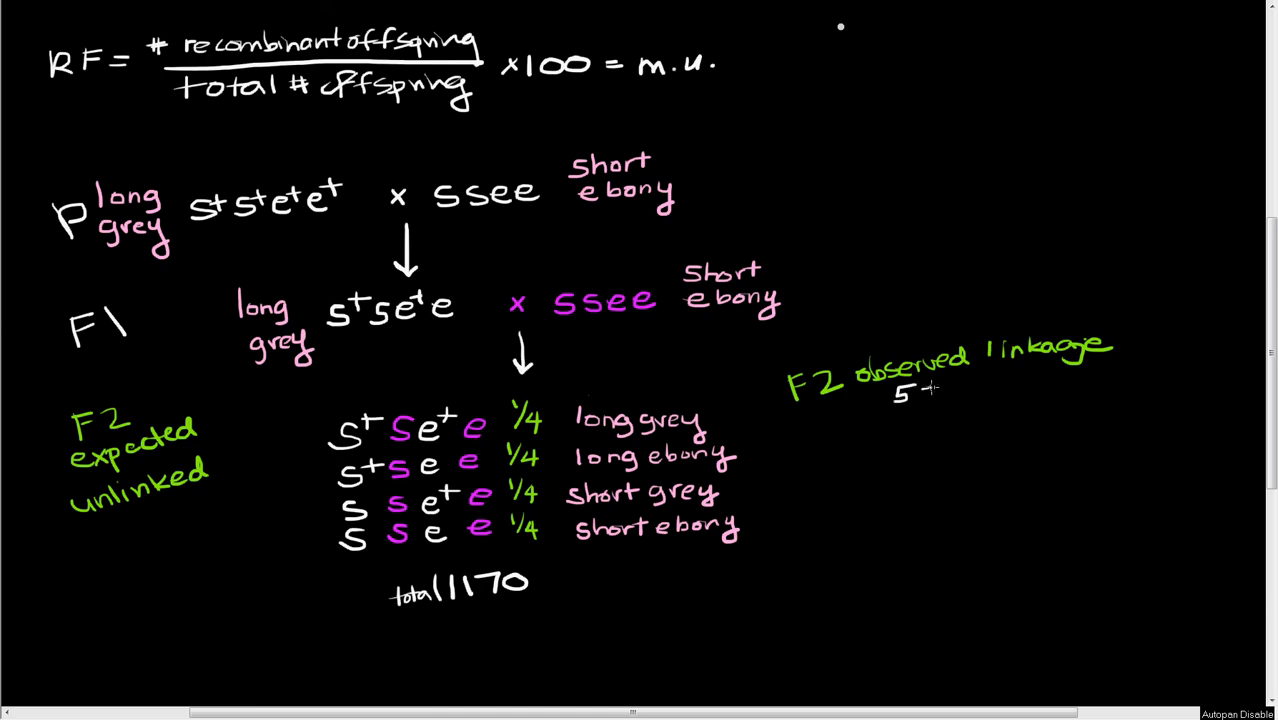
{"action": "type", "text": "37"}
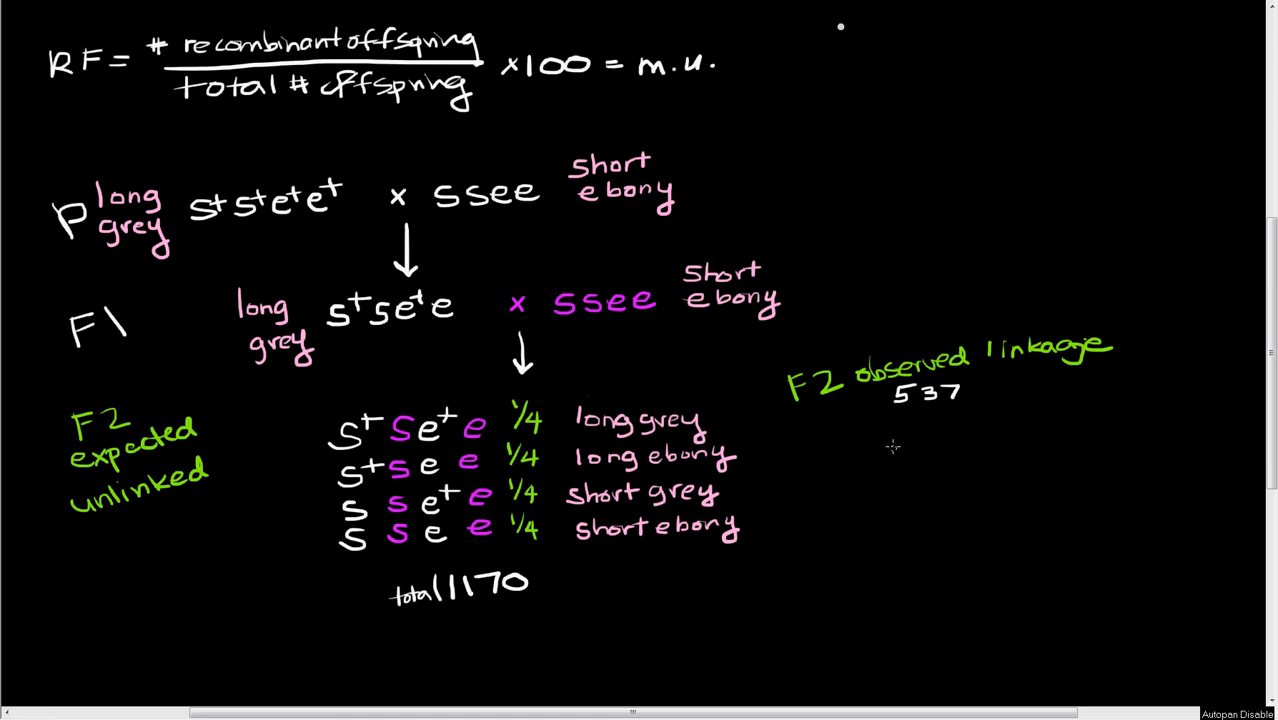
{"action": "mouse_move", "coordinate": [892, 440]}
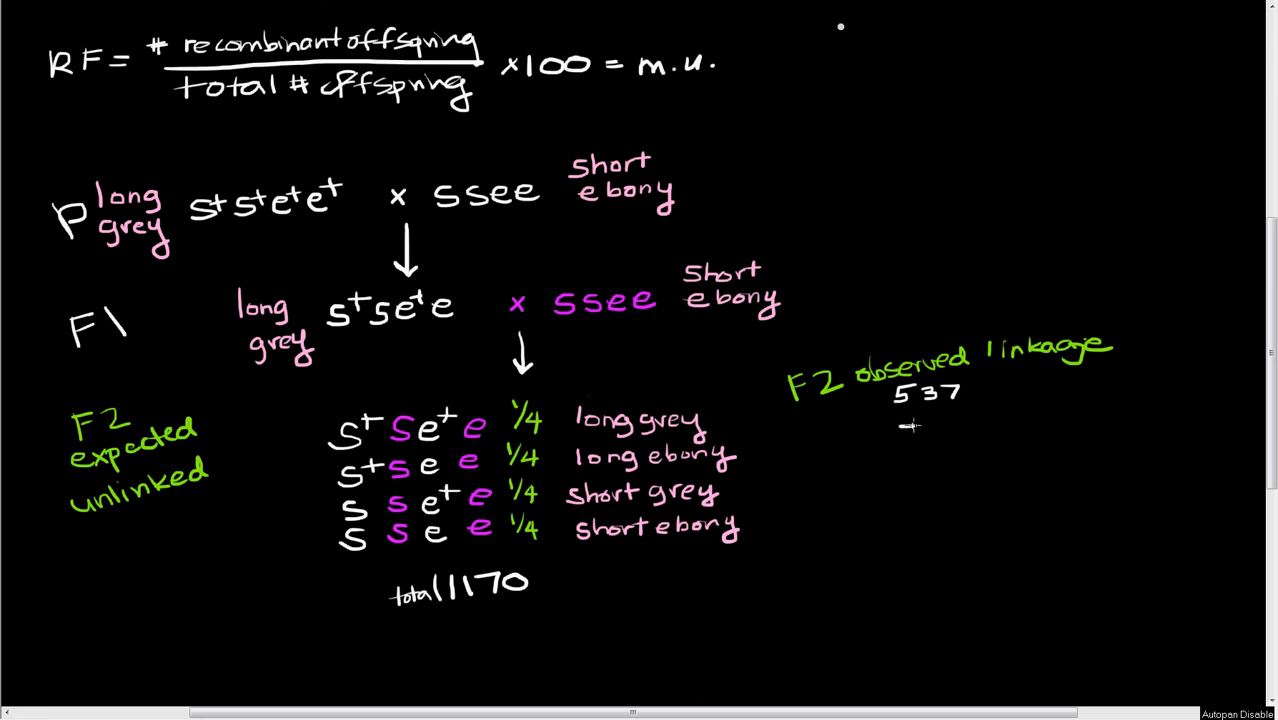
{"action": "type", "text": "76"}
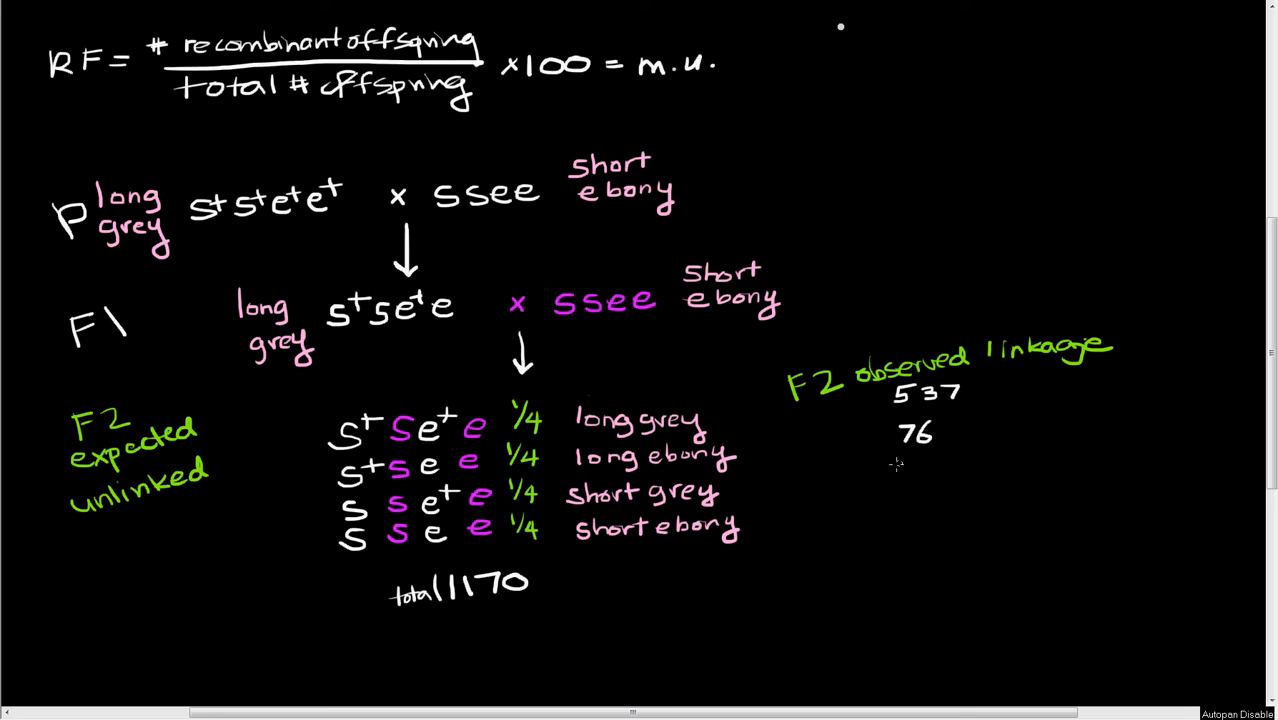
{"action": "mouse_move", "coordinate": [898, 470]}
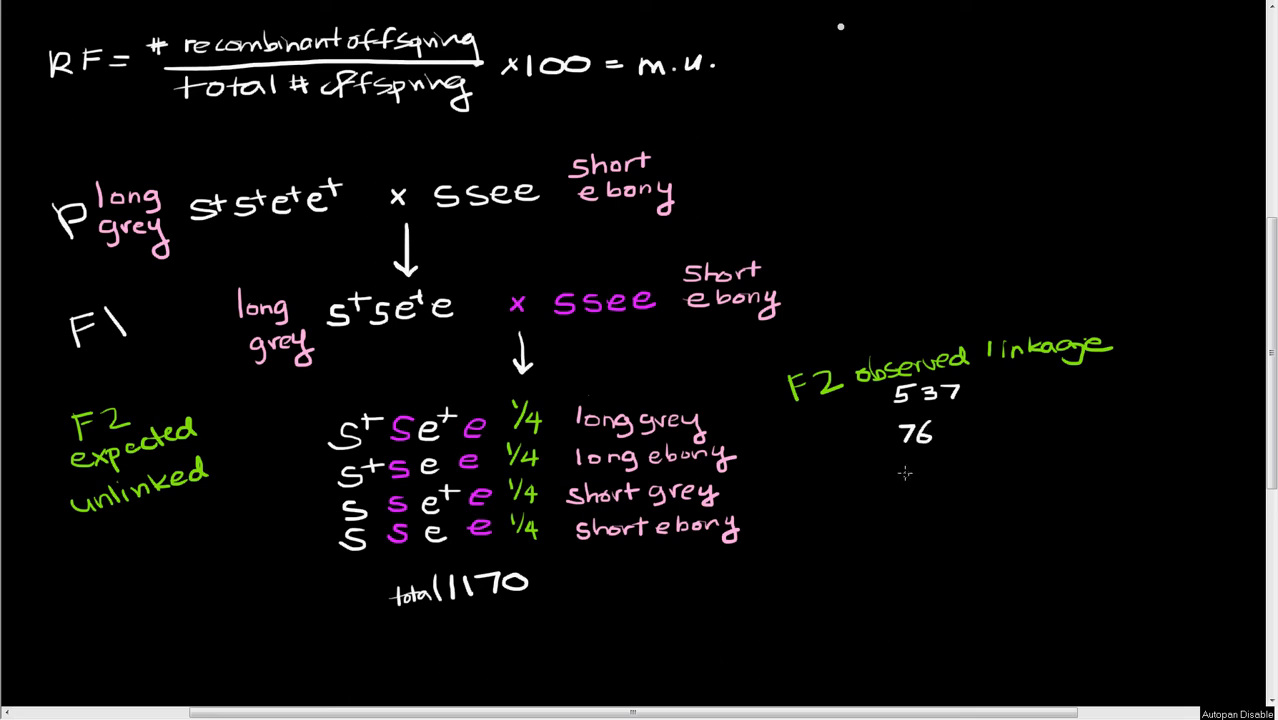
{"action": "type", "text": "75"}
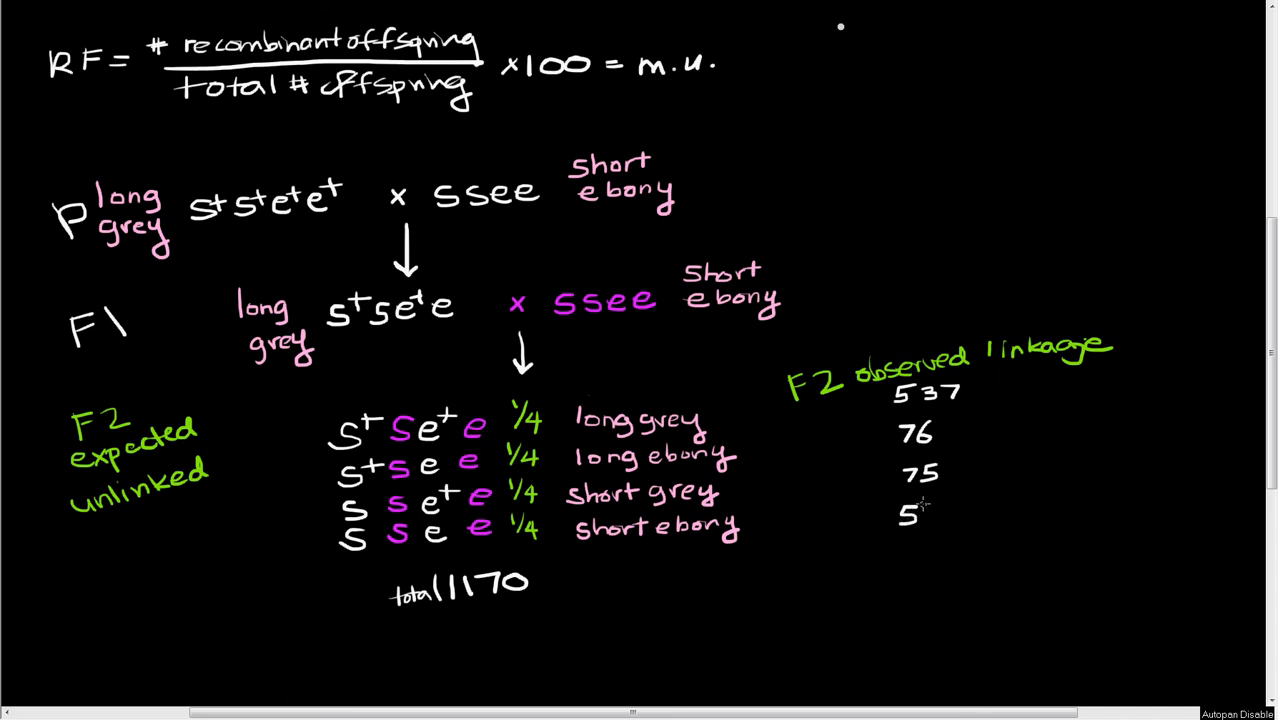
{"action": "type", "text": "42"}
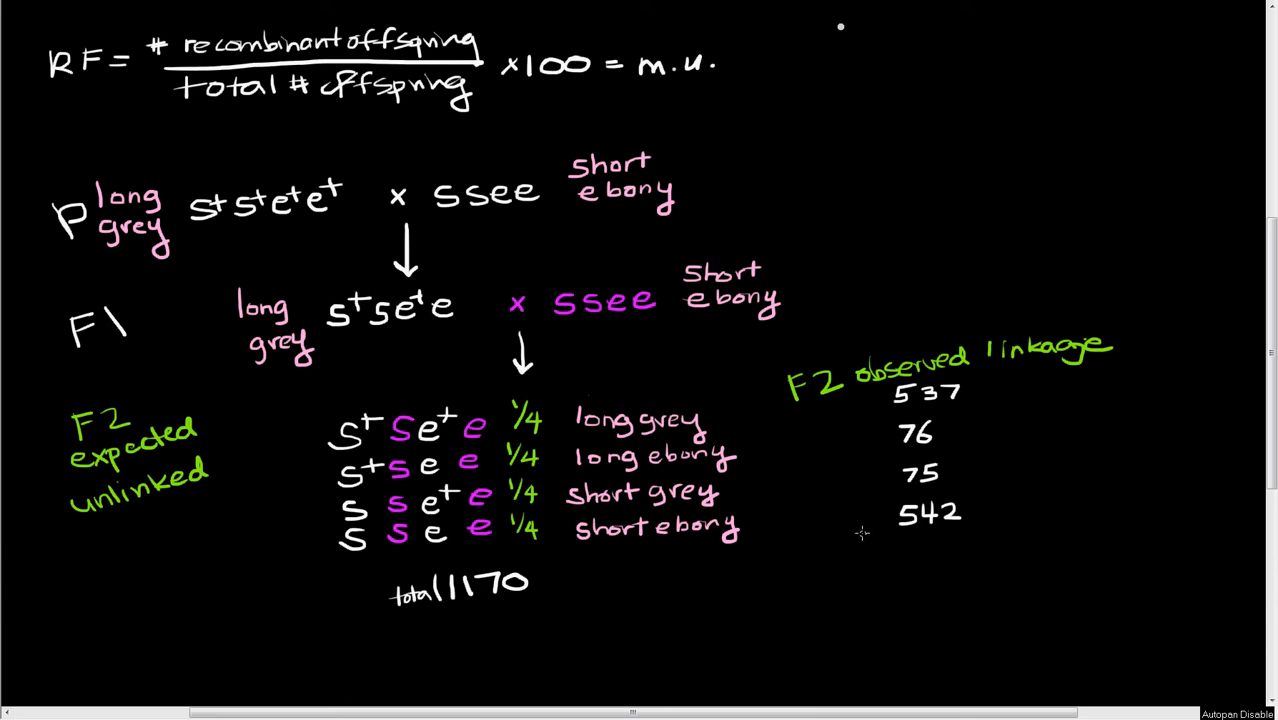
{"action": "mouse_move", "coordinate": [865, 527]}
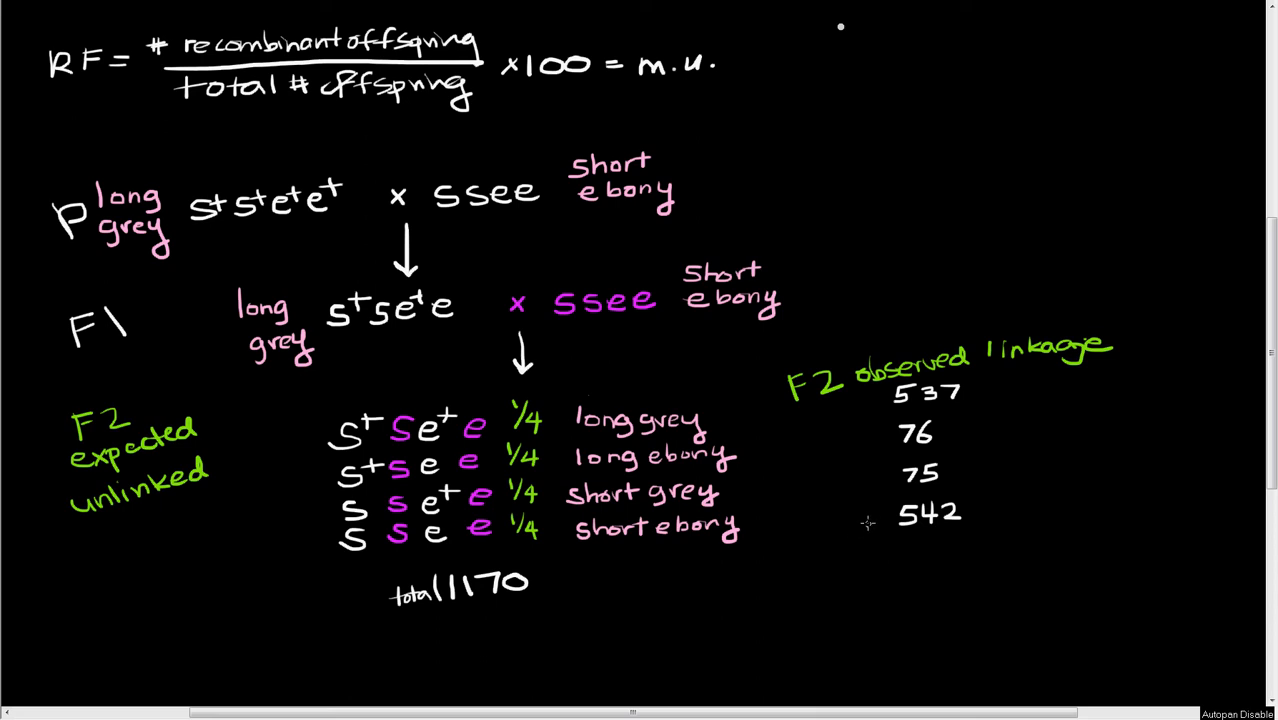
{"action": "mouse_move", "coordinate": [855, 543]}
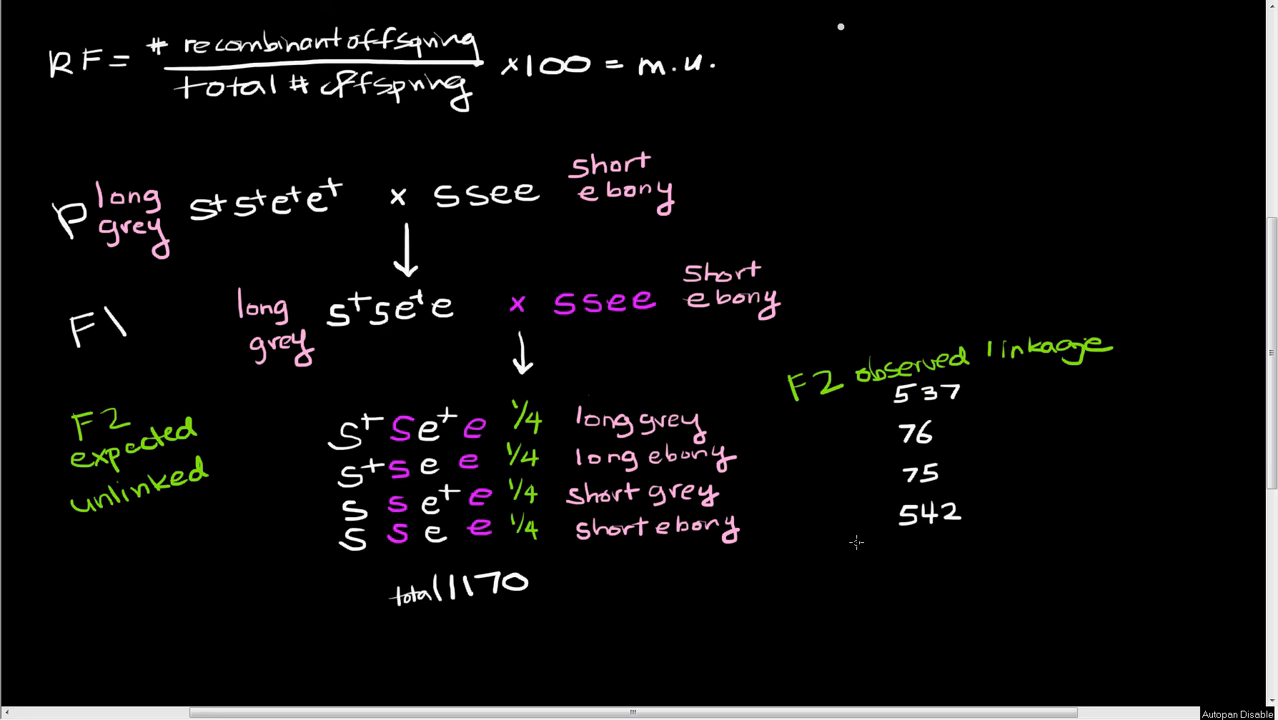
{"action": "mouse_move", "coordinate": [857, 531]}
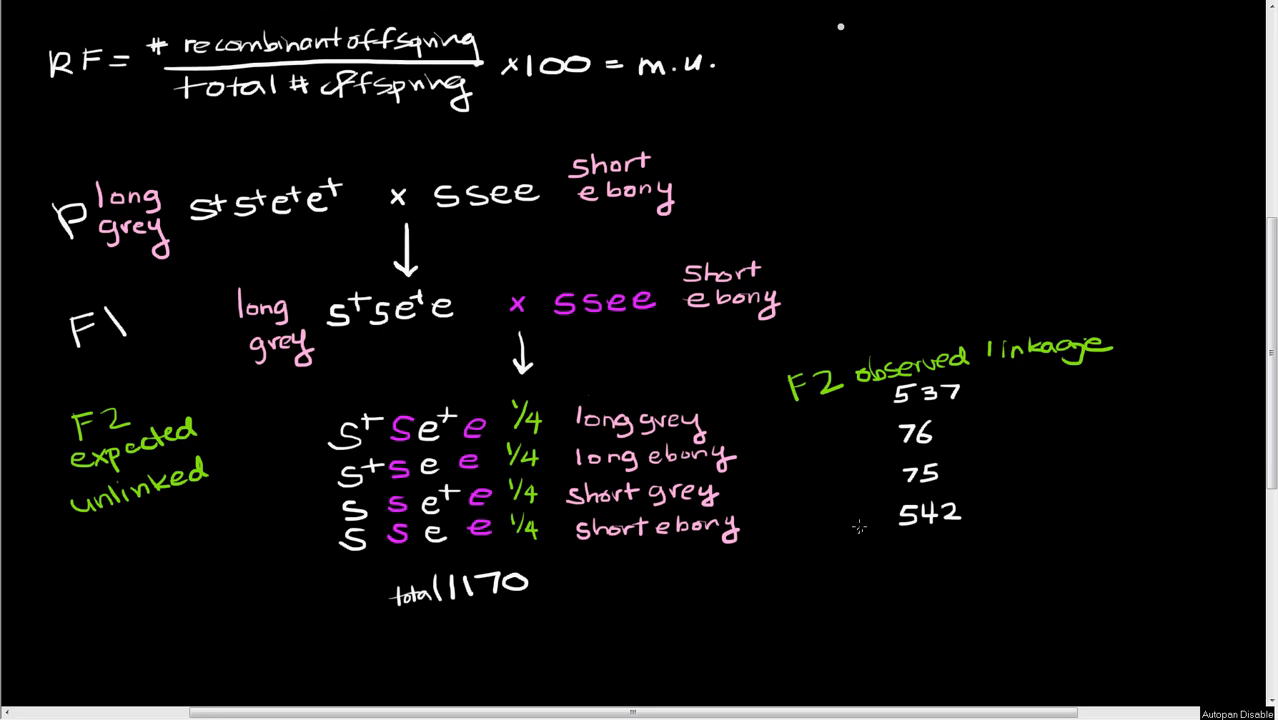
{"action": "mouse_move", "coordinate": [851, 528]}
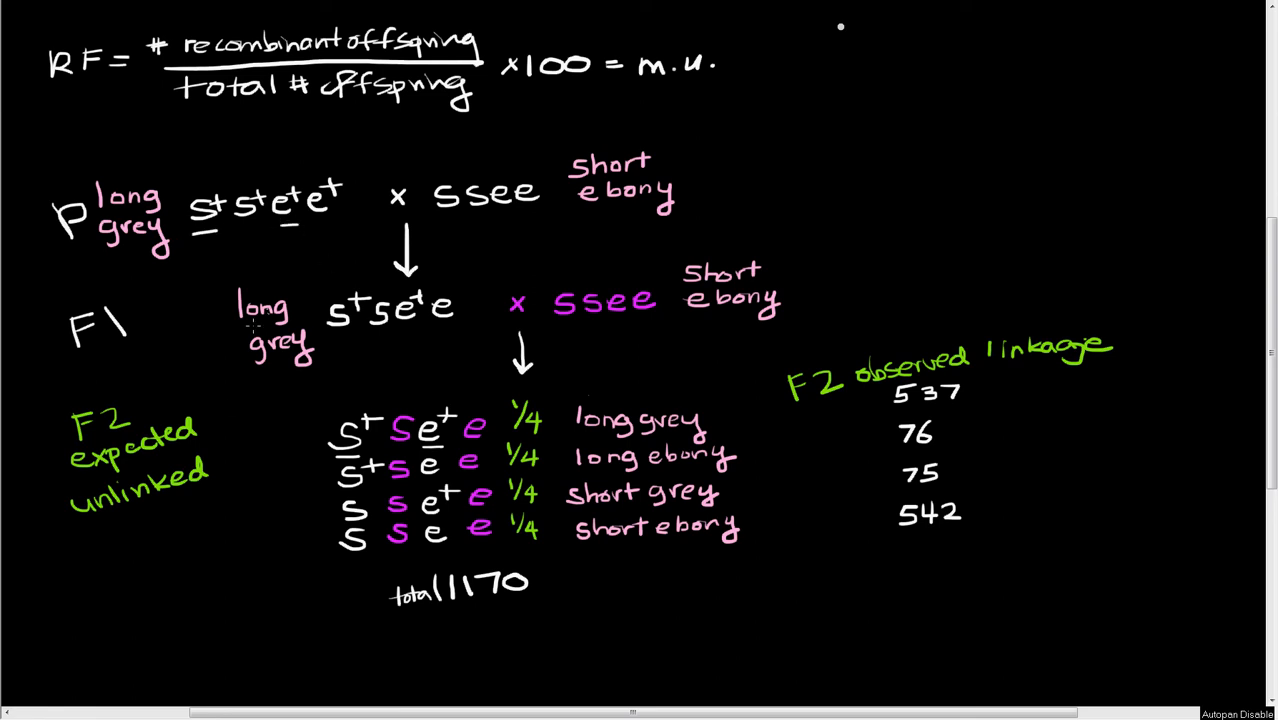
{"action": "mouse_move", "coordinate": [355, 523]}
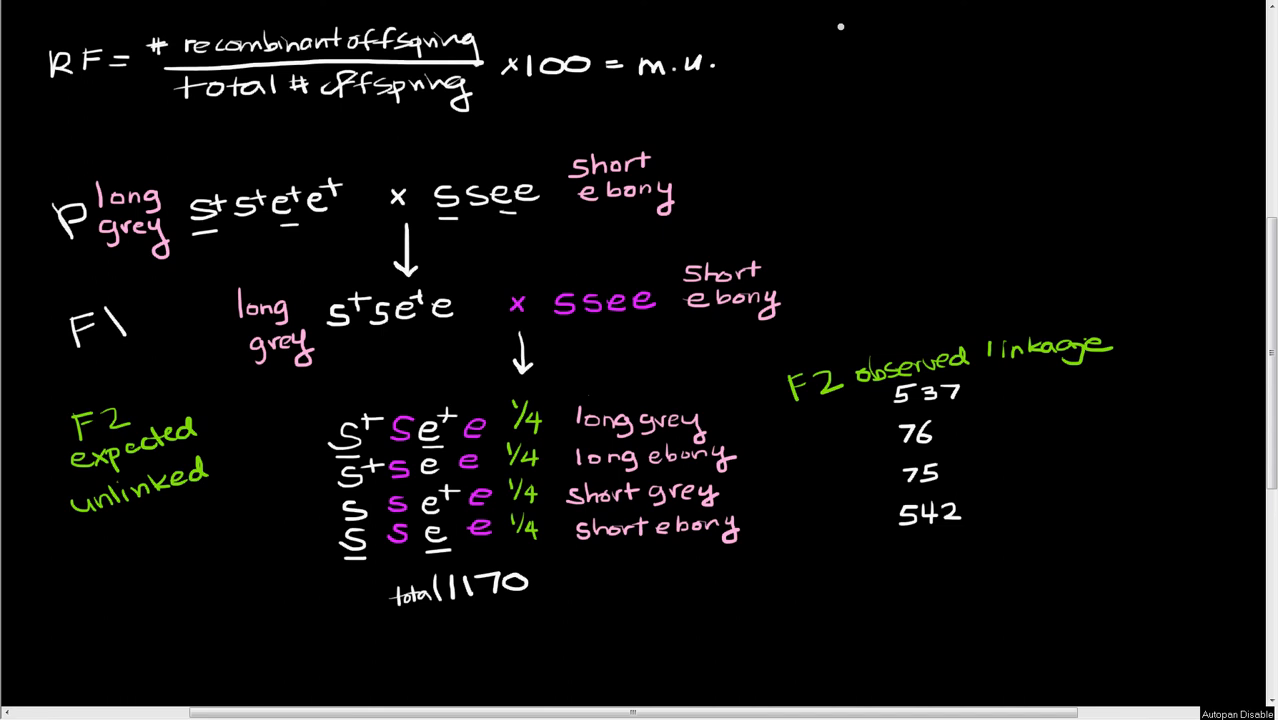
{"action": "mouse_move", "coordinate": [184, 163]}
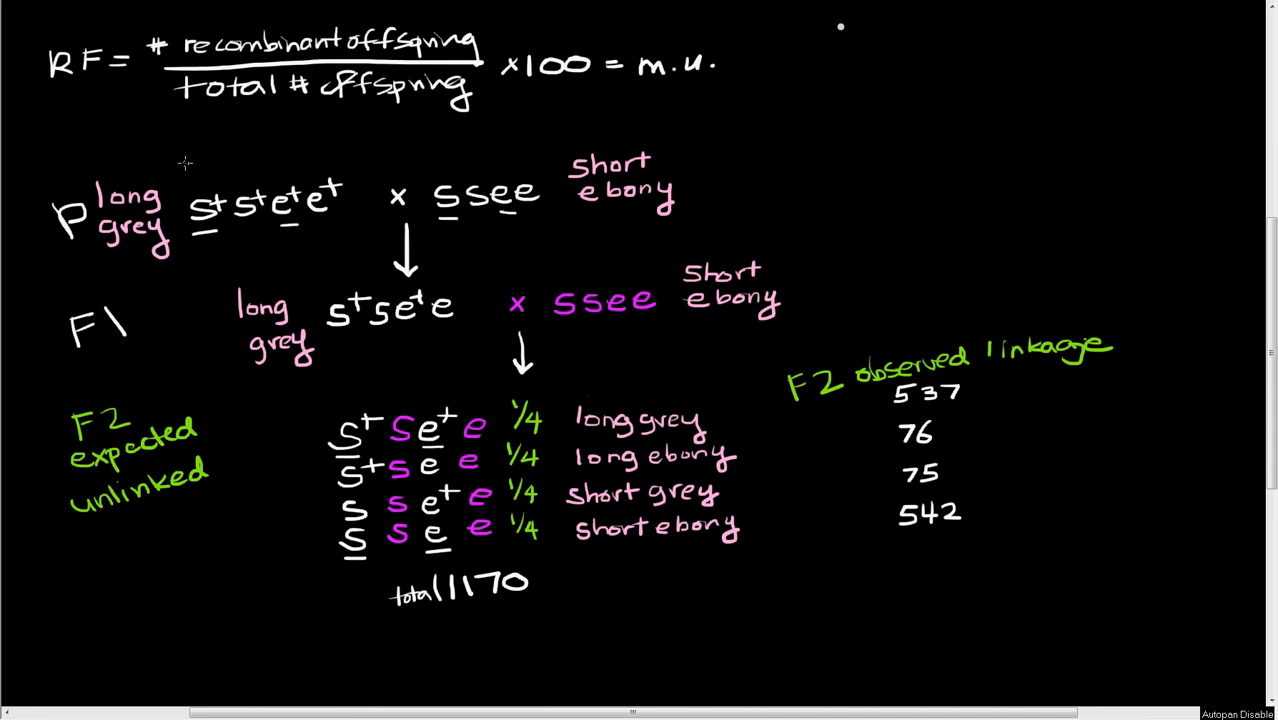
Sketch chromosome lines with s+ e+ and s e alleles above both parents and the F1.
{"action": "left_click_drag", "start_coordinate": [185, 165], "coordinate": [265, 135]}
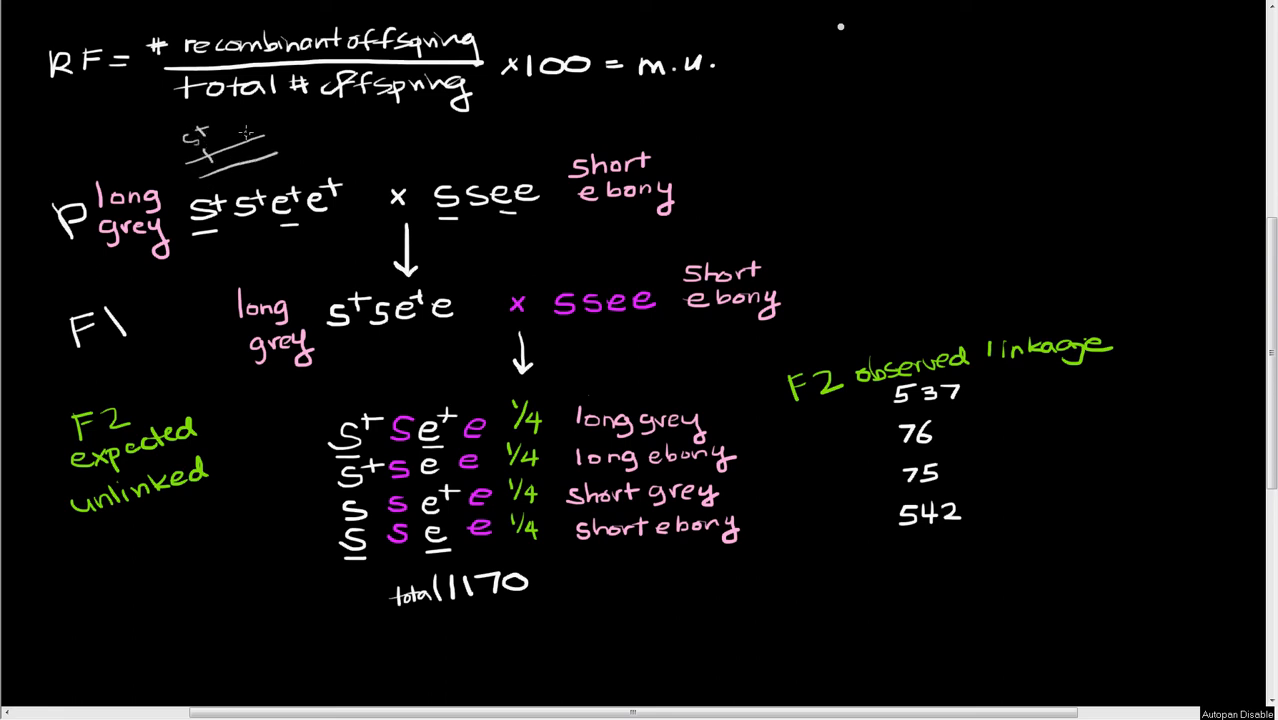
{"action": "type", "text": "e+"}
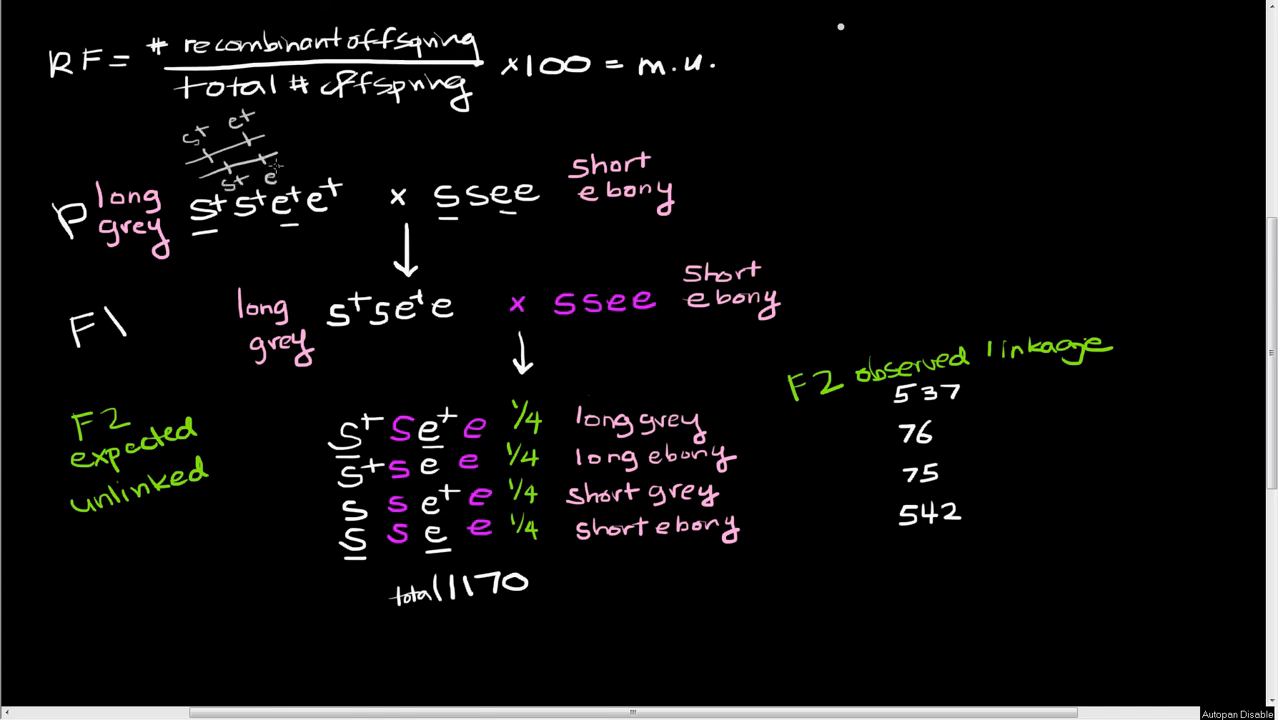
{"action": "left_click_drag", "start_coordinate": [435, 148], "coordinate": [510, 128]}
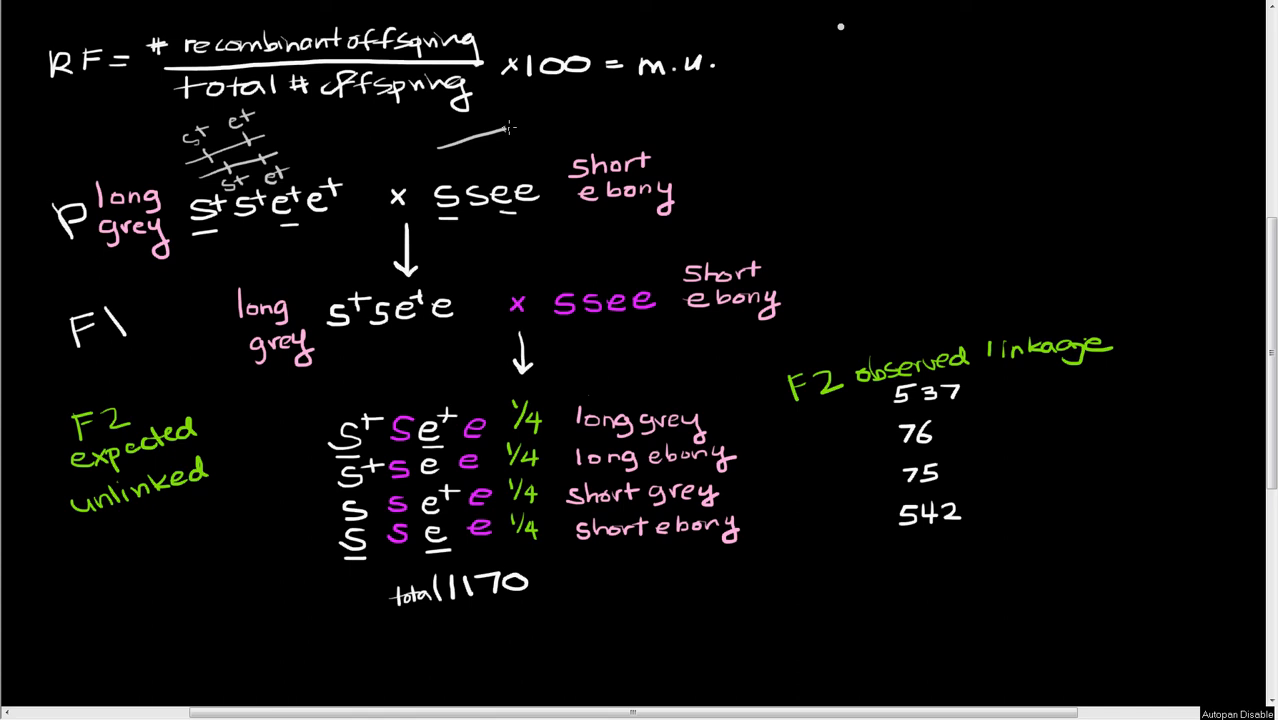
{"action": "left_click_drag", "start_coordinate": [440, 165], "coordinate": [540, 130]}
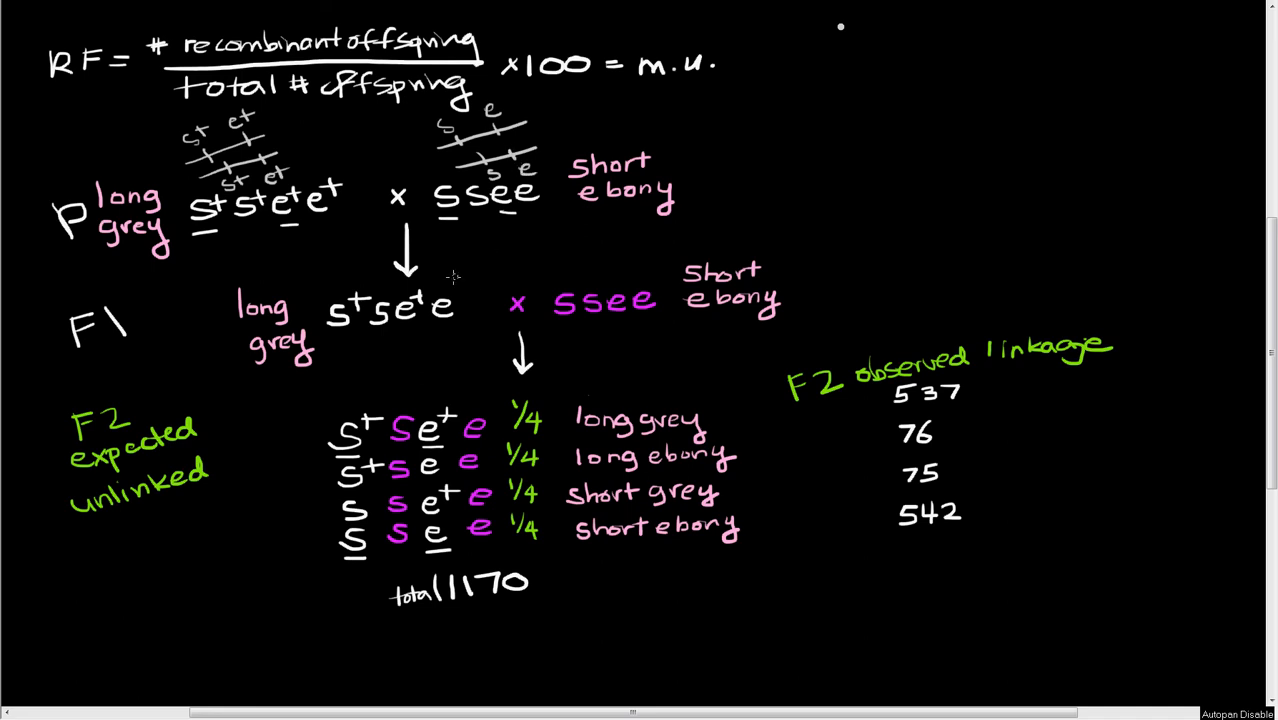
{"action": "left_click_drag", "start_coordinate": [425, 272], "coordinate": [505, 248]}
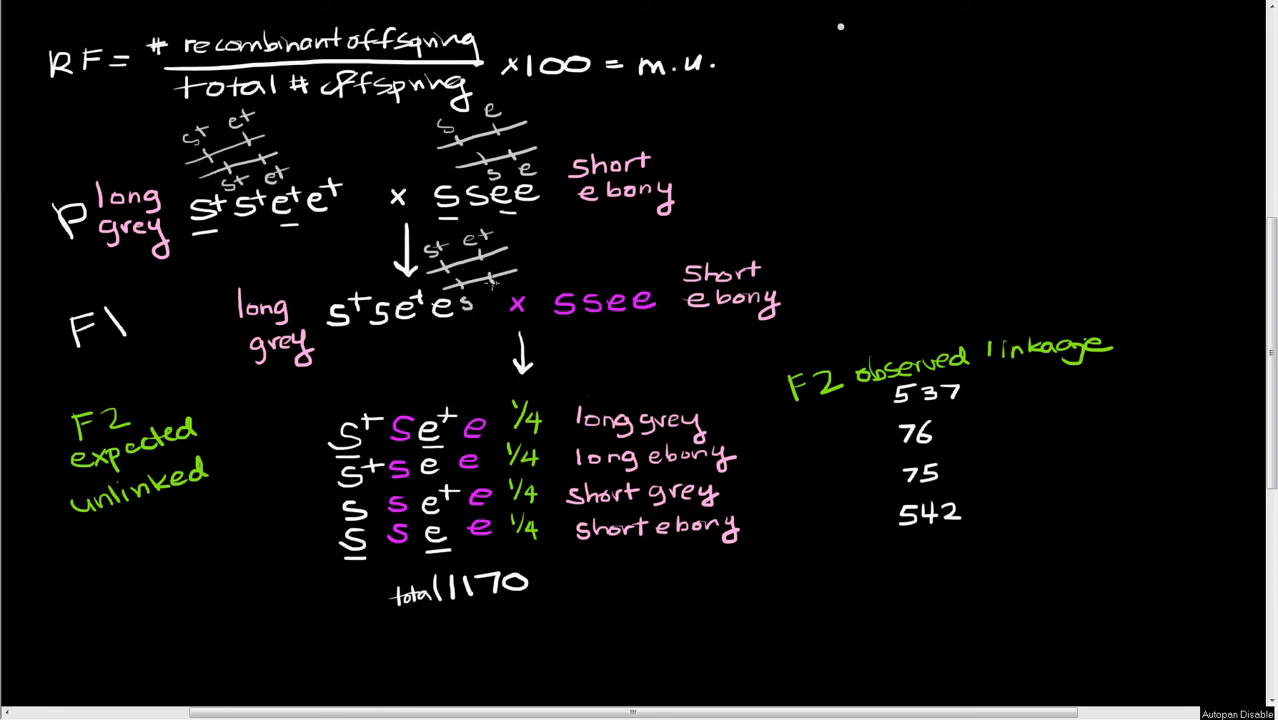
{"action": "mouse_move", "coordinate": [490, 290]}
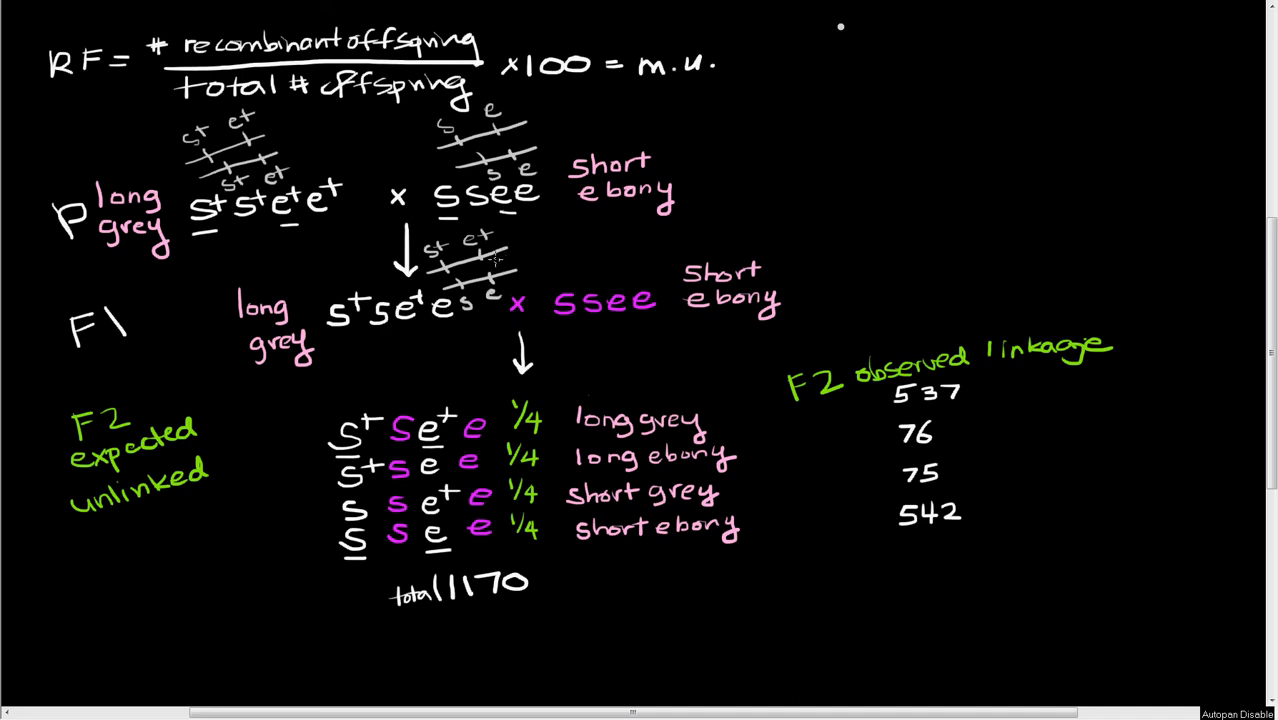
{"action": "mouse_move", "coordinate": [493, 260]}
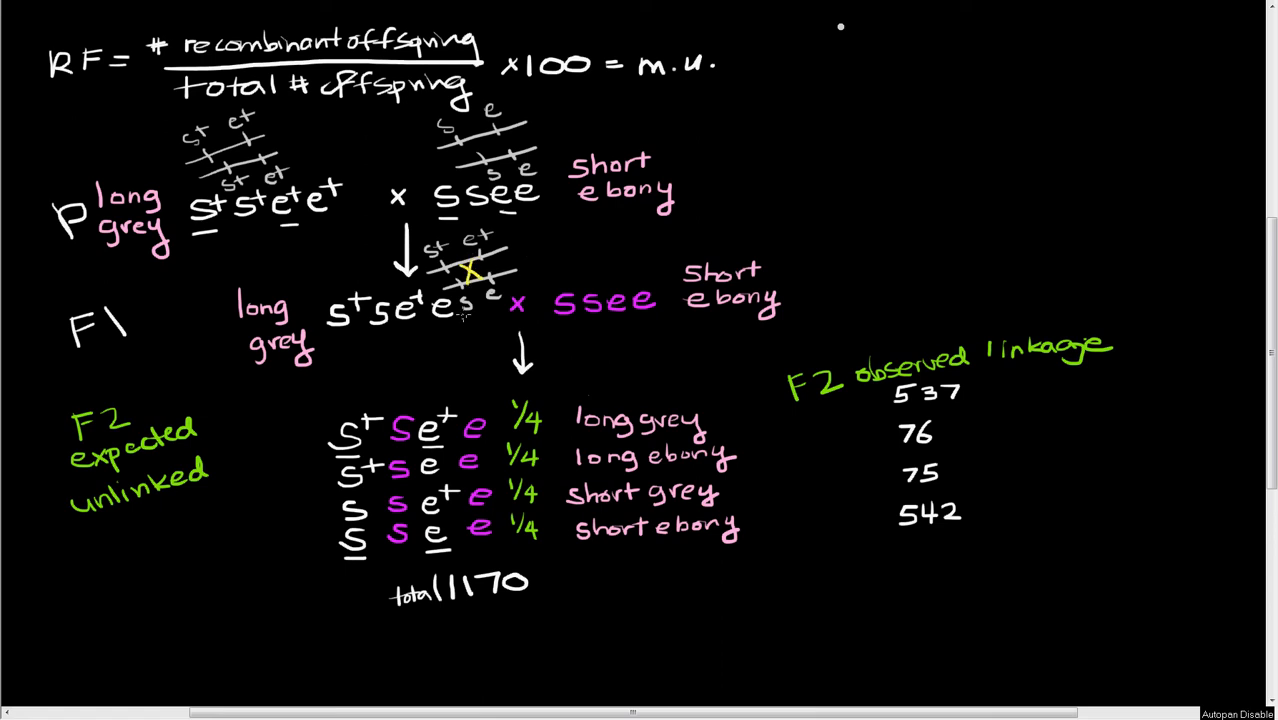
{"action": "mouse_move", "coordinate": [418, 301]}
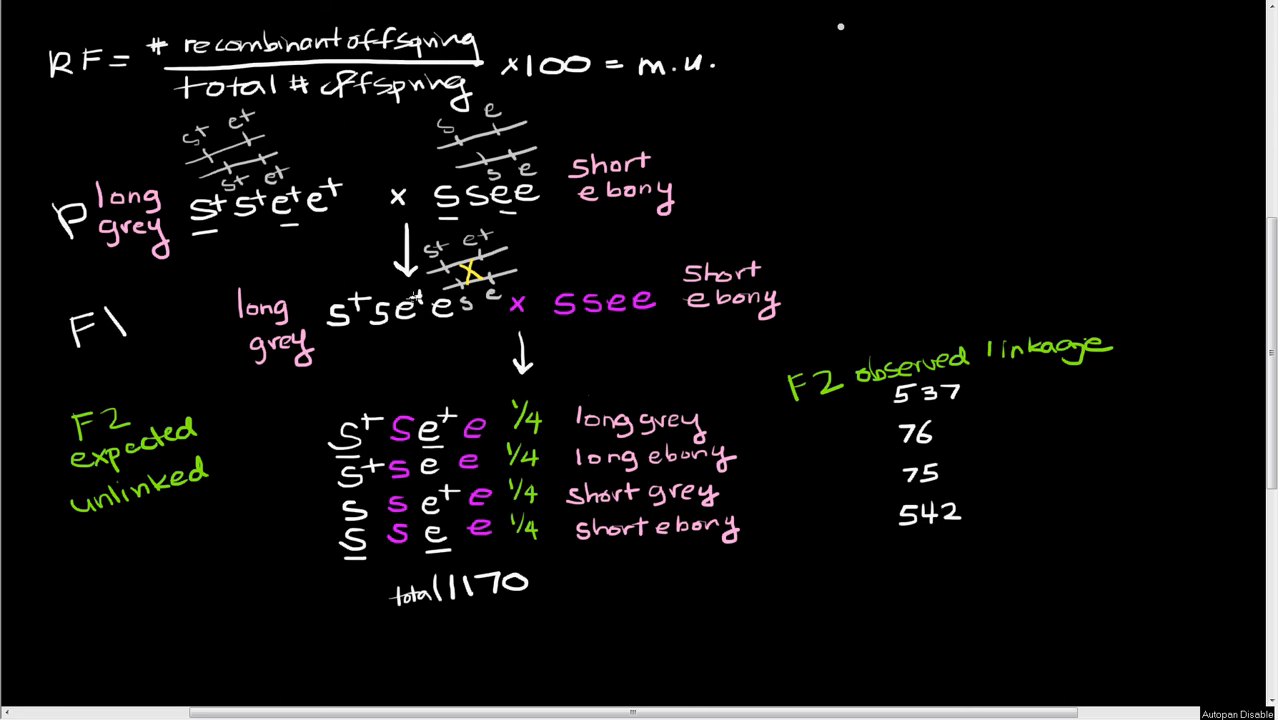
{"action": "mouse_move", "coordinate": [410, 296]}
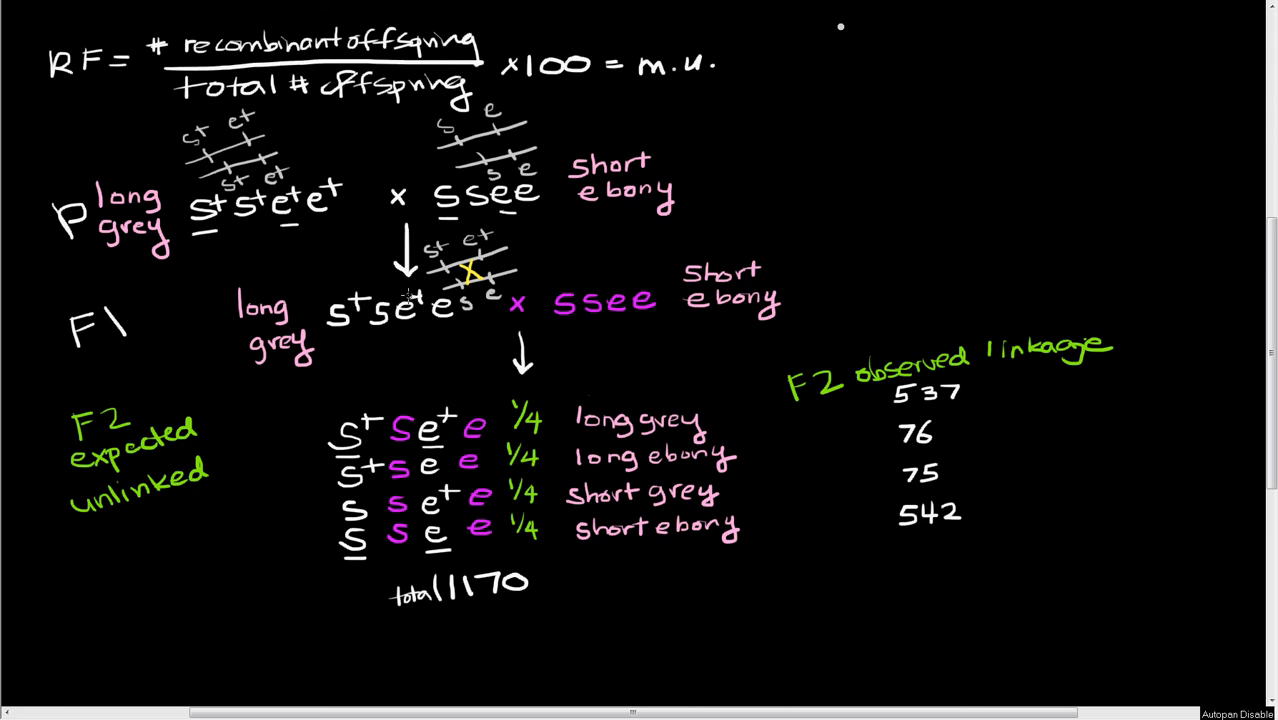
{"action": "mouse_move", "coordinate": [408, 298]}
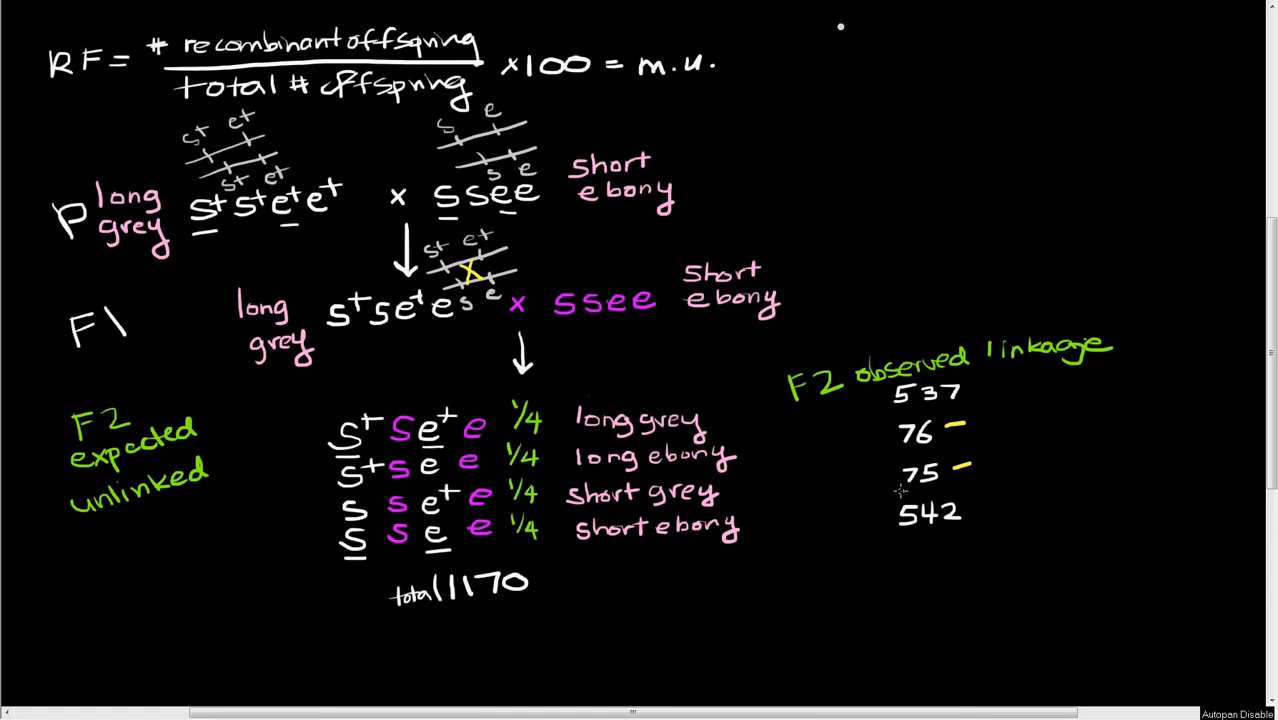
{"action": "mouse_move", "coordinate": [900, 489]}
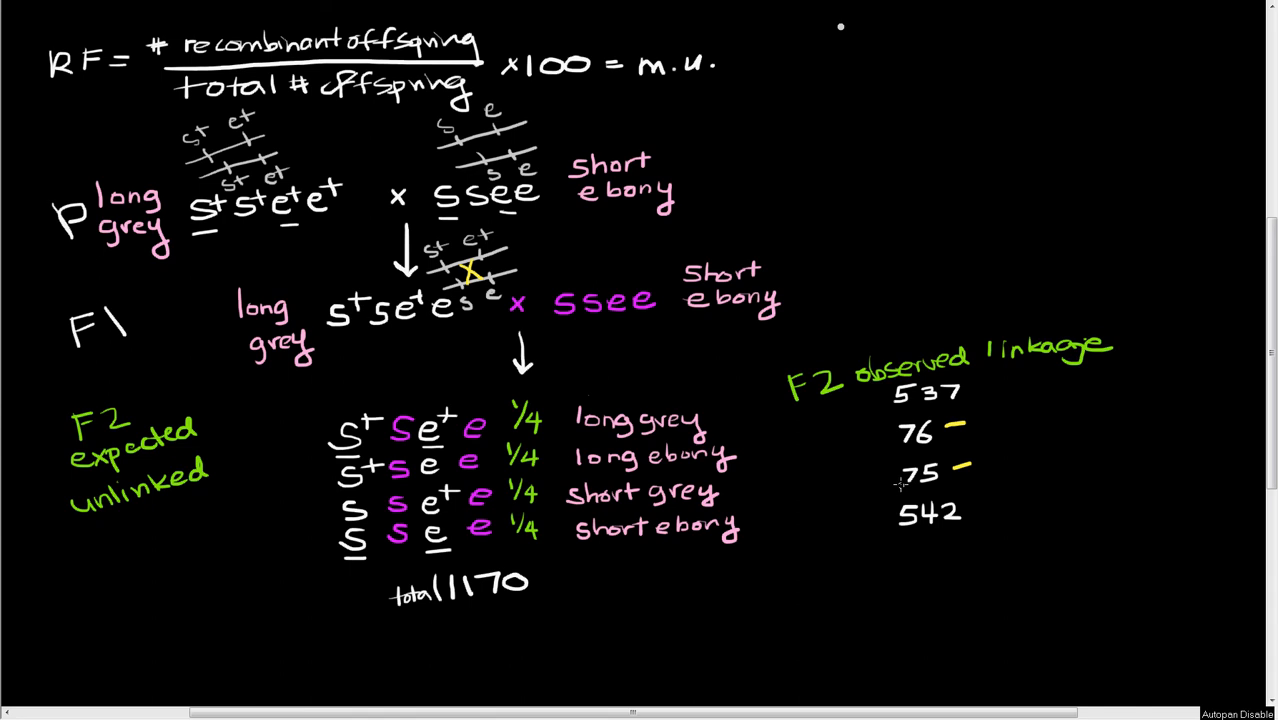
{"action": "mouse_move", "coordinate": [152, 283]}
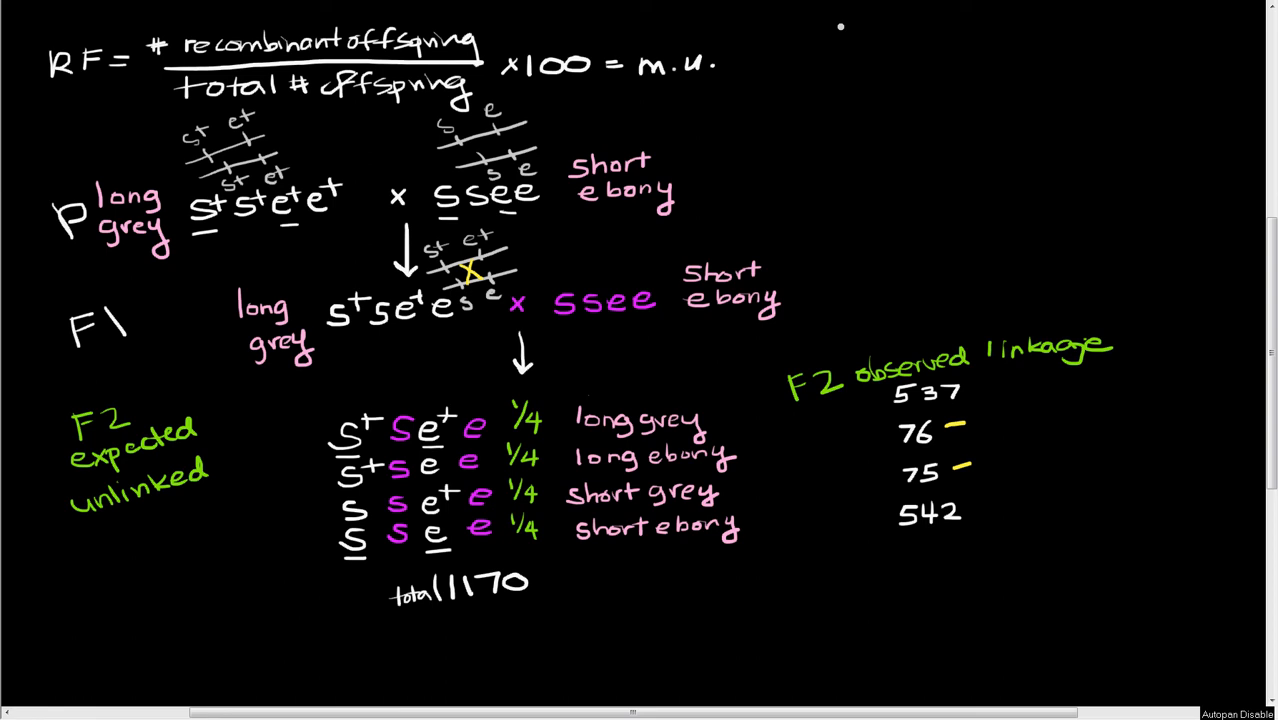
{"action": "mouse_move", "coordinate": [722, 597]}
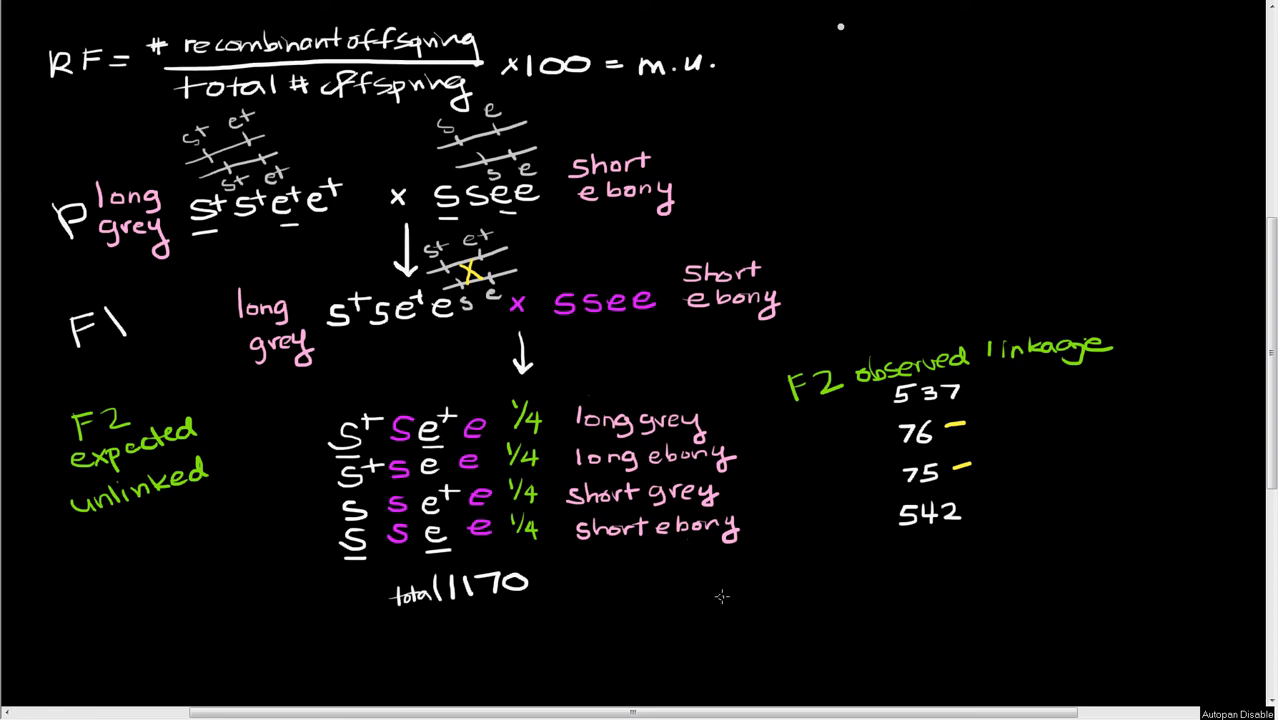
{"action": "mouse_move", "coordinate": [710, 601]}
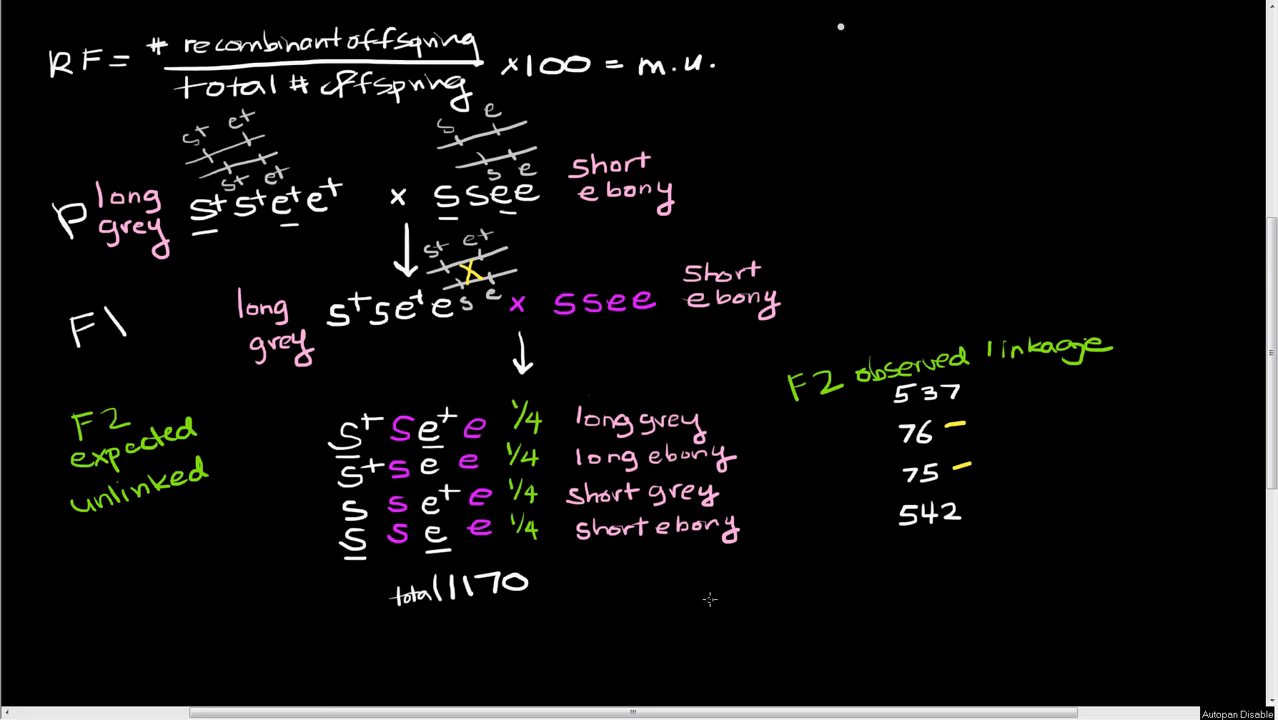
{"action": "mouse_move", "coordinate": [740, 450]}
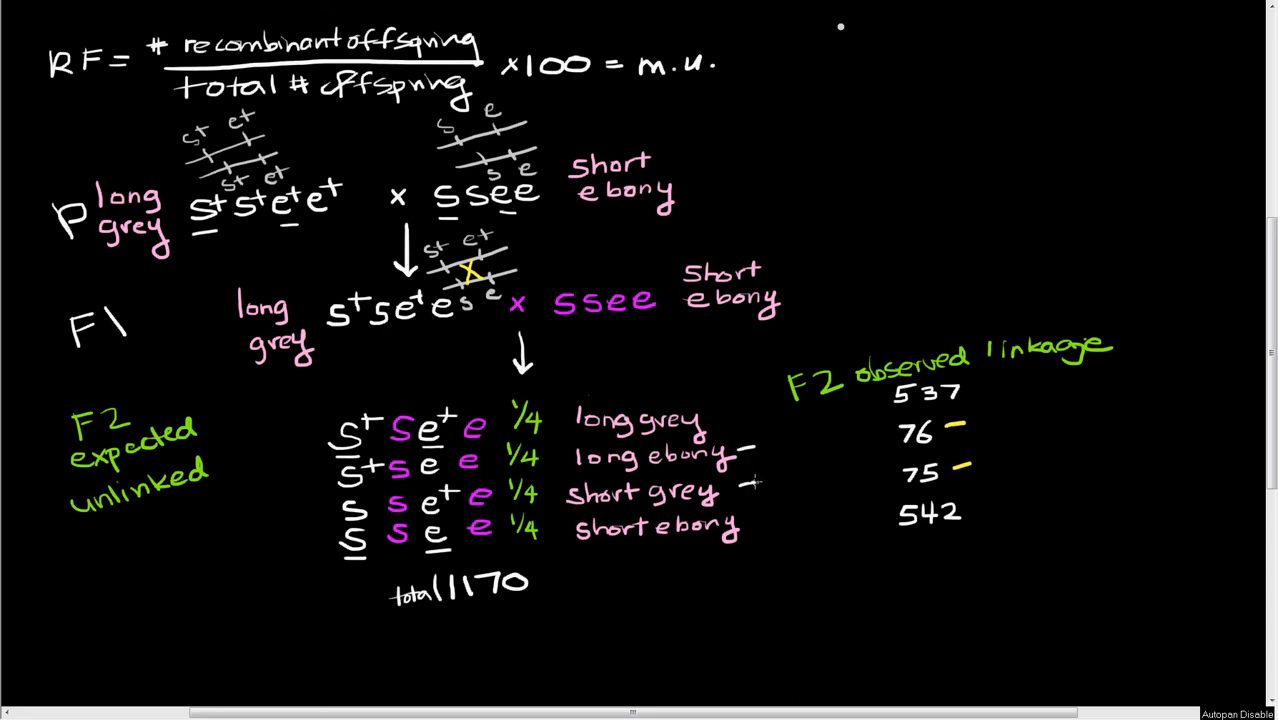
{"action": "mouse_move", "coordinate": [685, 585]}
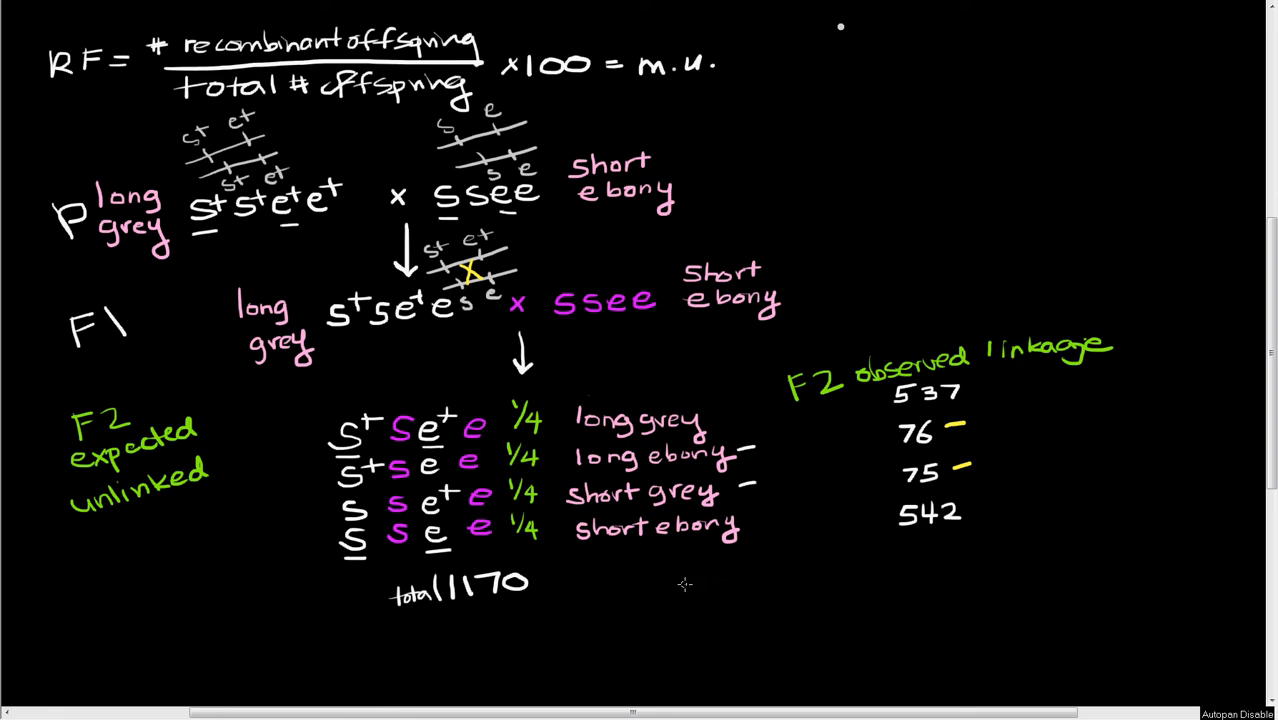
Write the fraction 76+75 over 1170 below the total.
{"action": "type", "text": "76"}
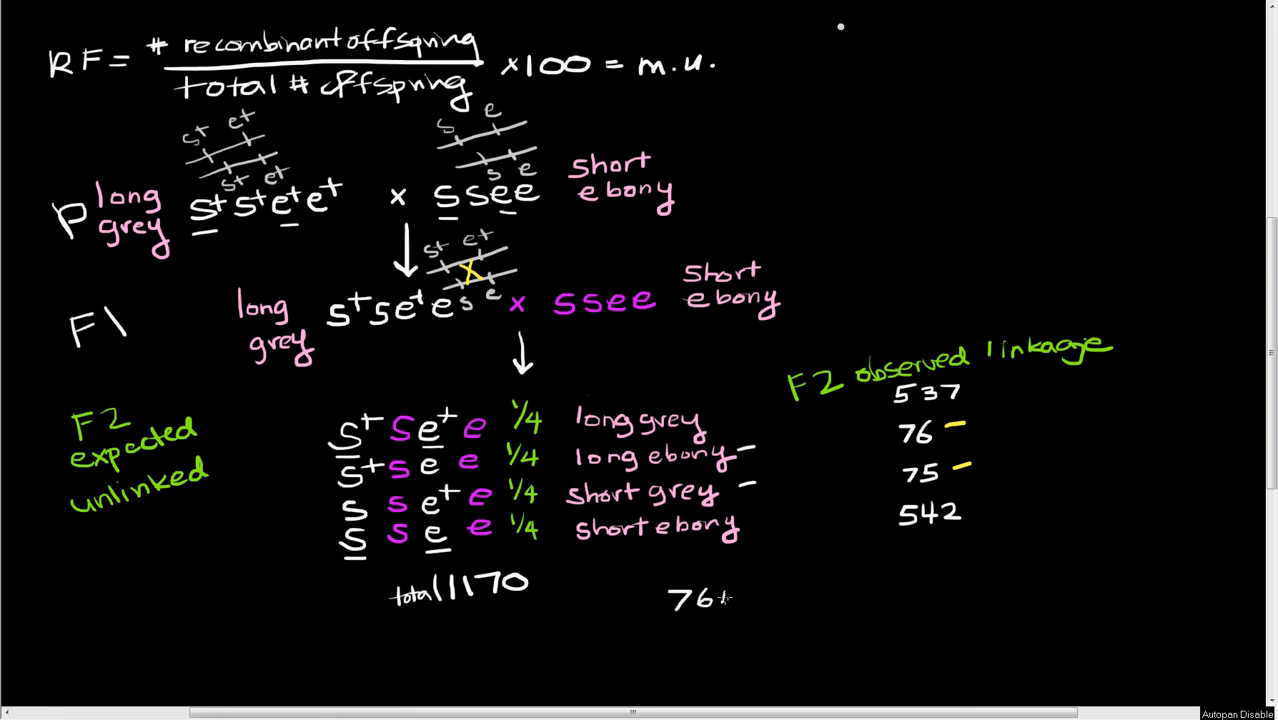
{"action": "type", "text": "+75"}
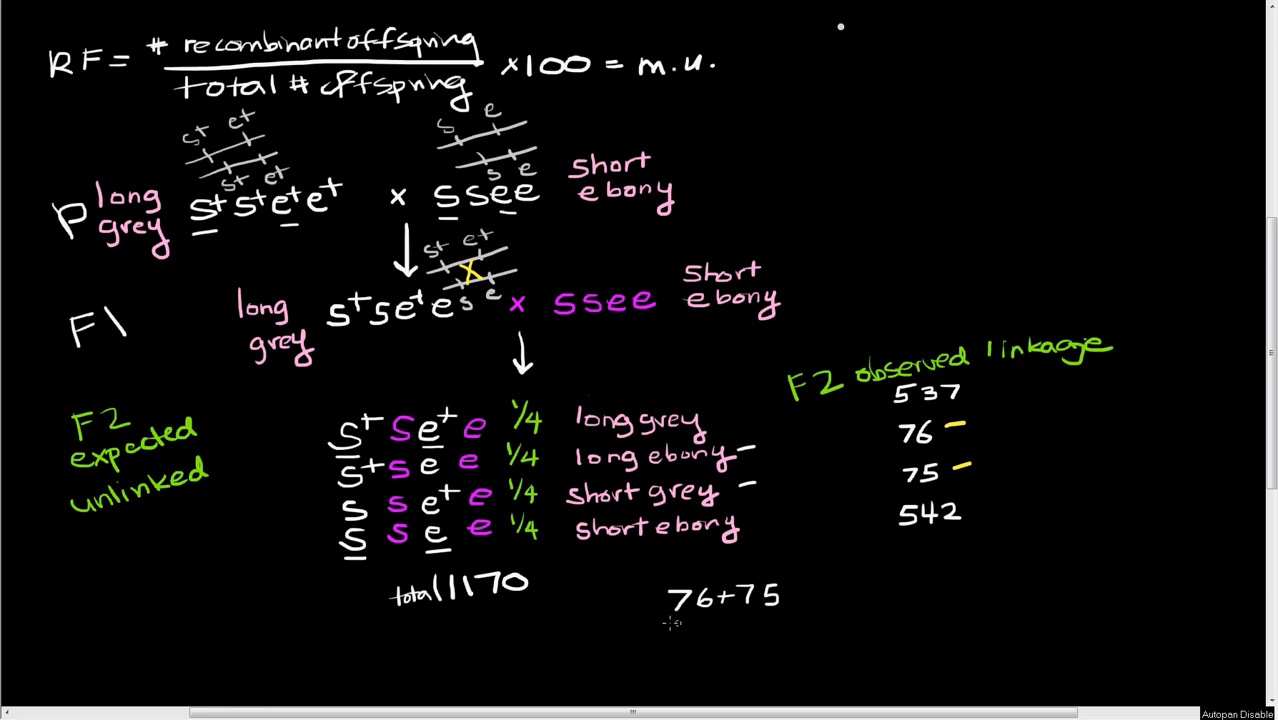
{"action": "left_click_drag", "start_coordinate": [645, 622], "coordinate": [815, 615]}
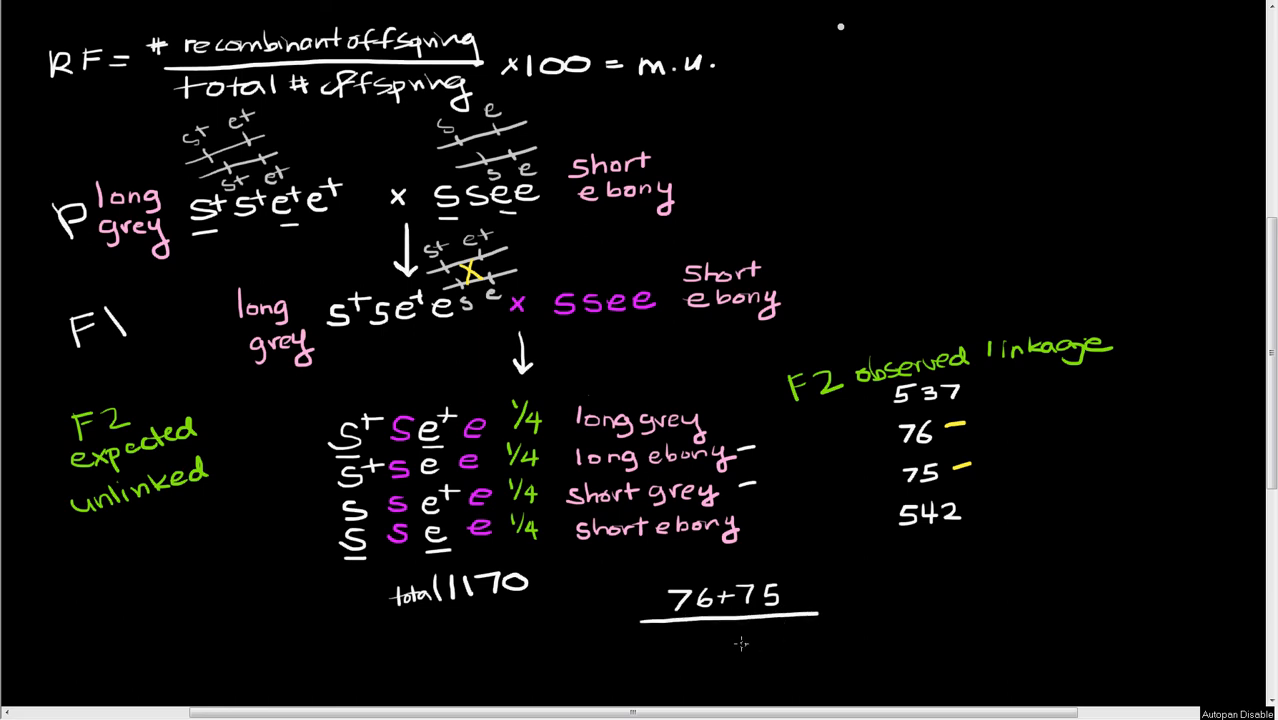
{"action": "mouse_move", "coordinate": [730, 652]}
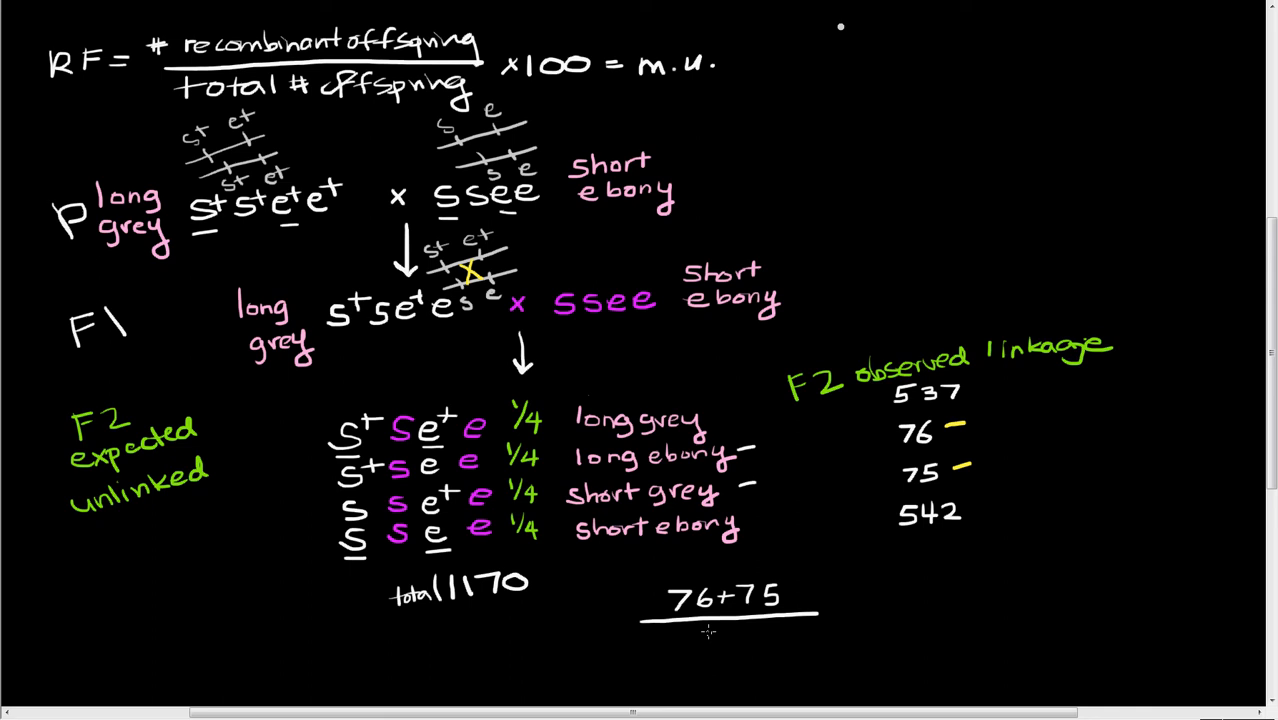
{"action": "type", "text": "1170"}
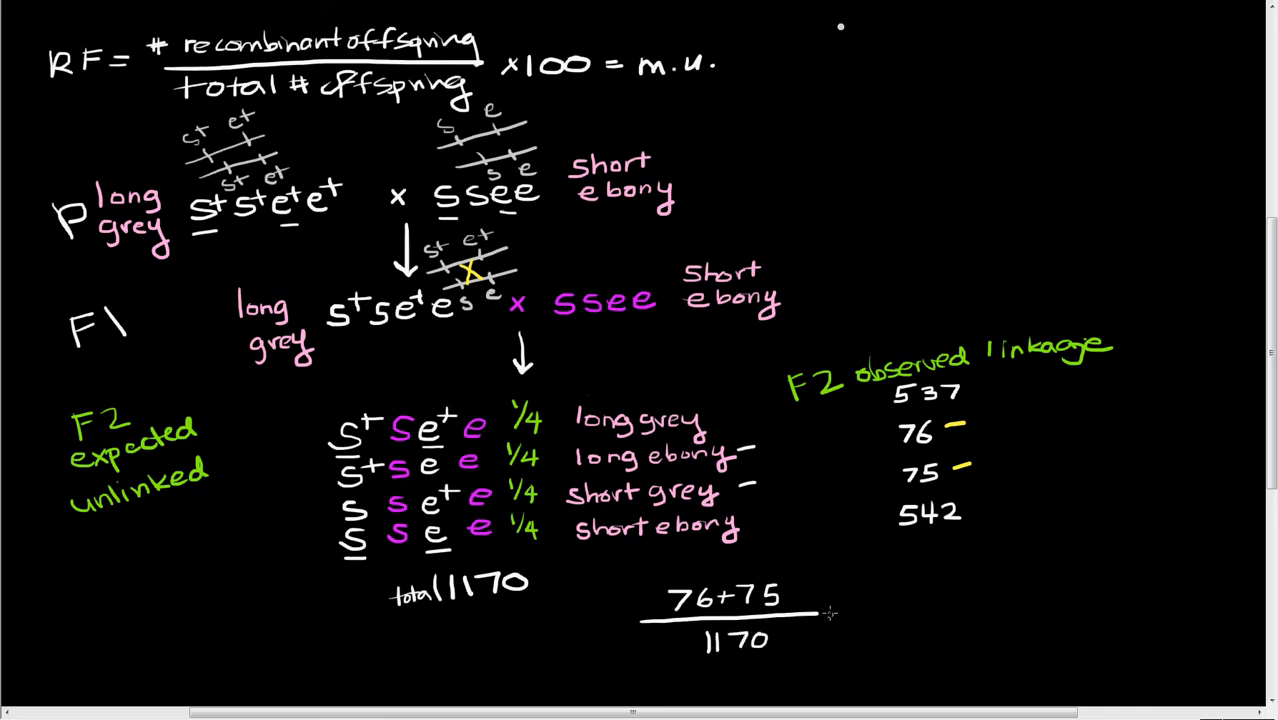
Complete the calculation with = .123 = 12.3 m.u.
{"action": "type", "text": "="}
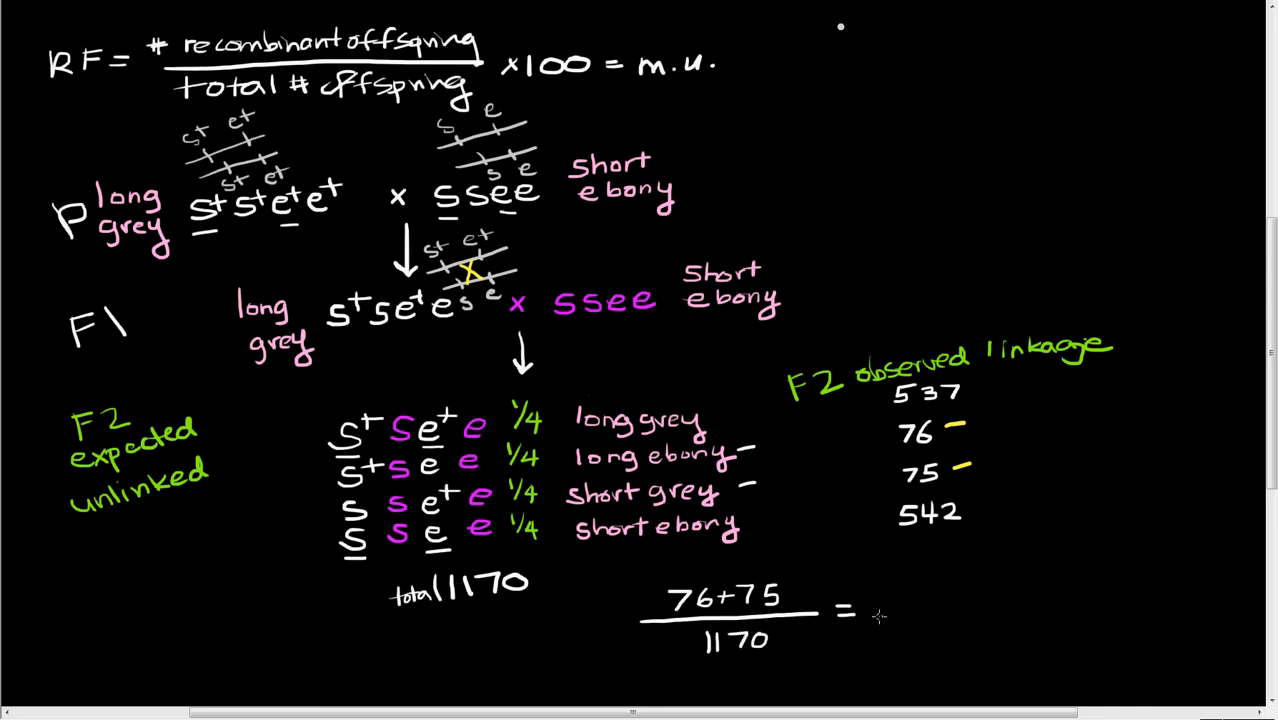
{"action": "mouse_move", "coordinate": [878, 605]}
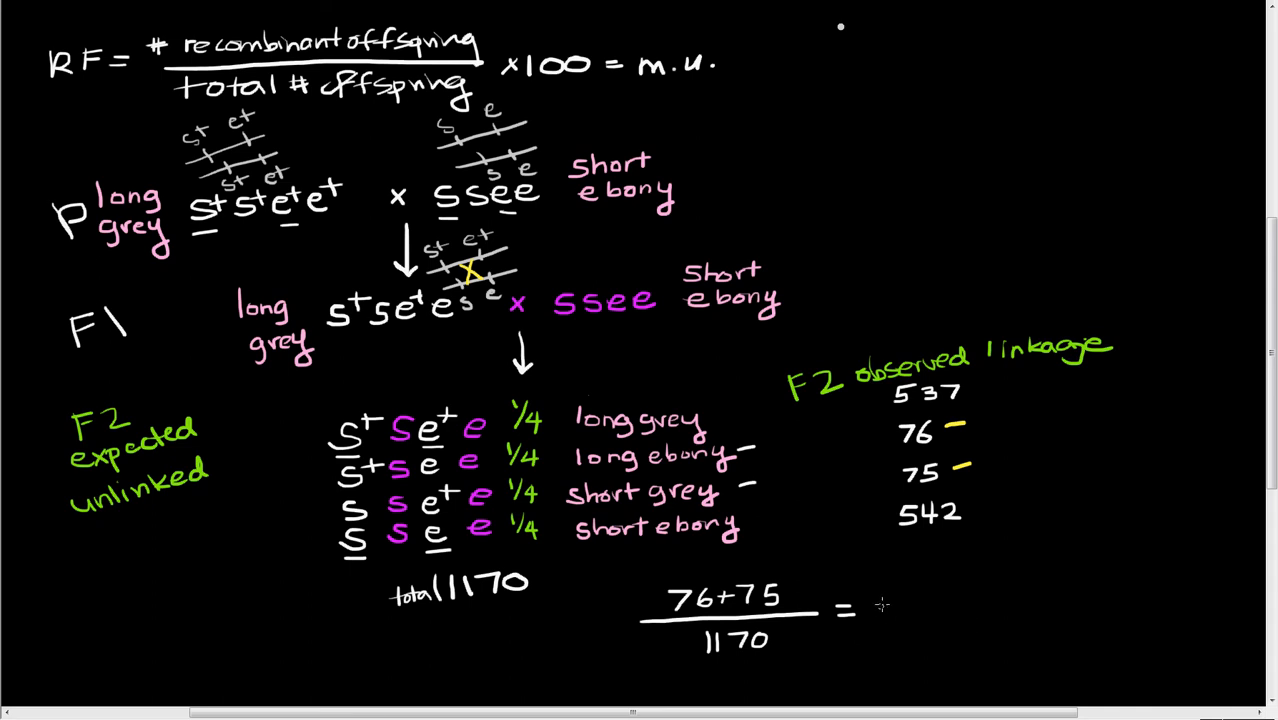
{"action": "type", "text": "1"}
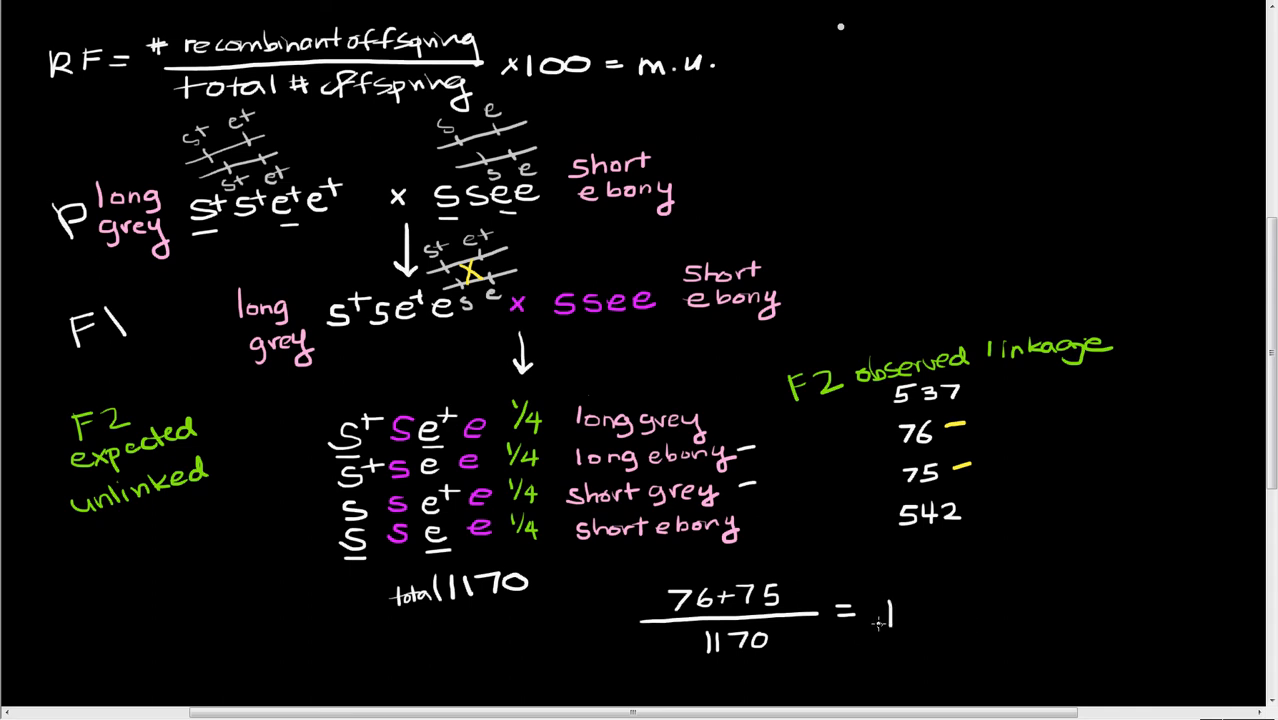
{"action": "type", "text": ".12"}
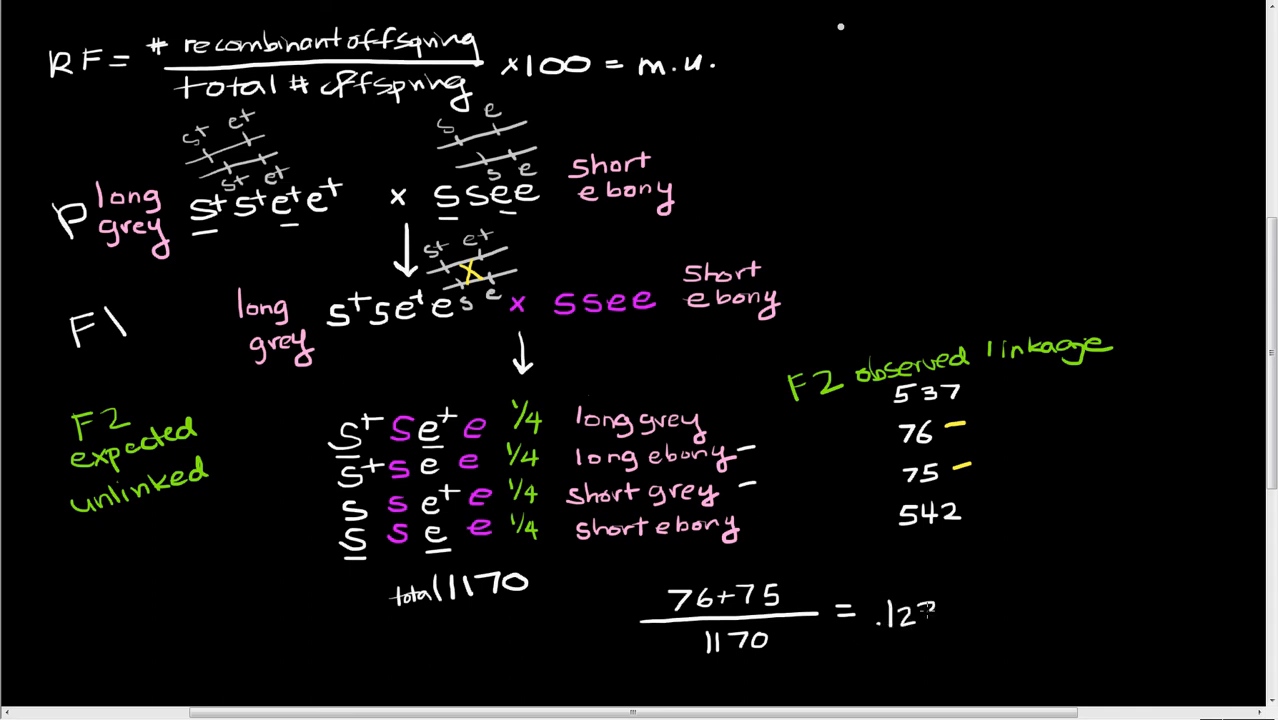
{"action": "type", "text": "3"}
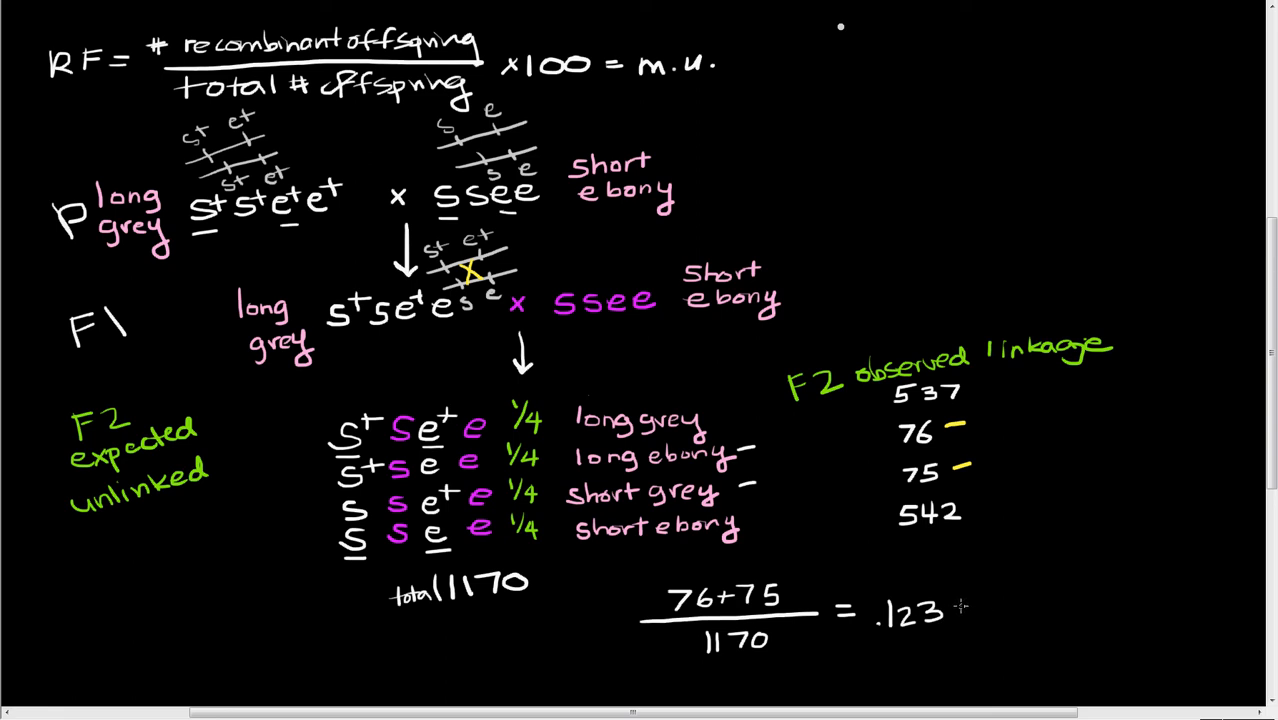
{"action": "mouse_move", "coordinate": [963, 605]}
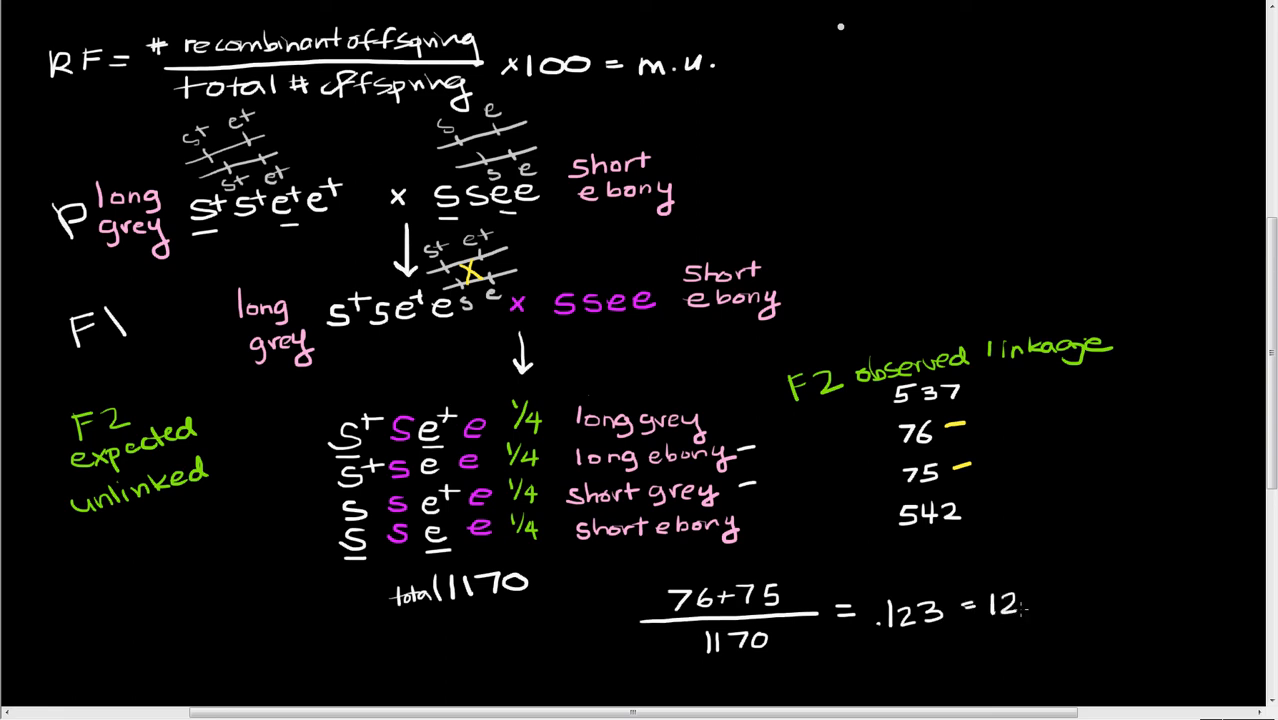
{"action": "type", "text": "3"}
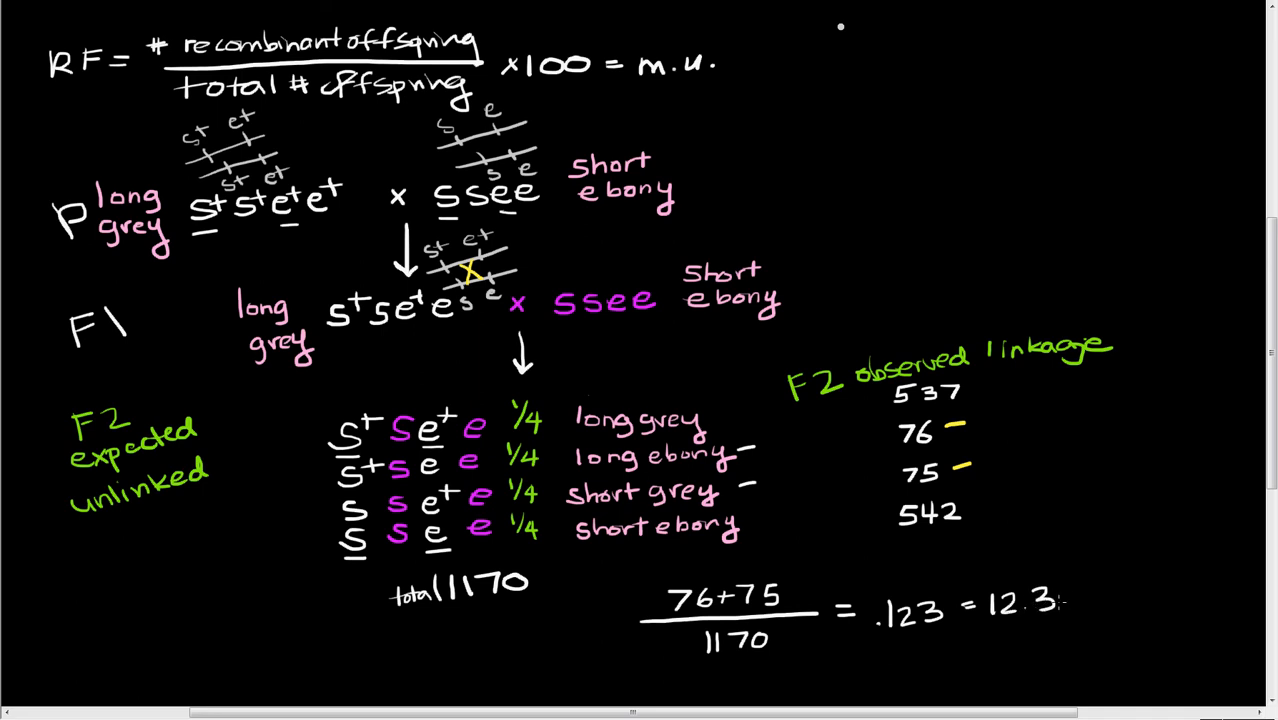
{"action": "type", "text": "m"}
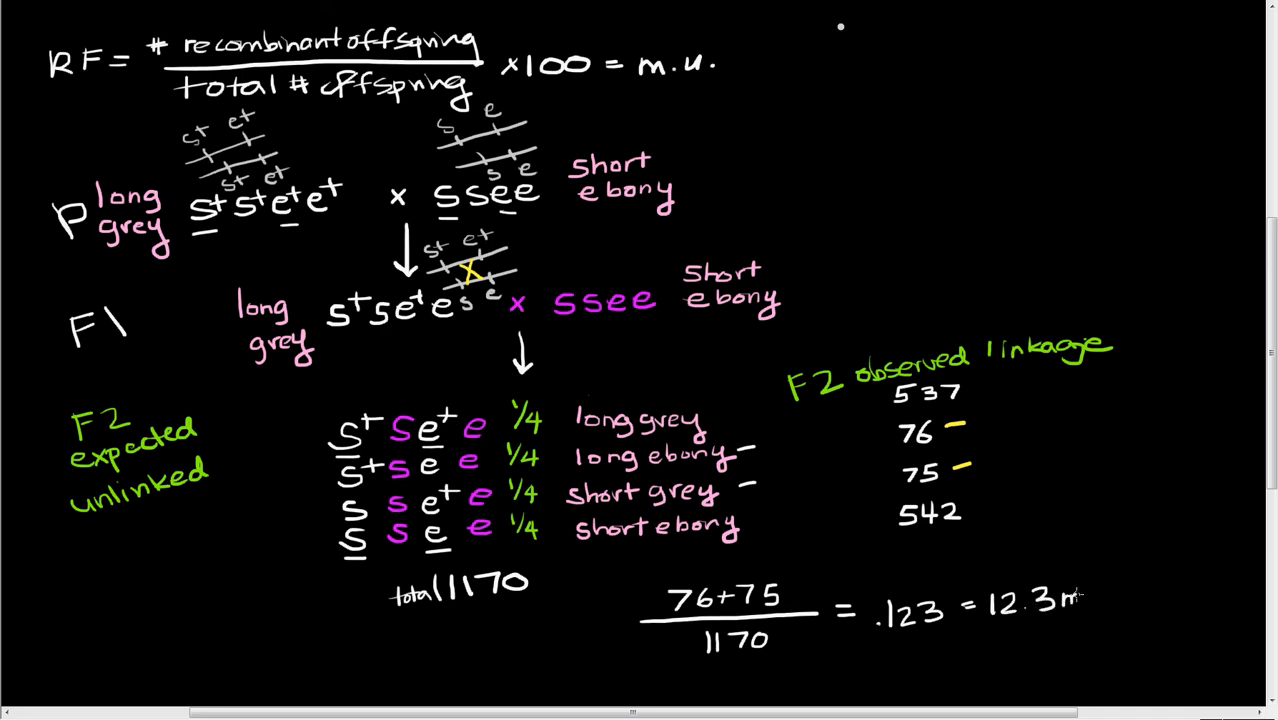
{"action": "type", "text": "u."}
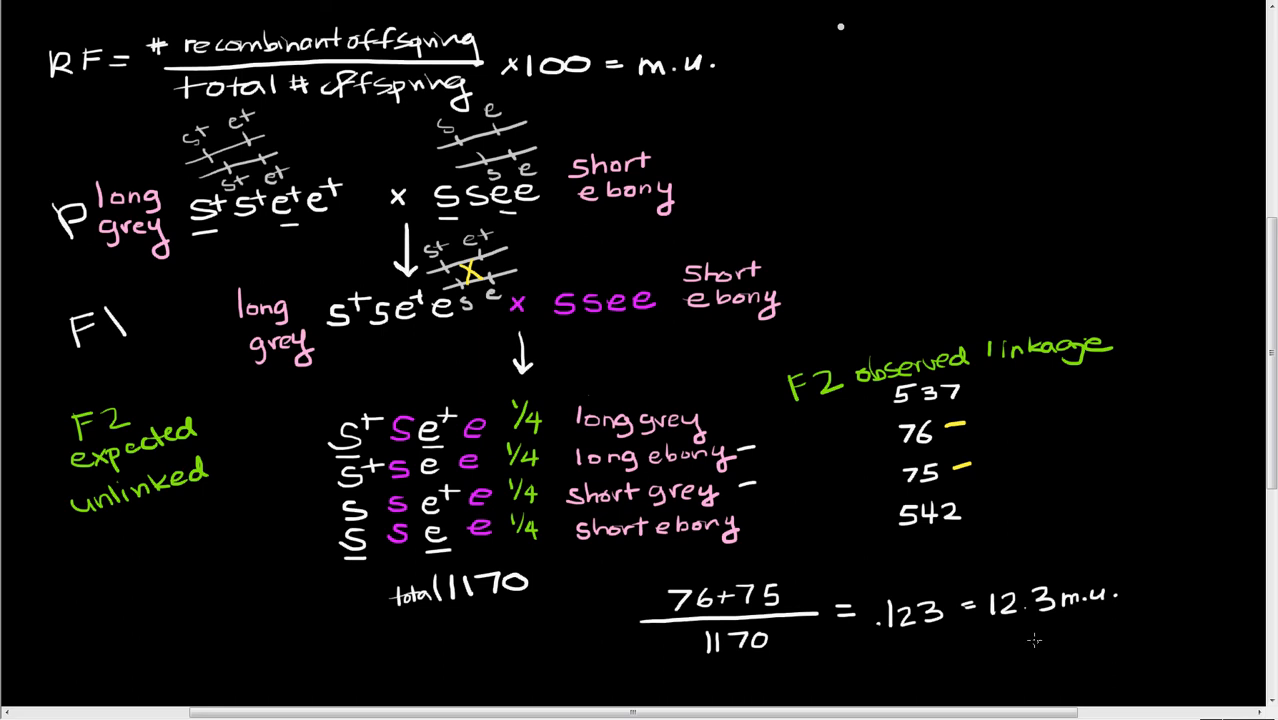
{"action": "mouse_move", "coordinate": [1020, 643]}
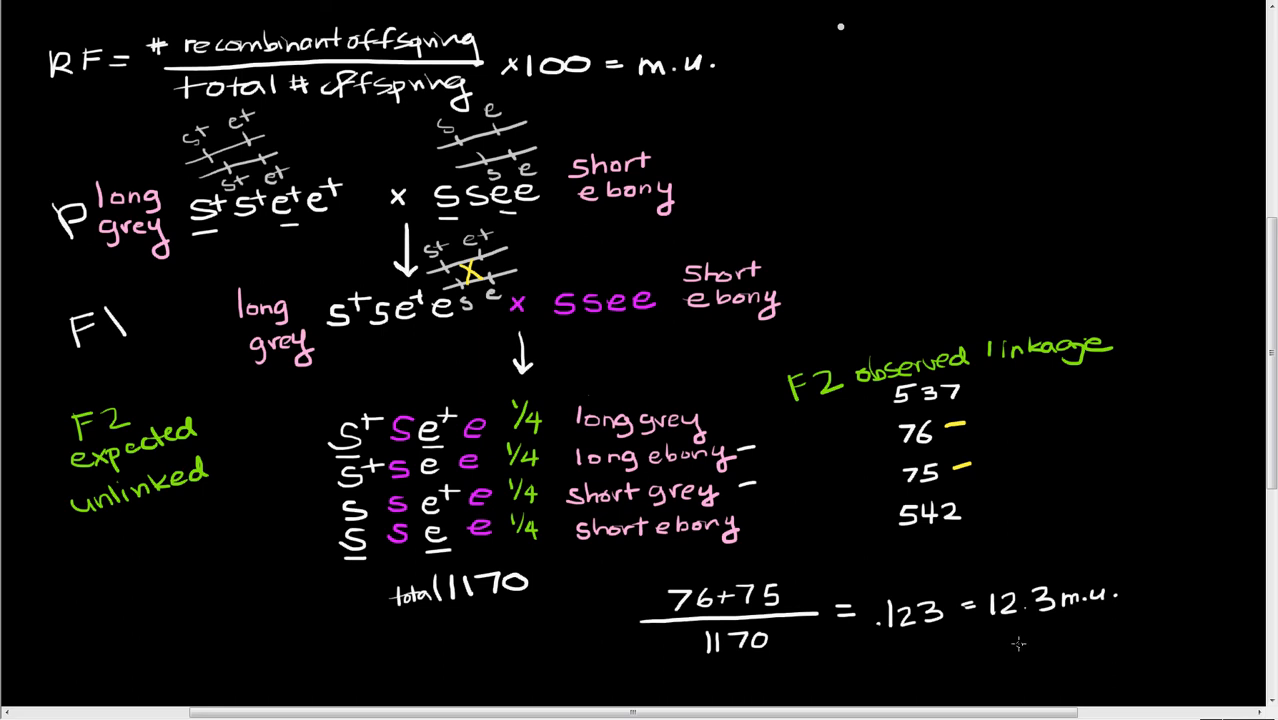